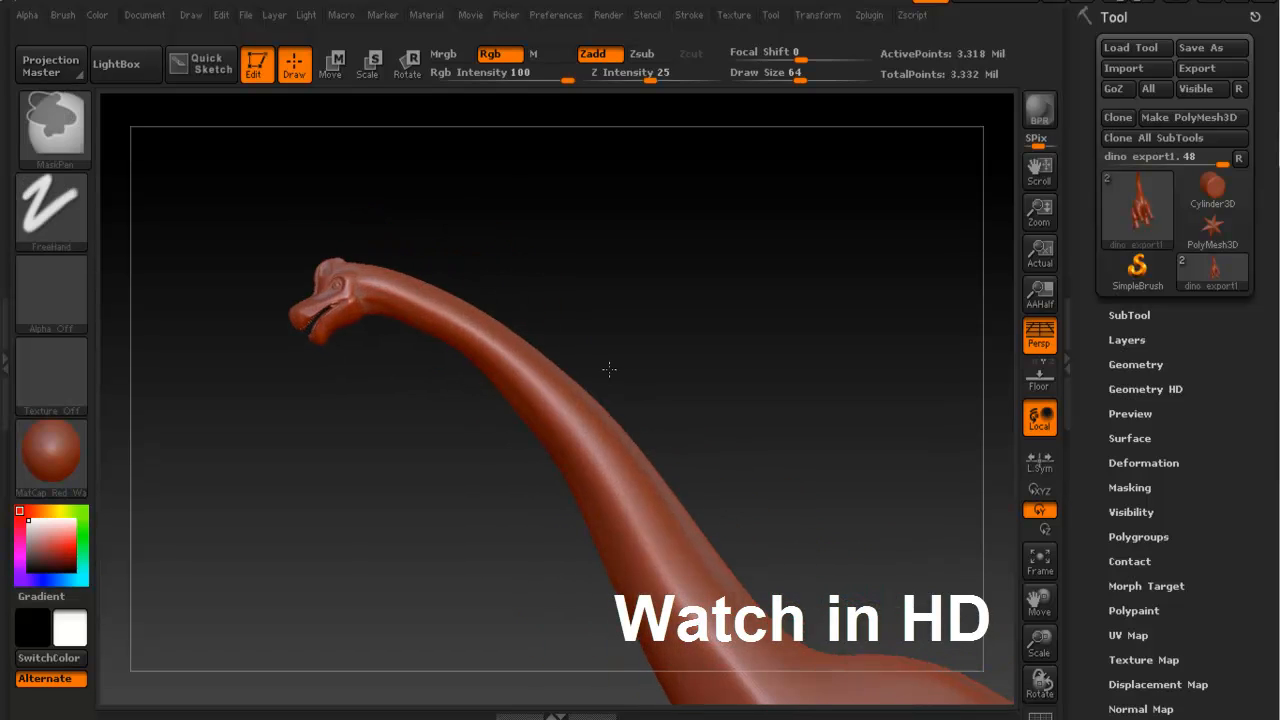
Step: Create a new sculpting layer, Untitled Layer 1, from the Layers section of the tool settings
left_click_drag(610, 370, 676, 376)
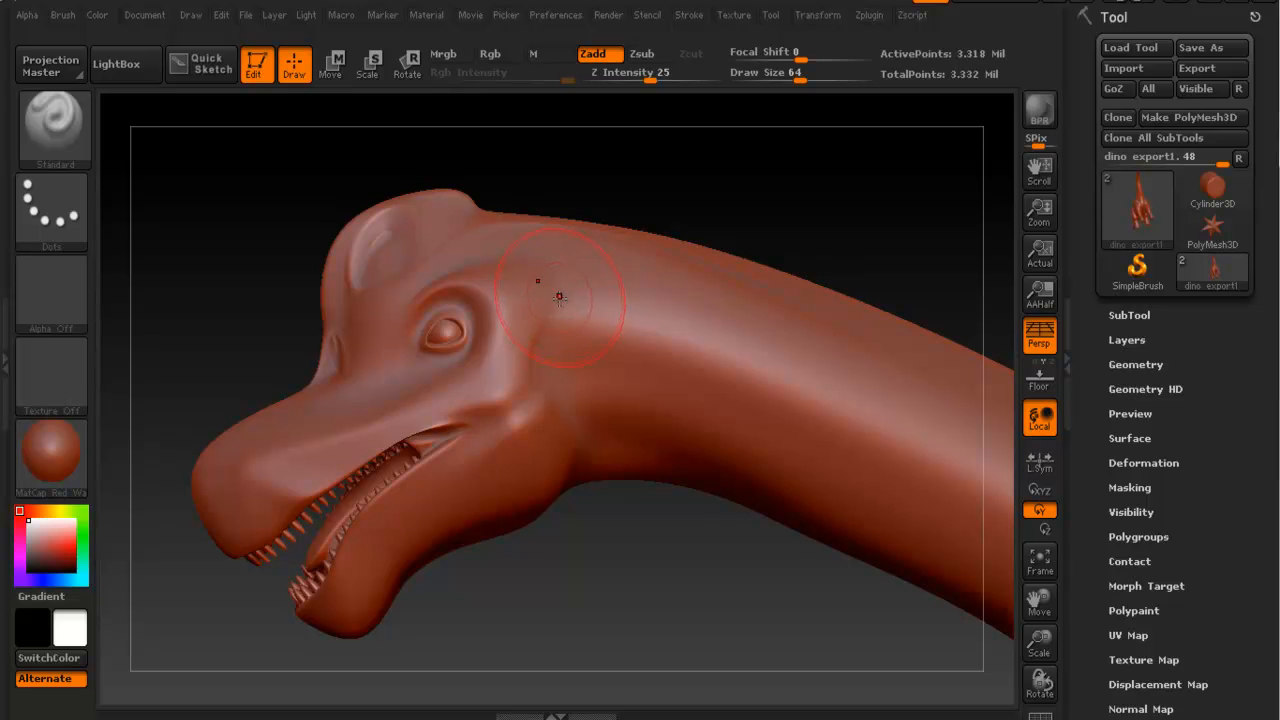
mouse_move(638, 316)
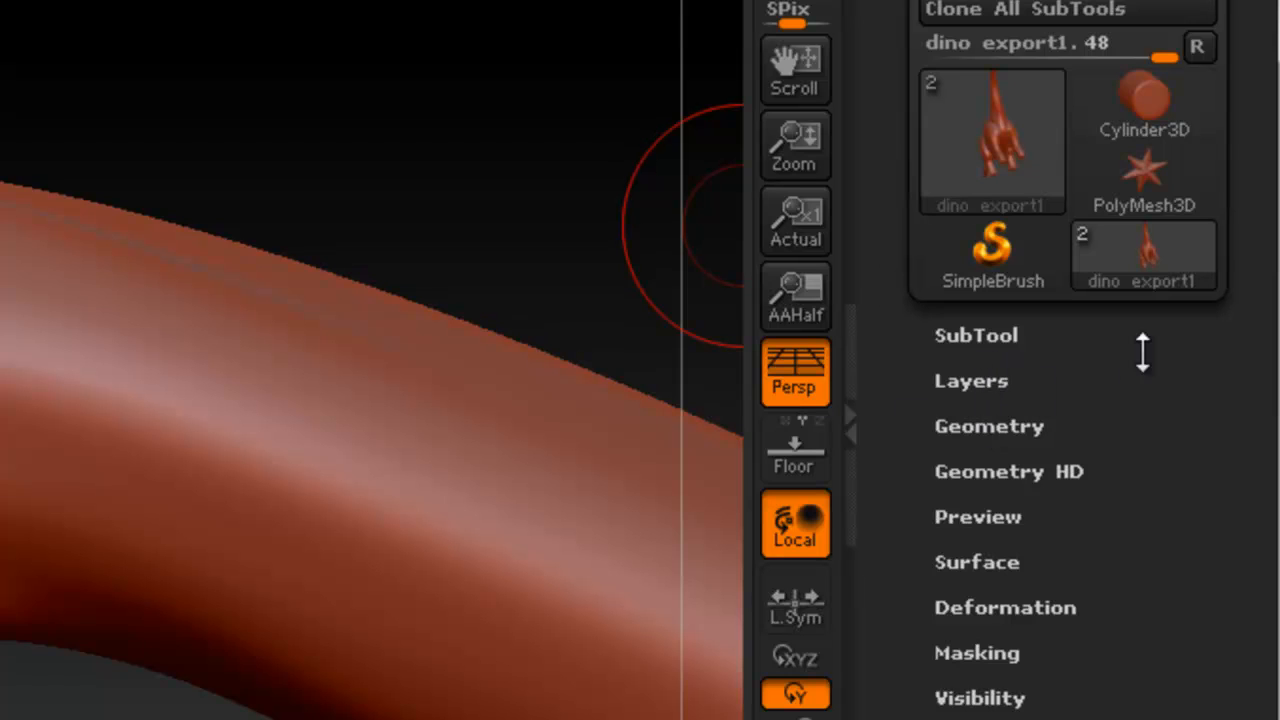
mouse_move(1000, 380)
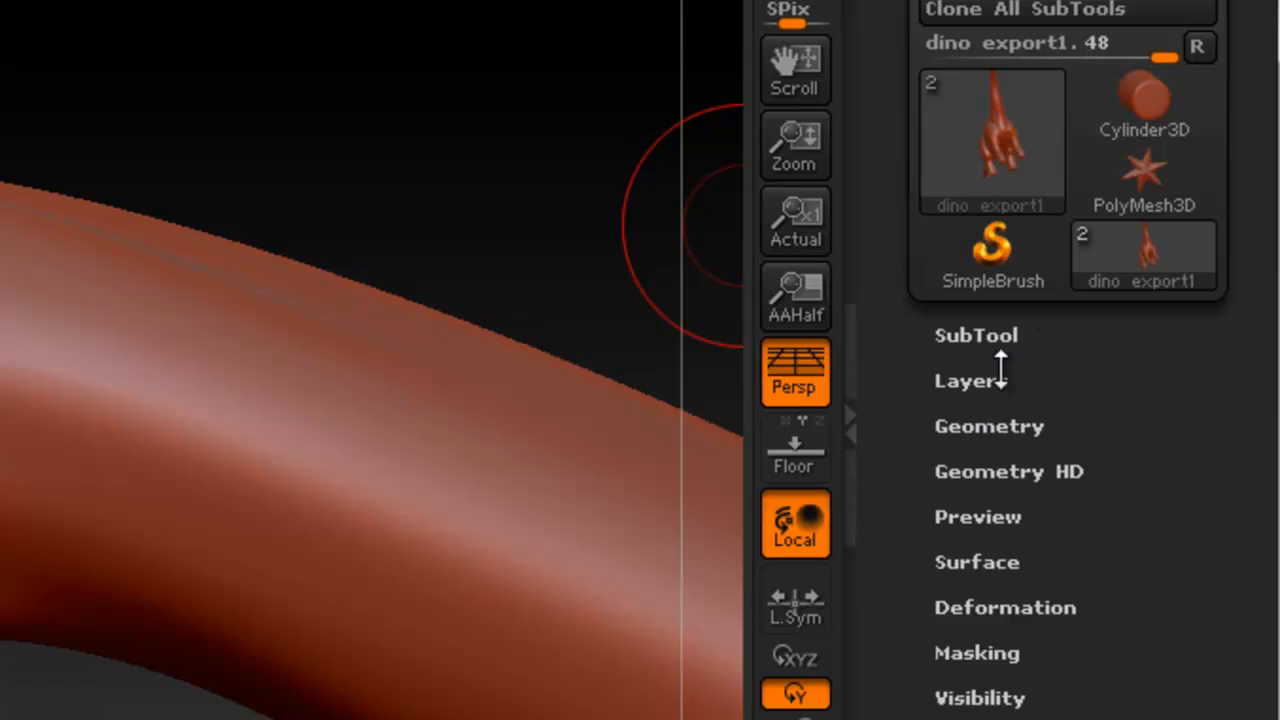
mouse_move(1004, 380)
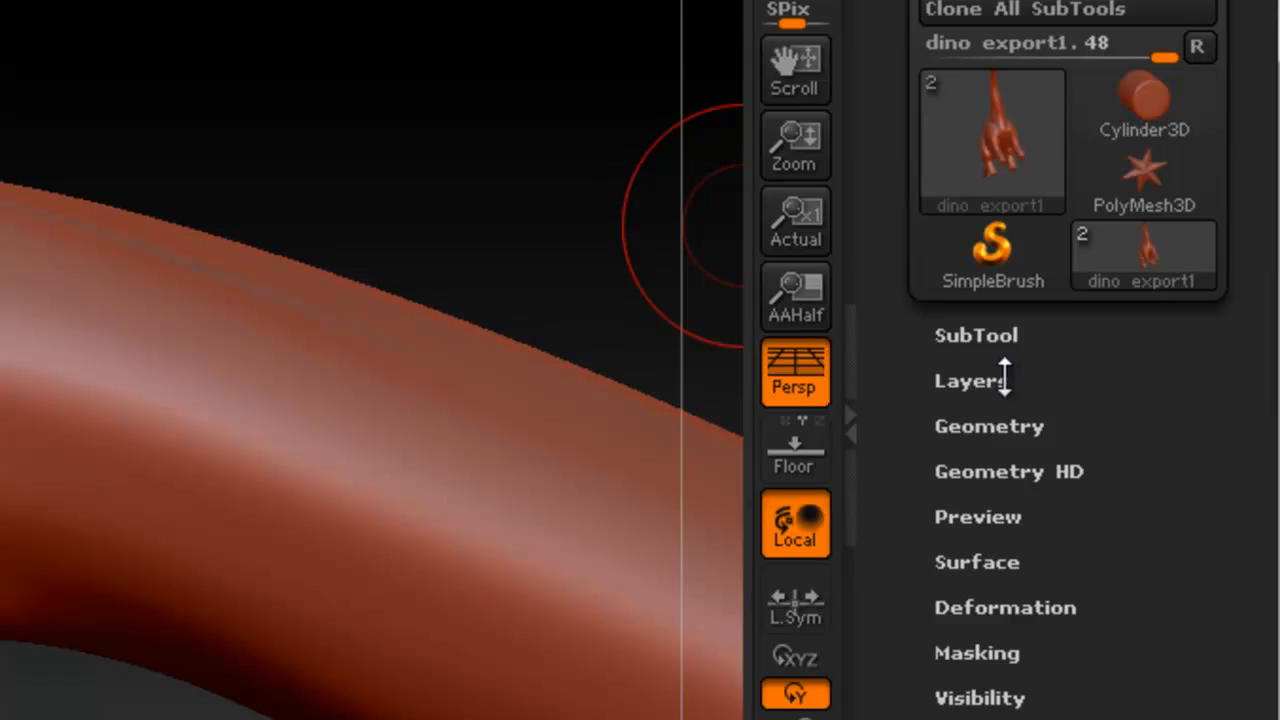
left_click(968, 380)
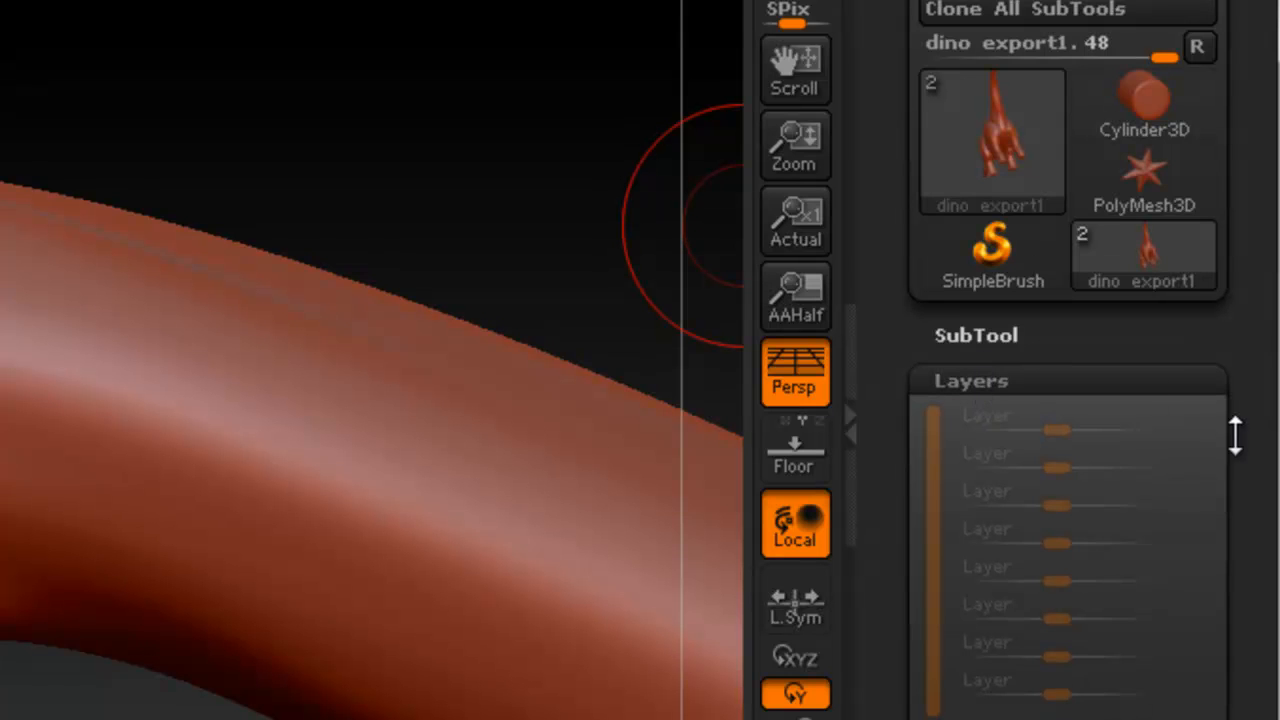
scroll("down", 3)
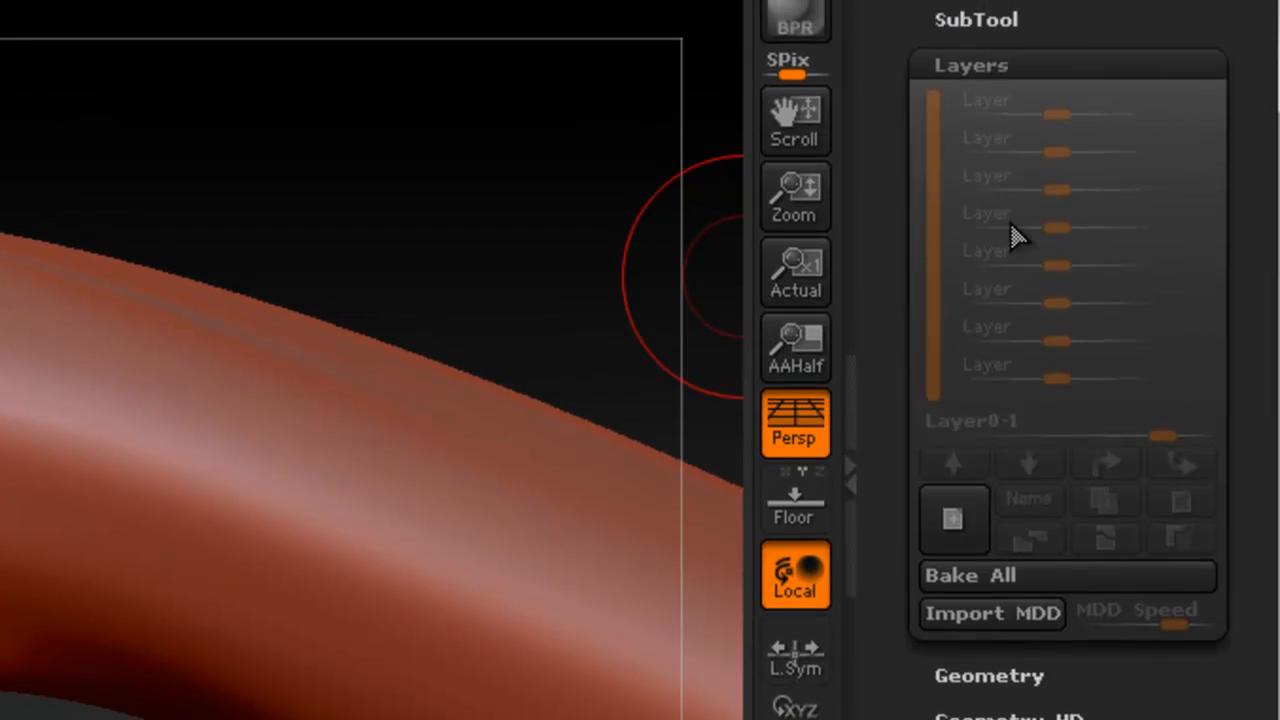
mouse_move(930, 470)
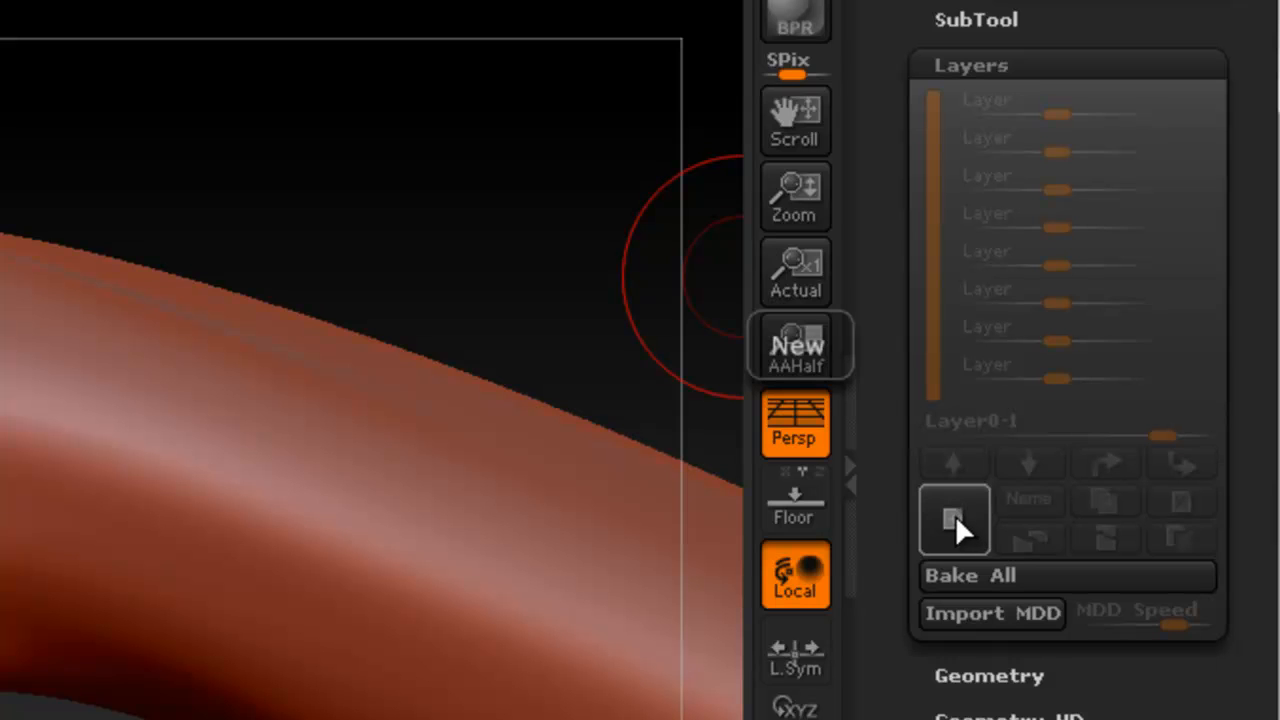
mouse_move(960, 536)
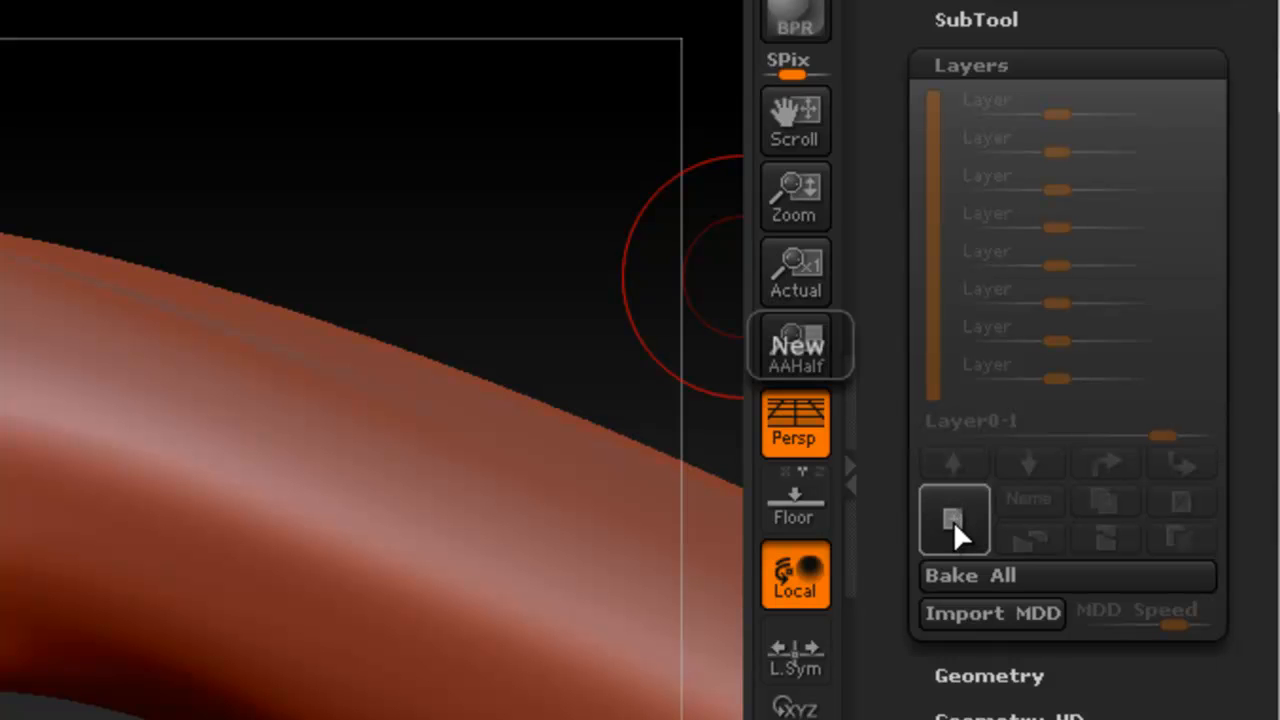
left_click(952, 518)
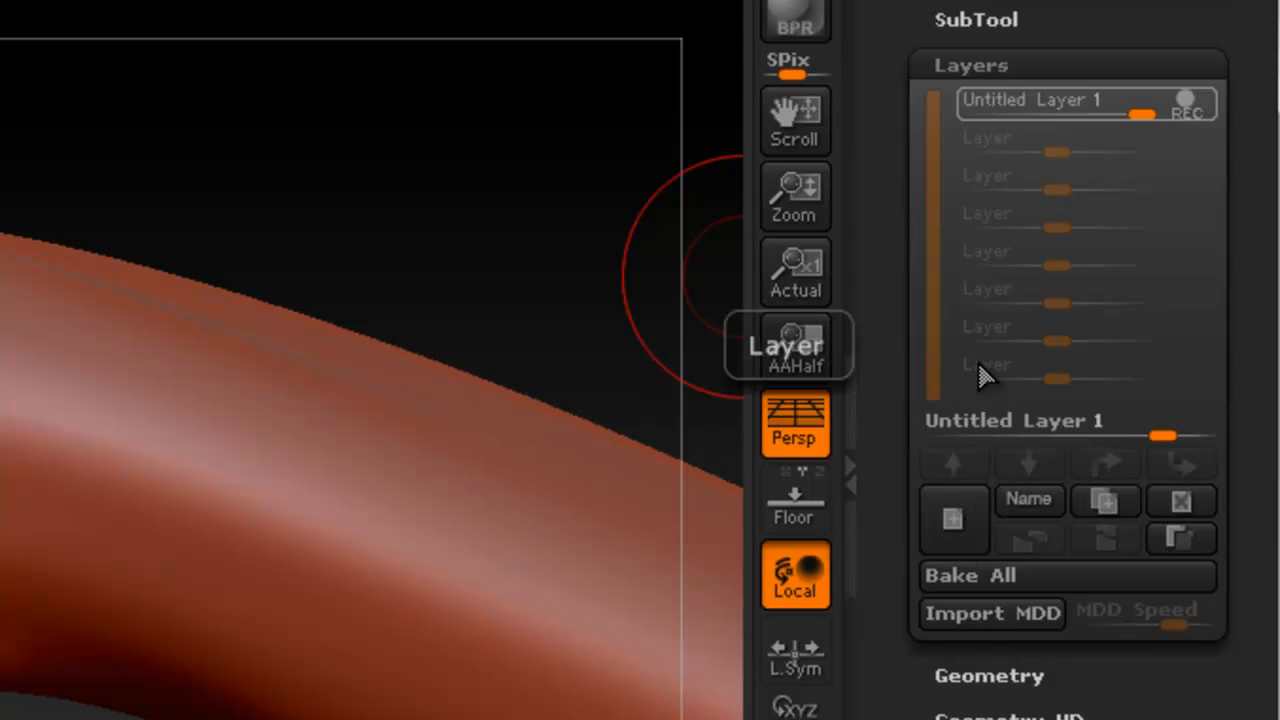
mouse_move(1144, 140)
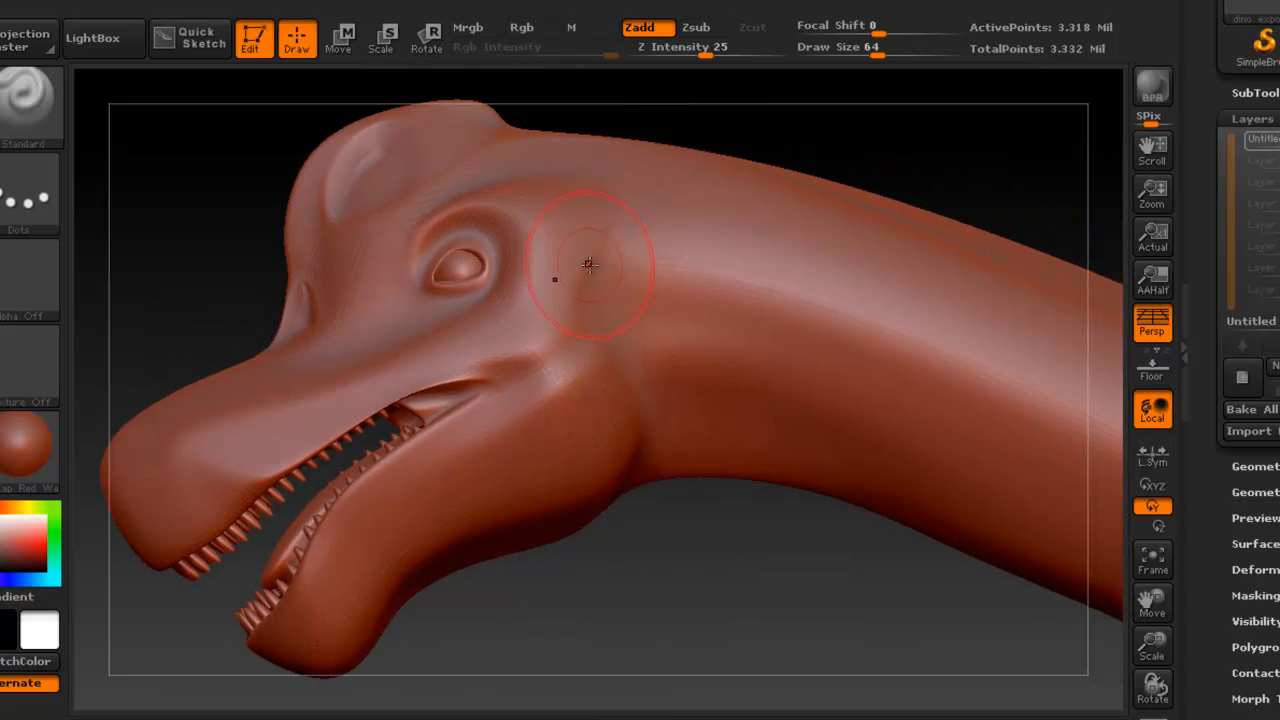
mouse_move(610, 236)
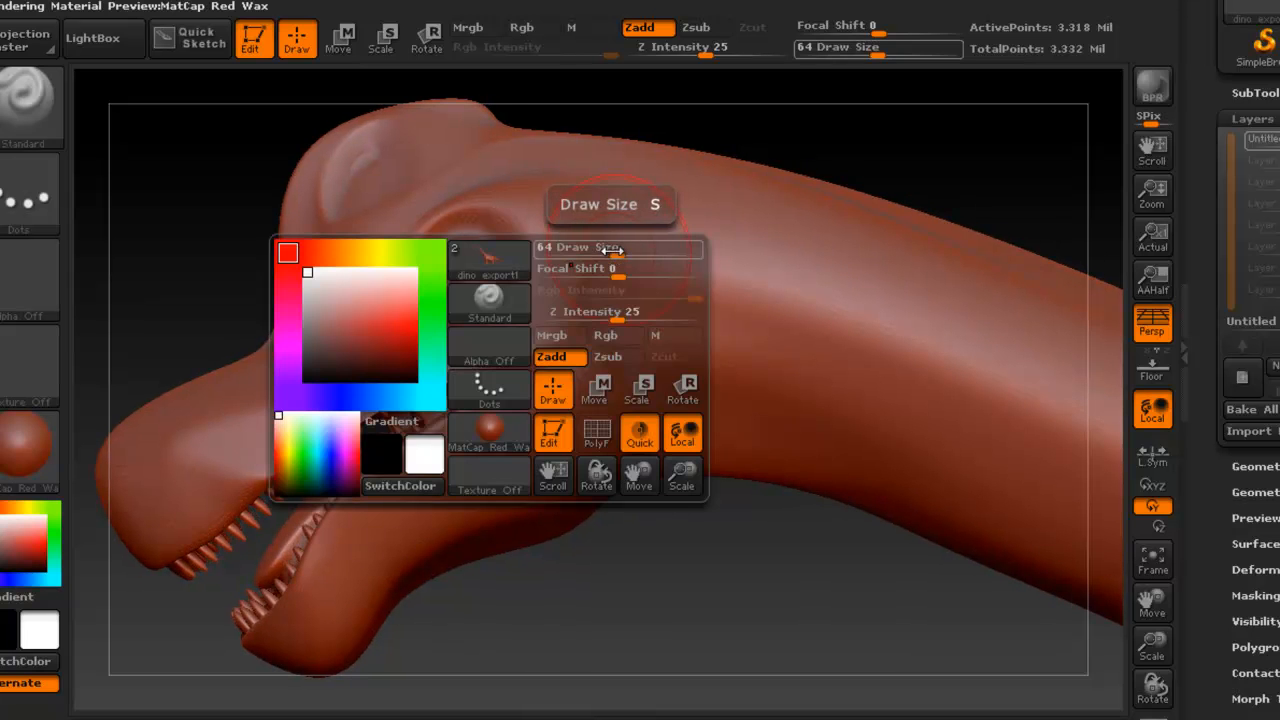
Step: Shrink the brush to Draw Size 18 with Z Intensity 10 for fine skin work
left_click_drag(616, 248, 580, 248)
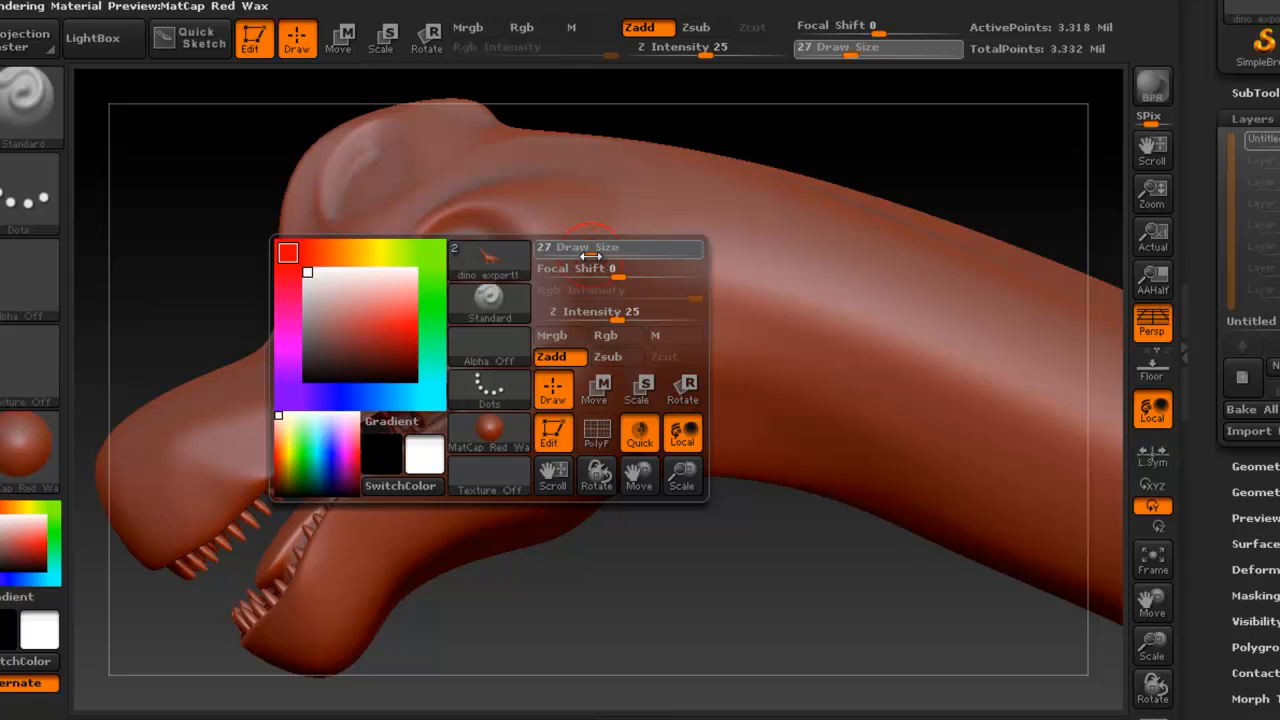
left_click_drag(590, 256, 620, 256)
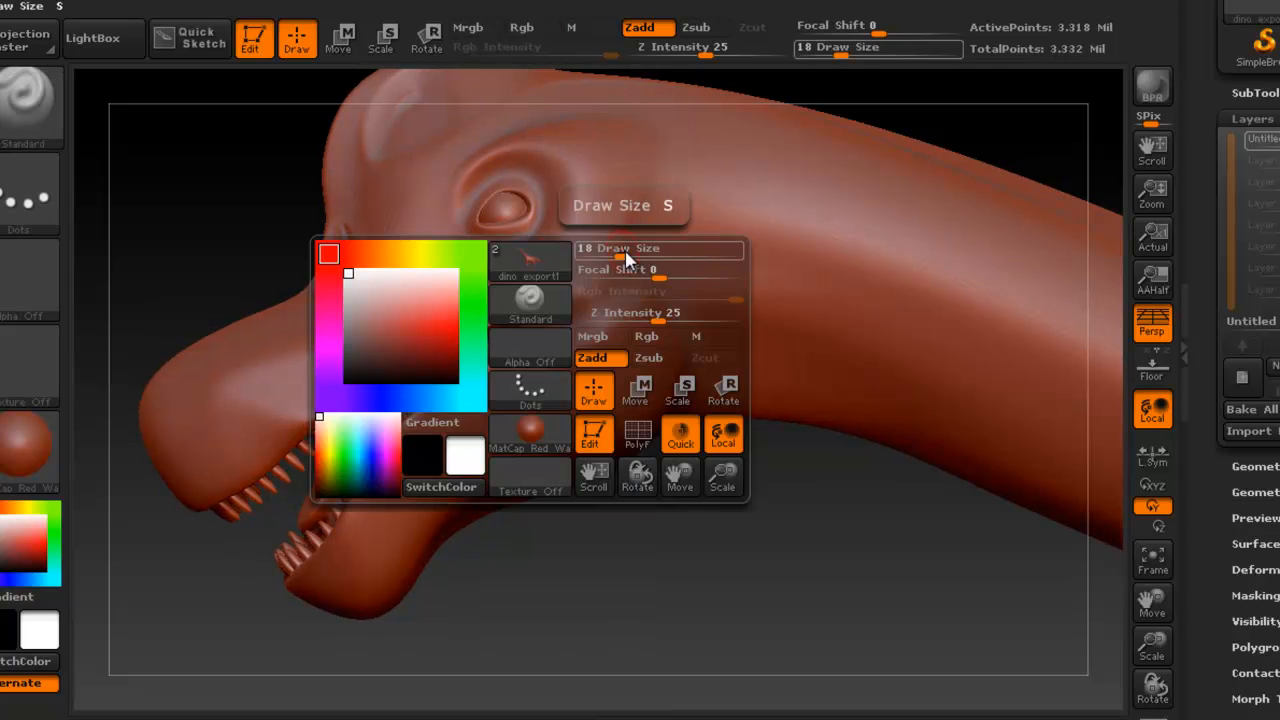
left_click(660, 312)
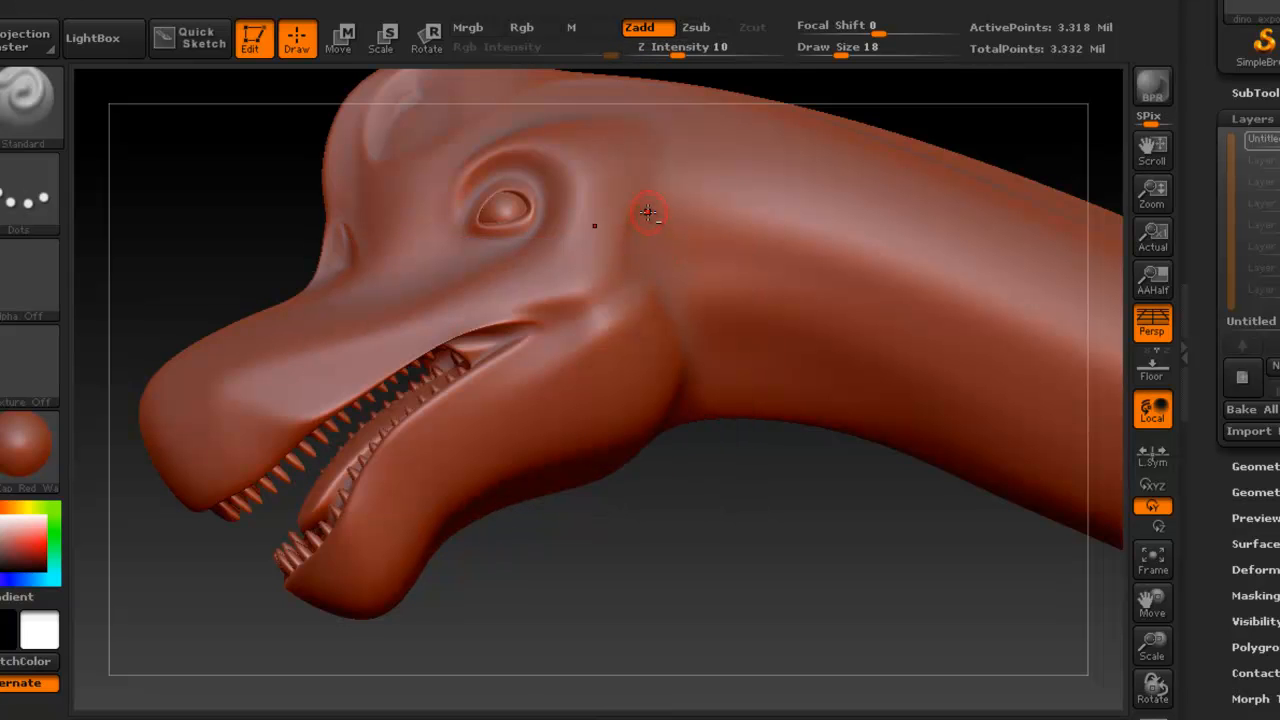
mouse_move(676, 402)
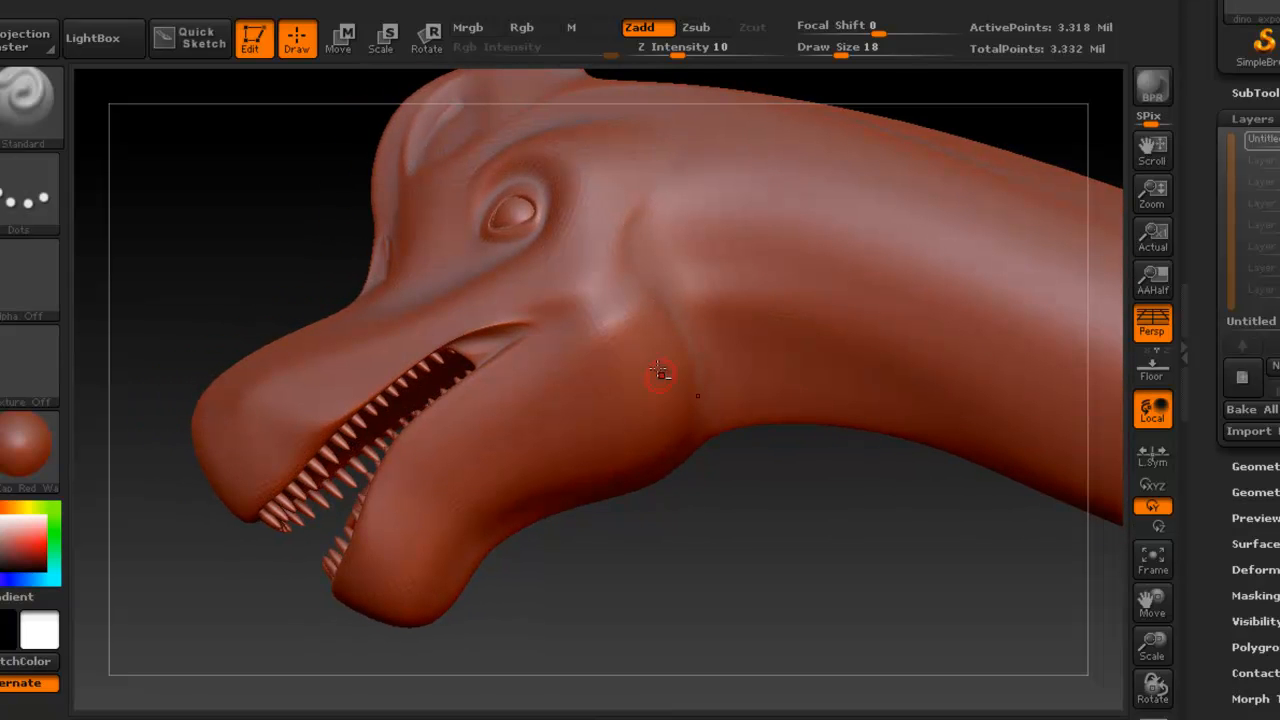
Step: Stroke scaly skin texture below the cheek and along the jaw, then lower the subdivision level
left_click_drag(660, 372, 660, 298)
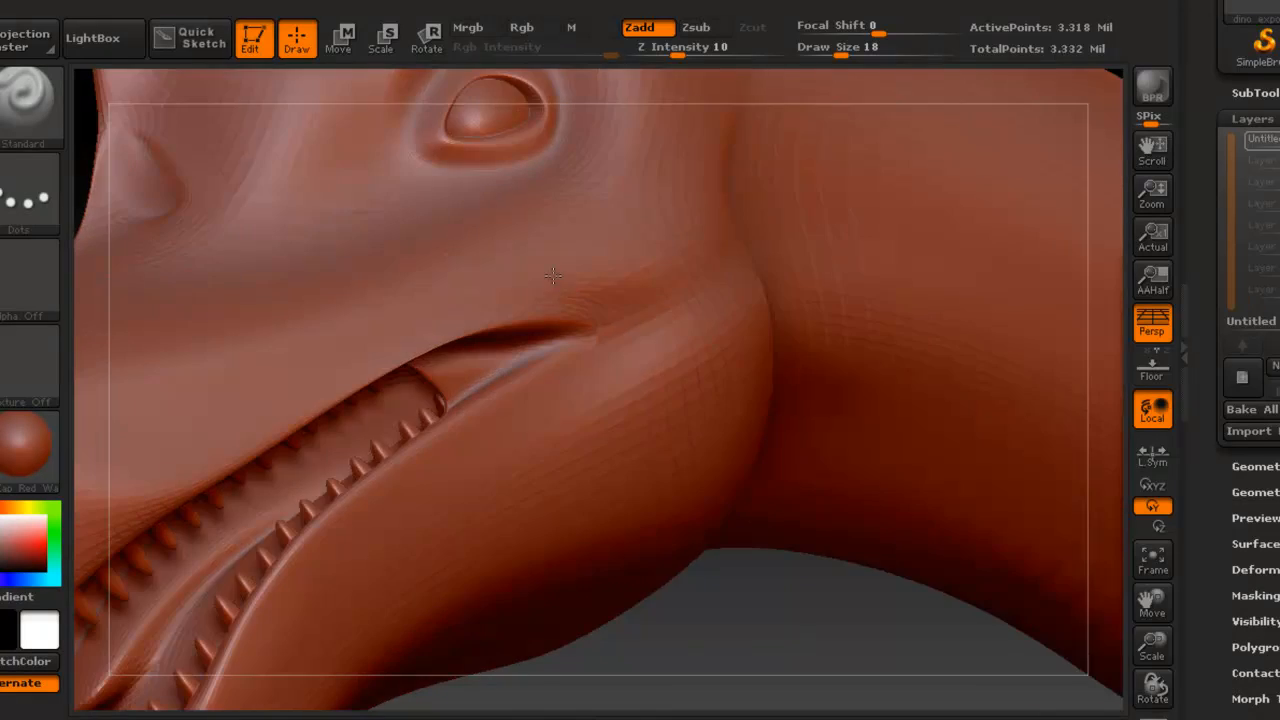
left_click_drag(552, 276, 468, 342)
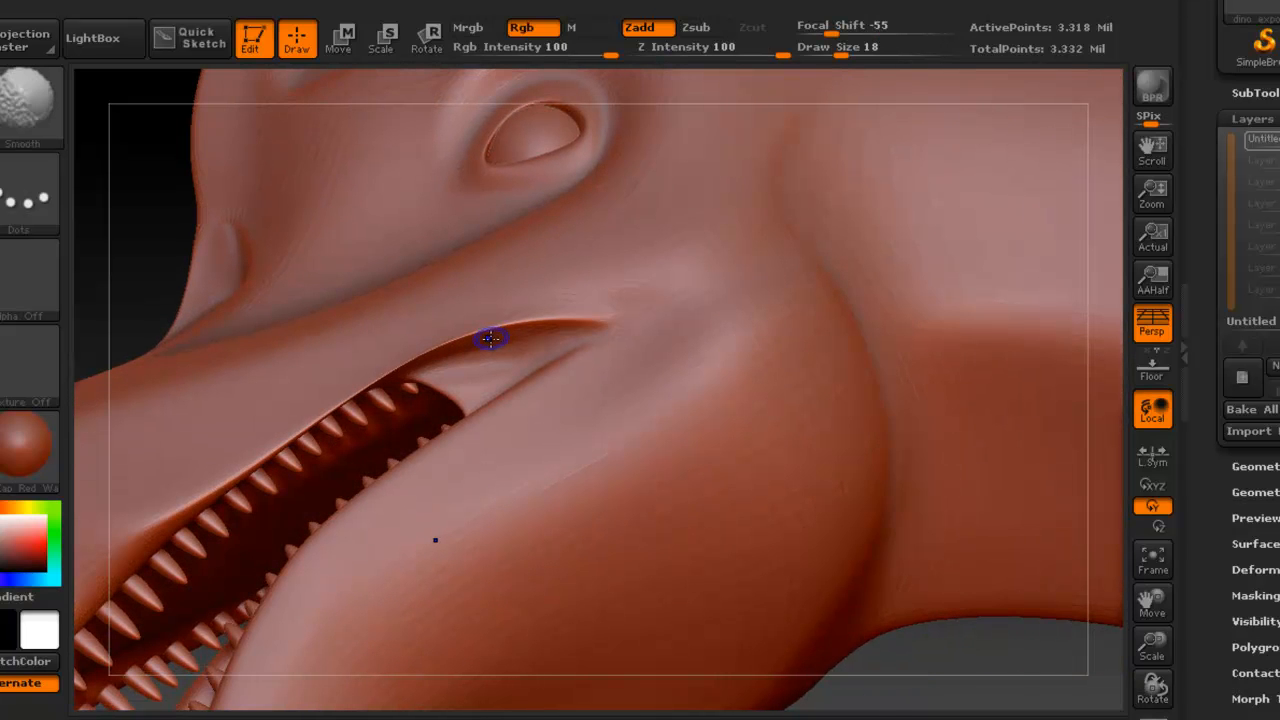
left_click(490, 340)
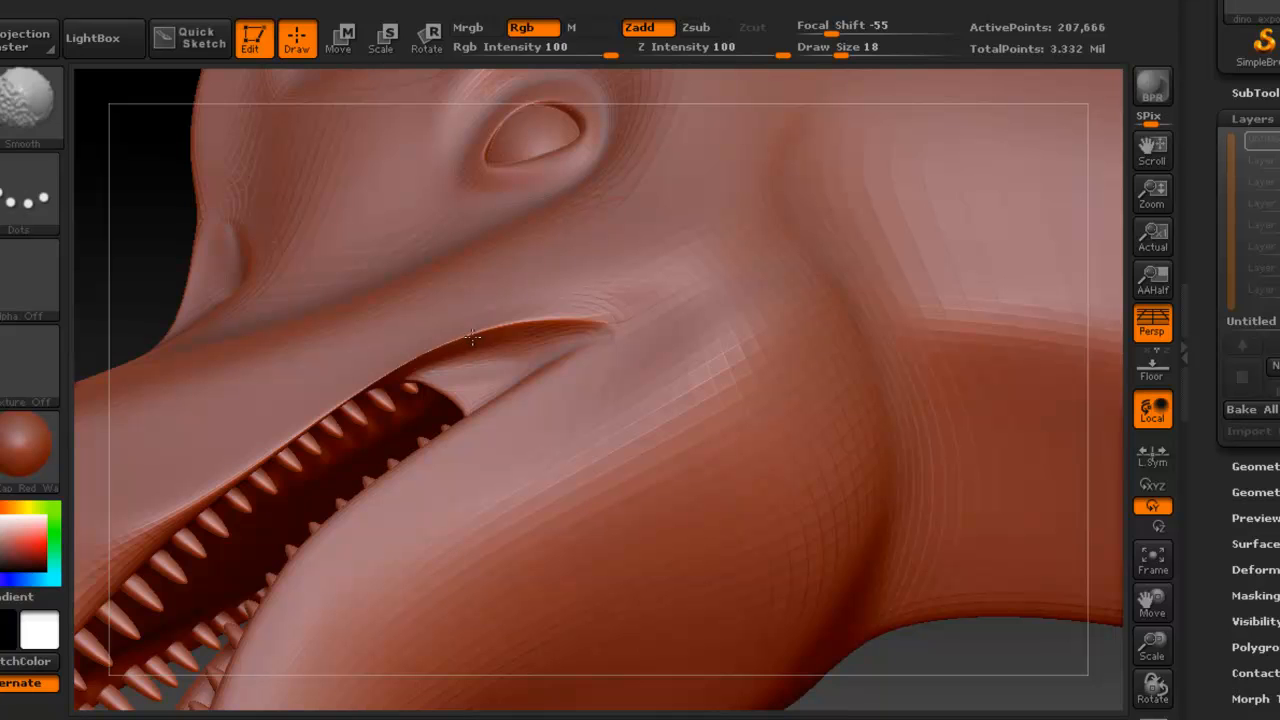
mouse_move(480, 330)
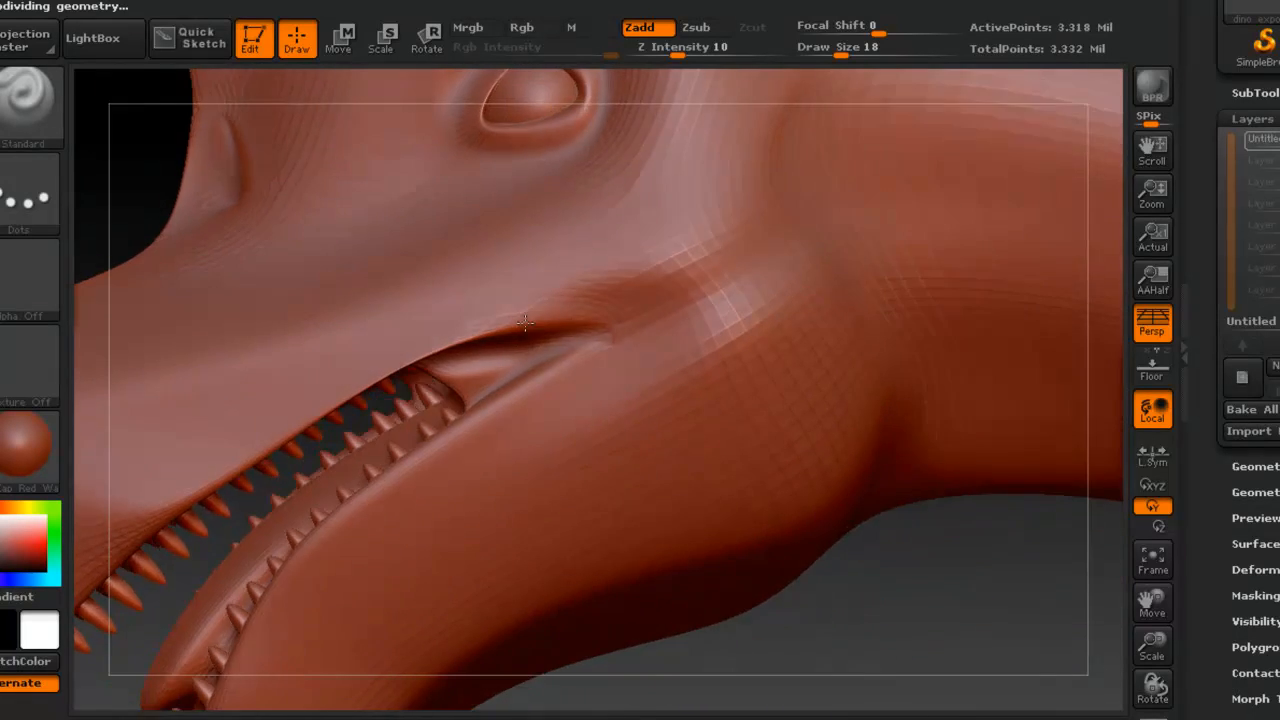
left_click_drag(524, 324, 556, 290)
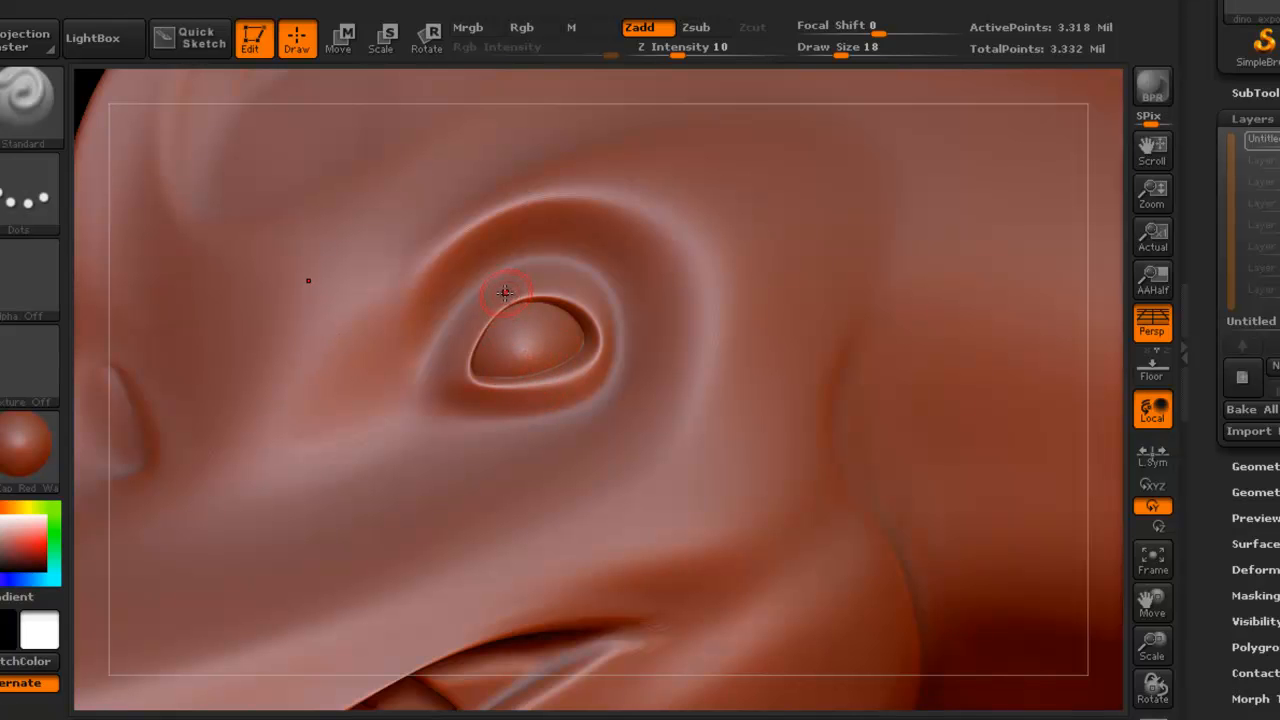
key("b")
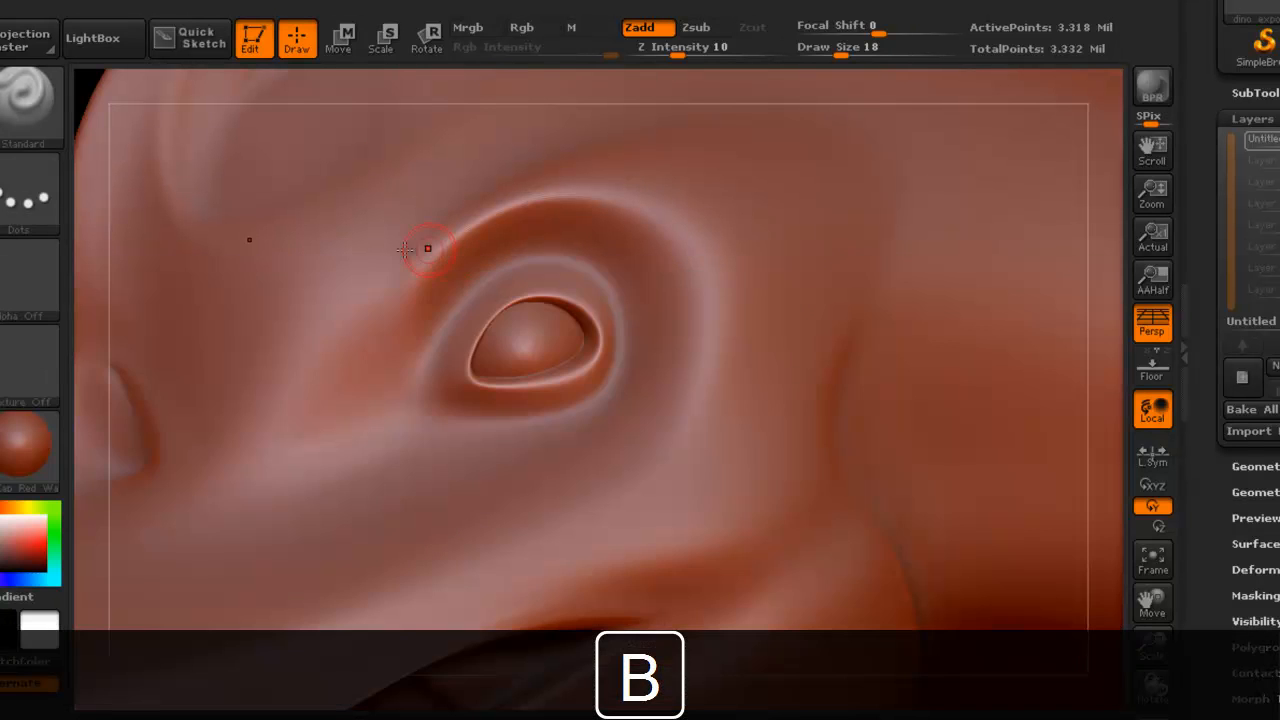
key("b")
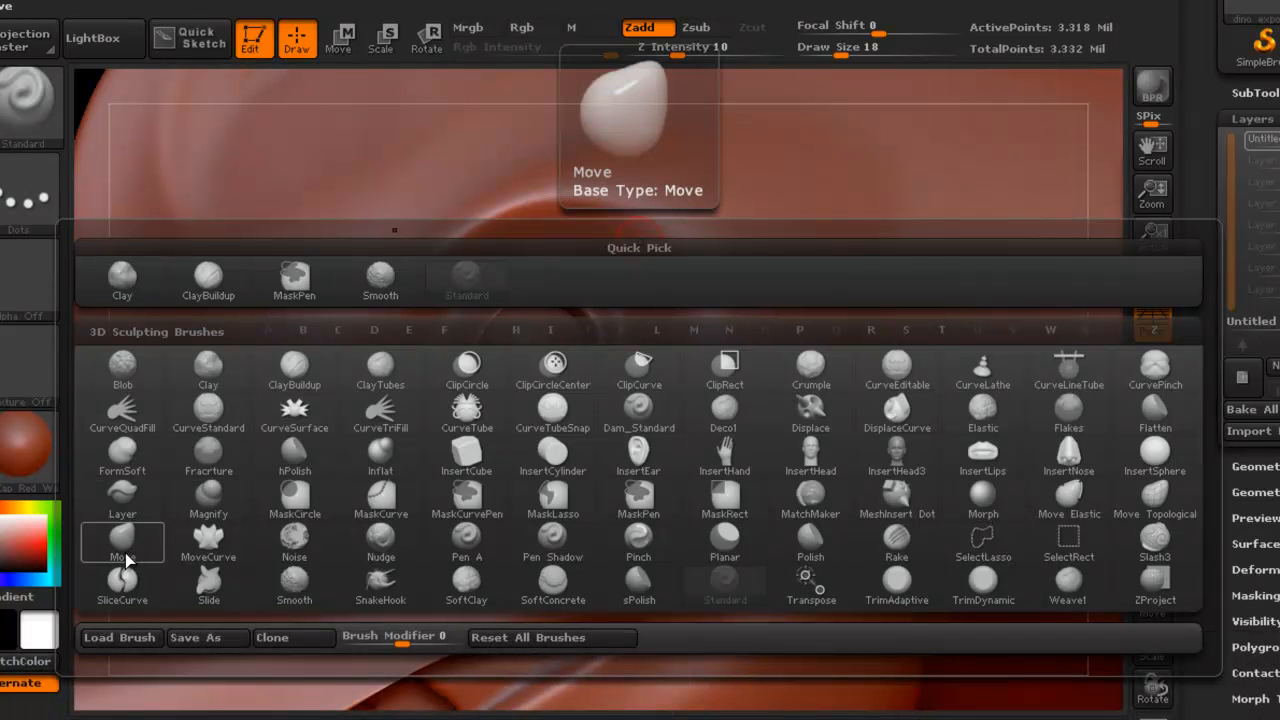
mouse_move(122, 550)
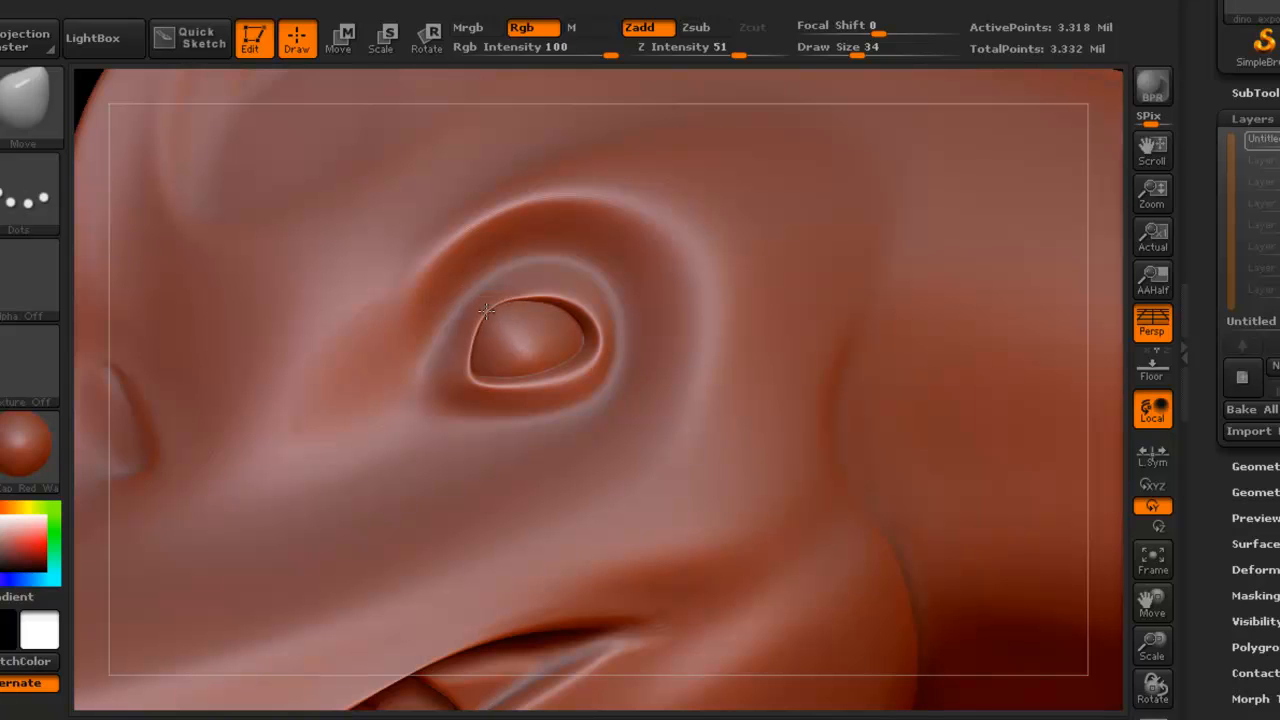
mouse_move(470, 330)
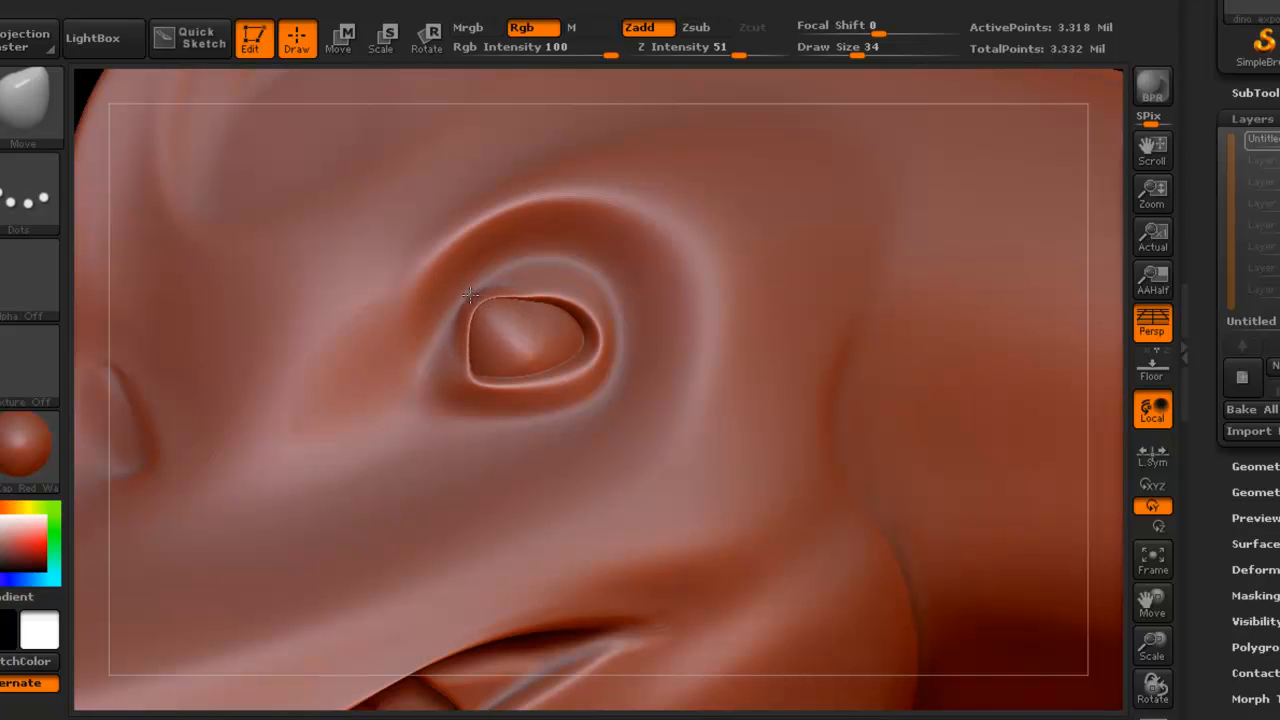
left_click_drag(470, 294, 524, 350)
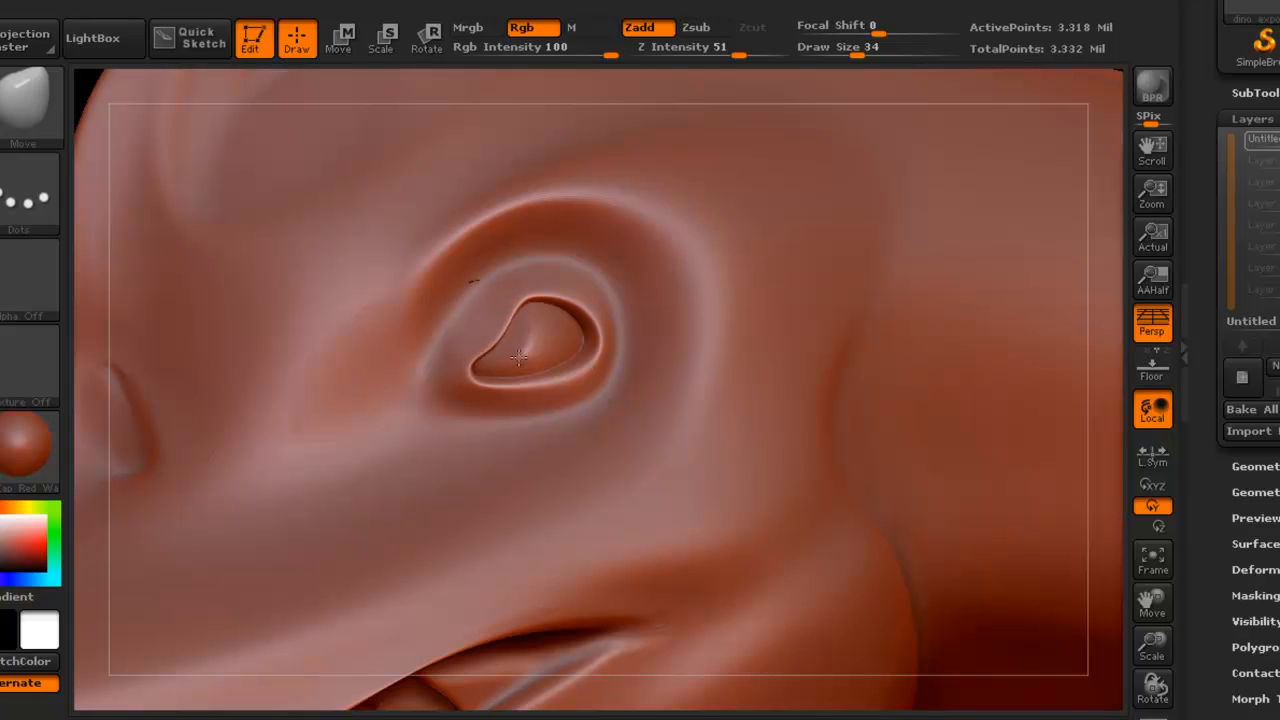
key("ctrl+z")
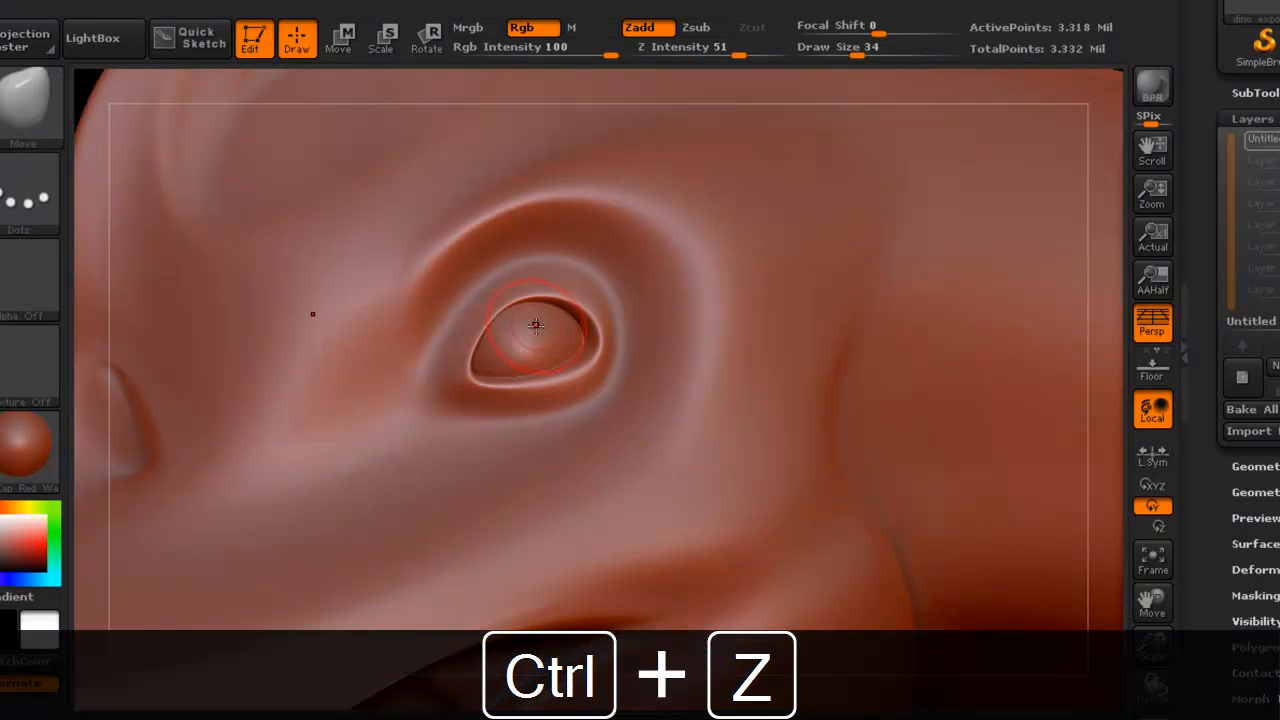
key("ctrl+z")
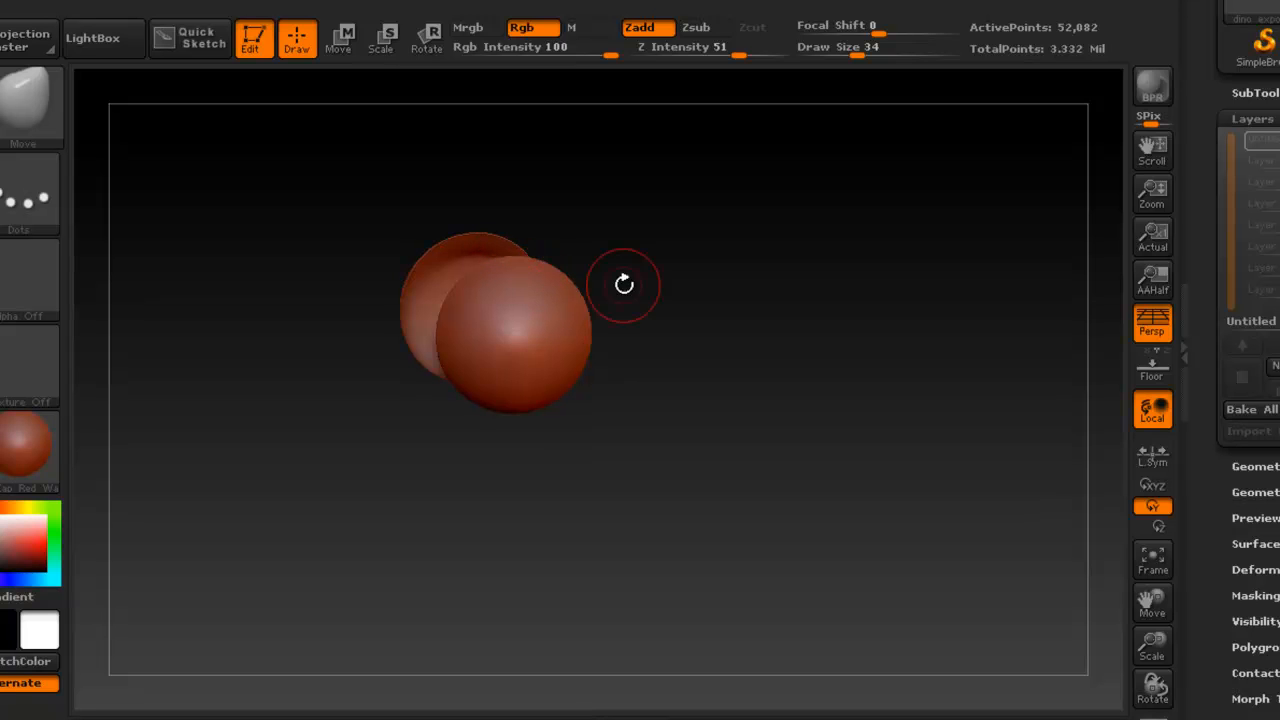
Step: Pull a test lump out of a sphere, then undo the strokes back to smooth spheres
left_click_drag(624, 284, 528, 268)
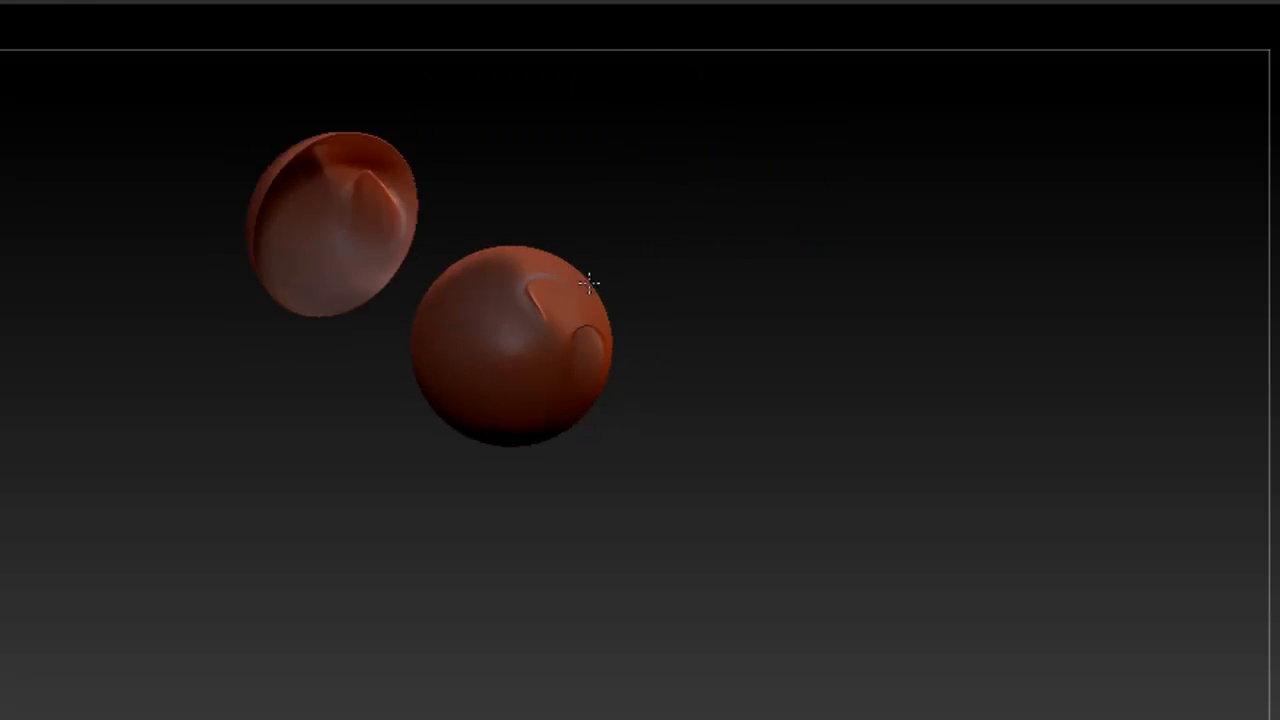
key("ctrl+z")
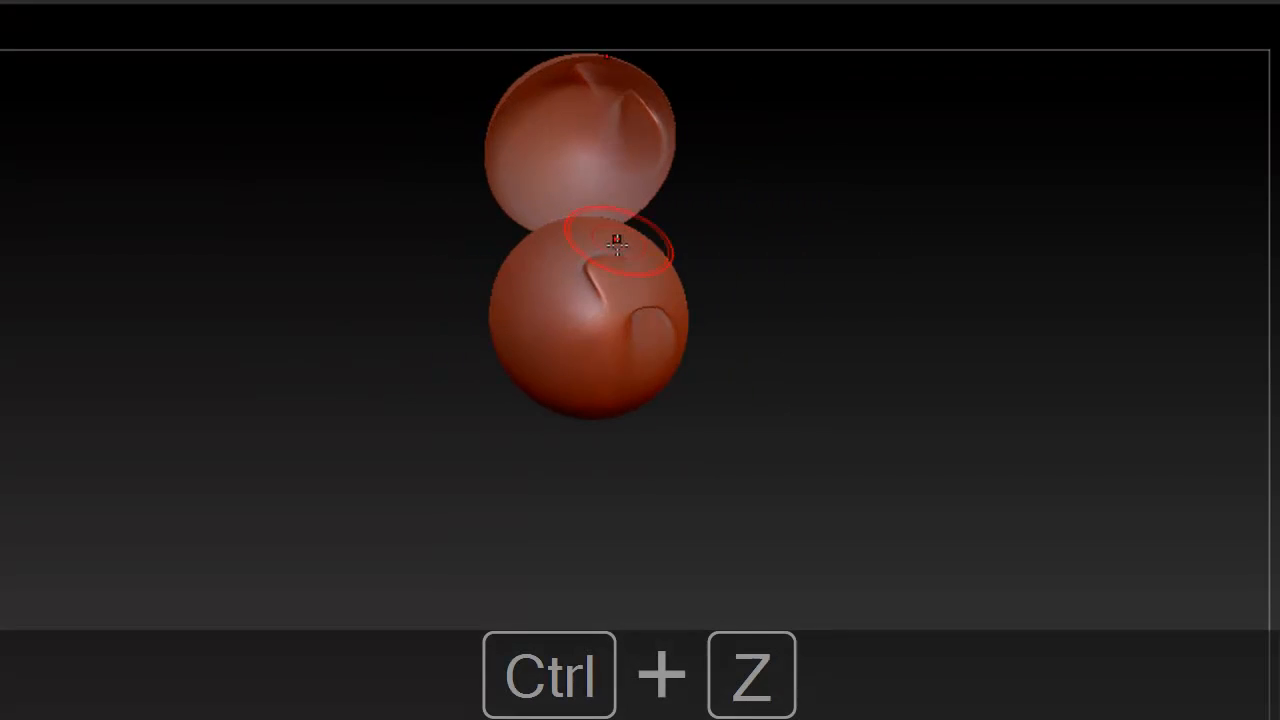
key("ctrl+z")
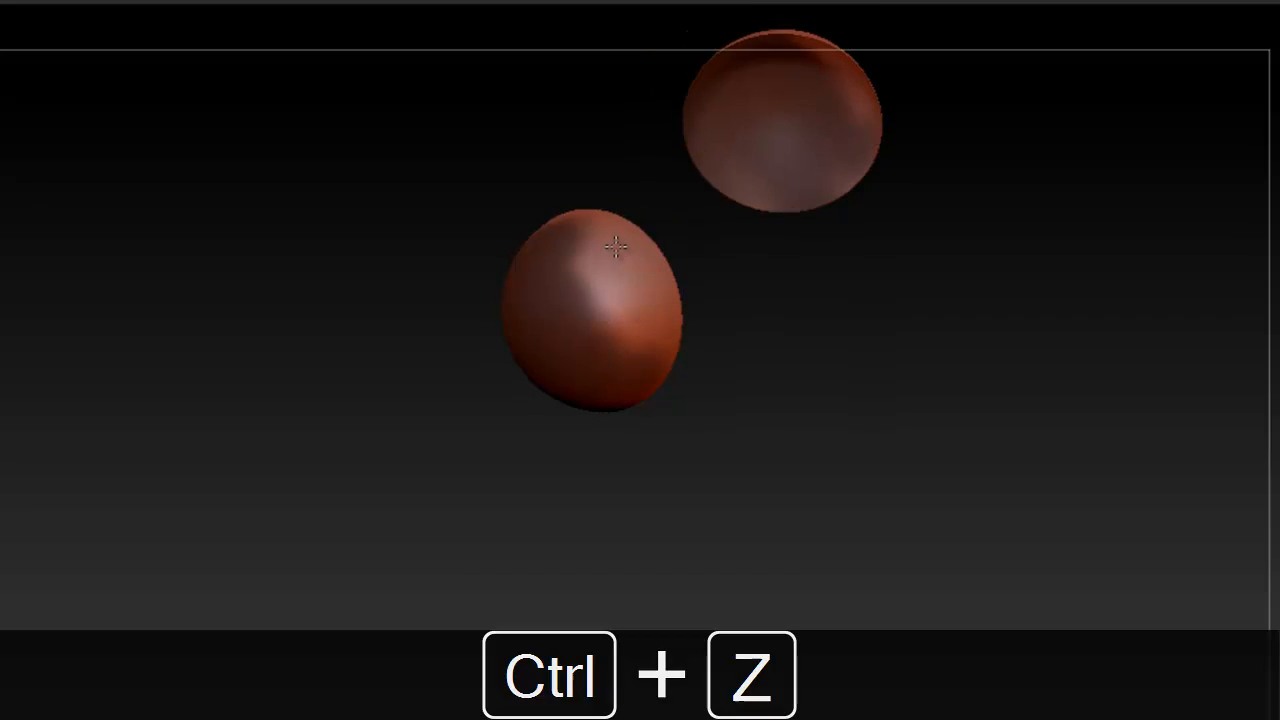
key("ctrl+z")
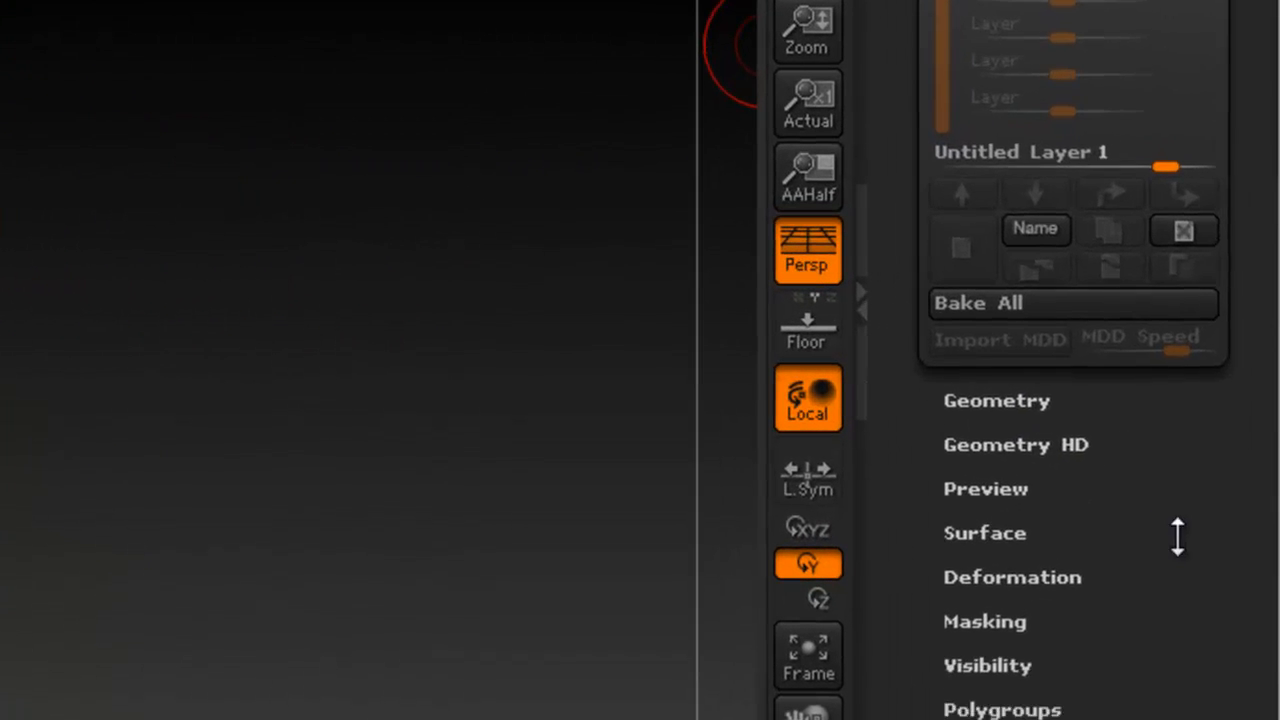
Step: Close the tool settings list so the dinosaur head fills the canvas
scroll("down", 3)
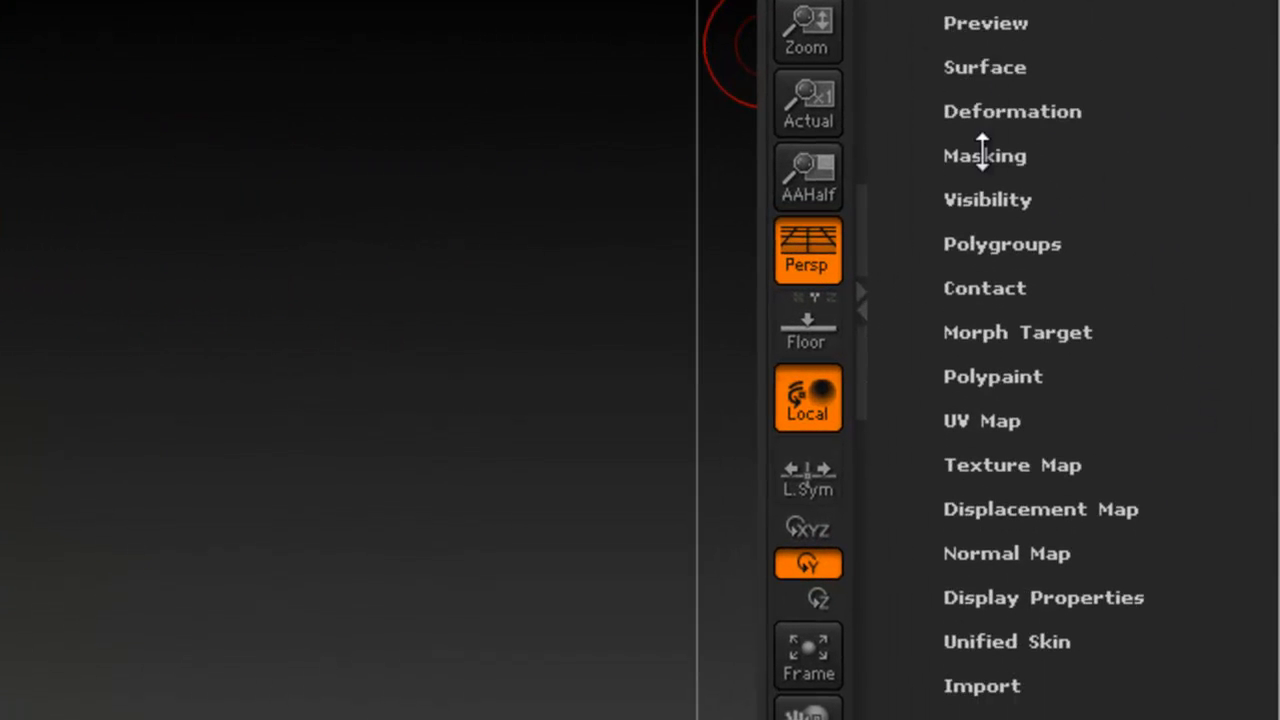
left_click(984, 156)
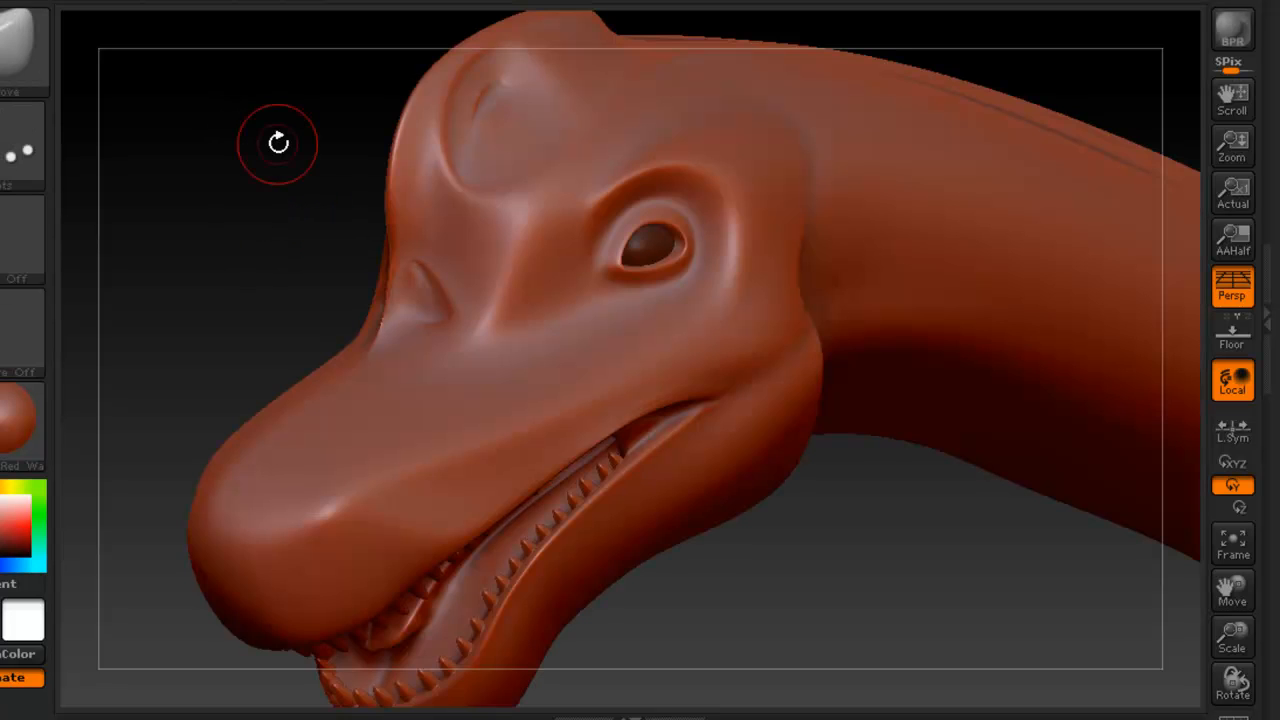
left_click_drag(280, 144, 530, 204)
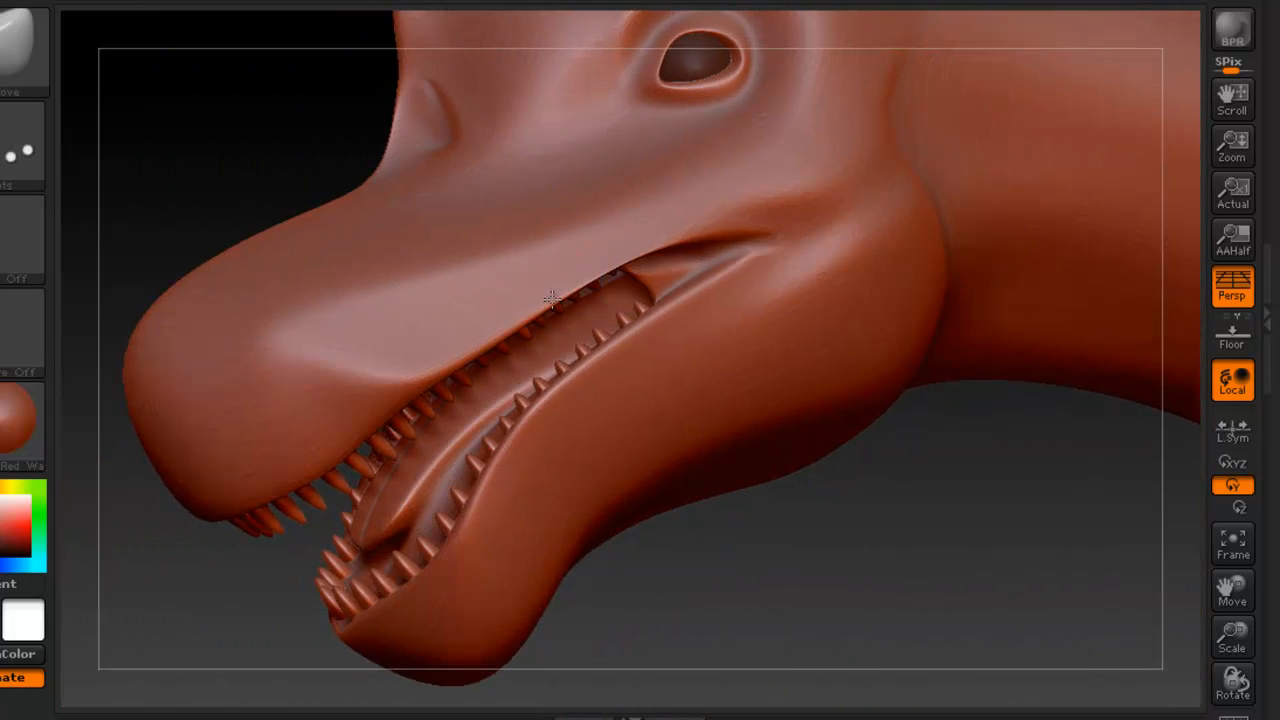
left_click_drag(550, 300, 496, 360)
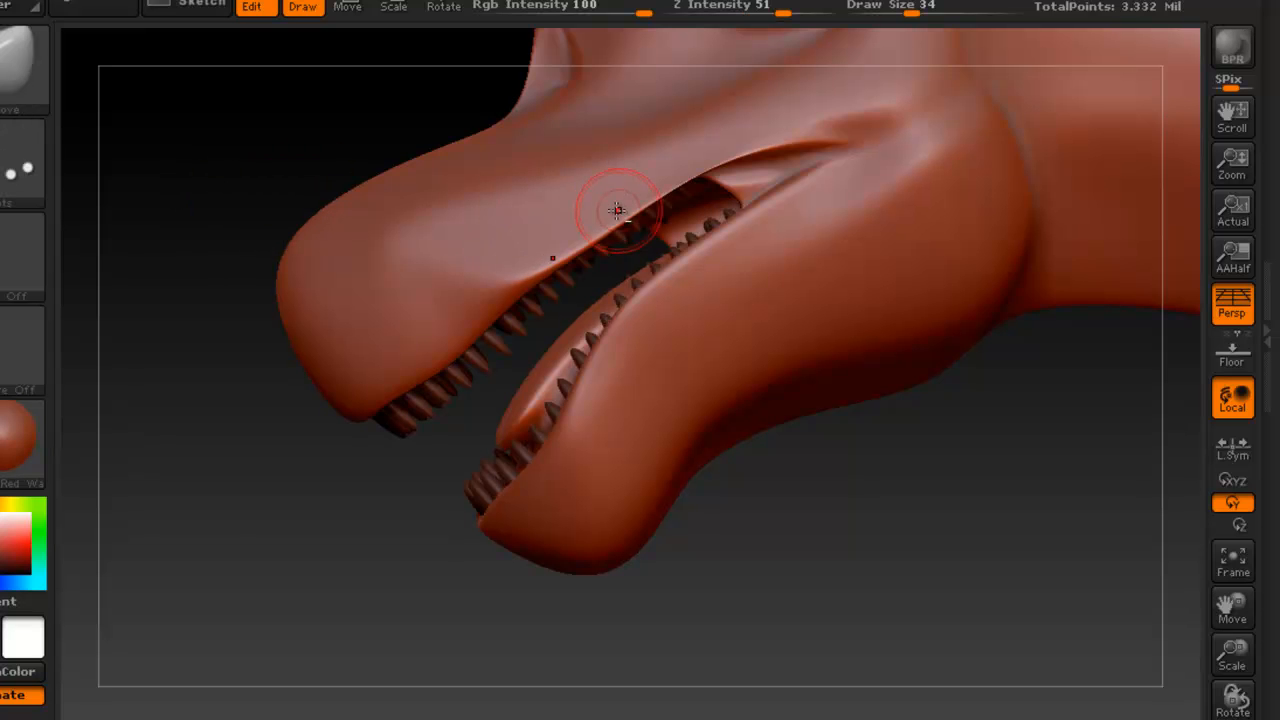
left_click_drag(616, 210, 584, 304)
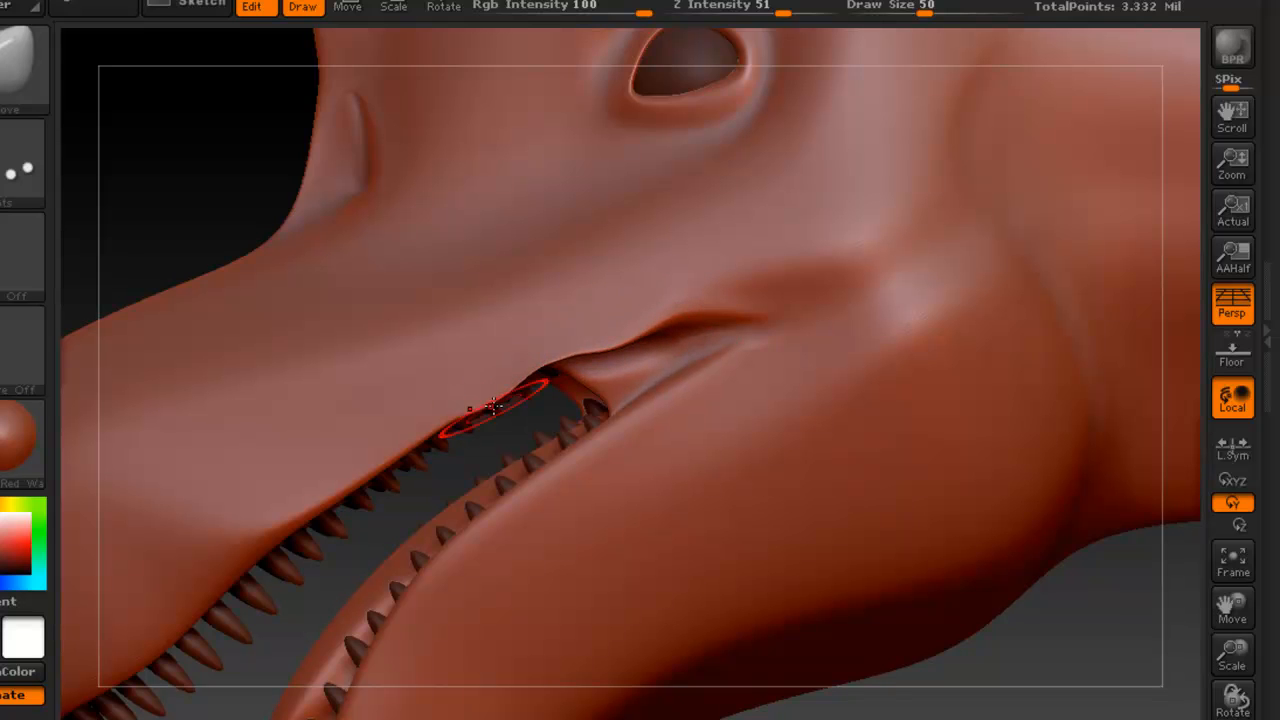
left_click_drag(490, 410, 408, 356)
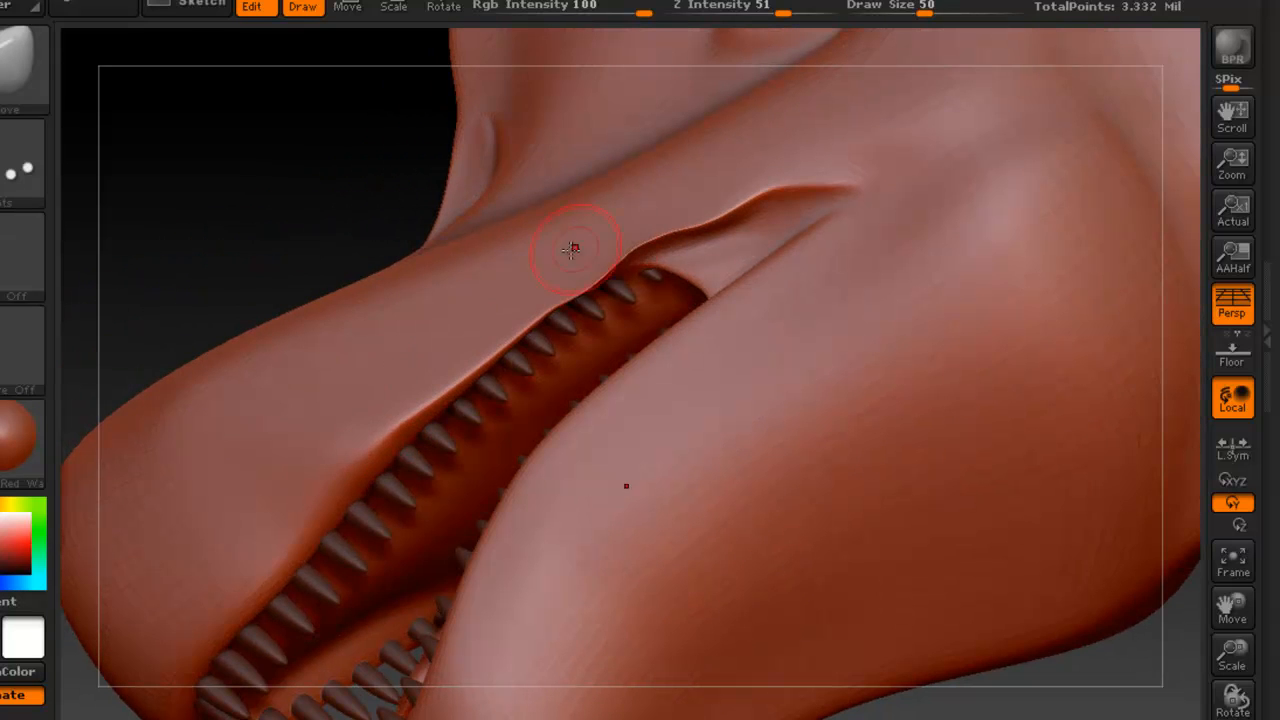
left_click_drag(576, 250, 620, 292)
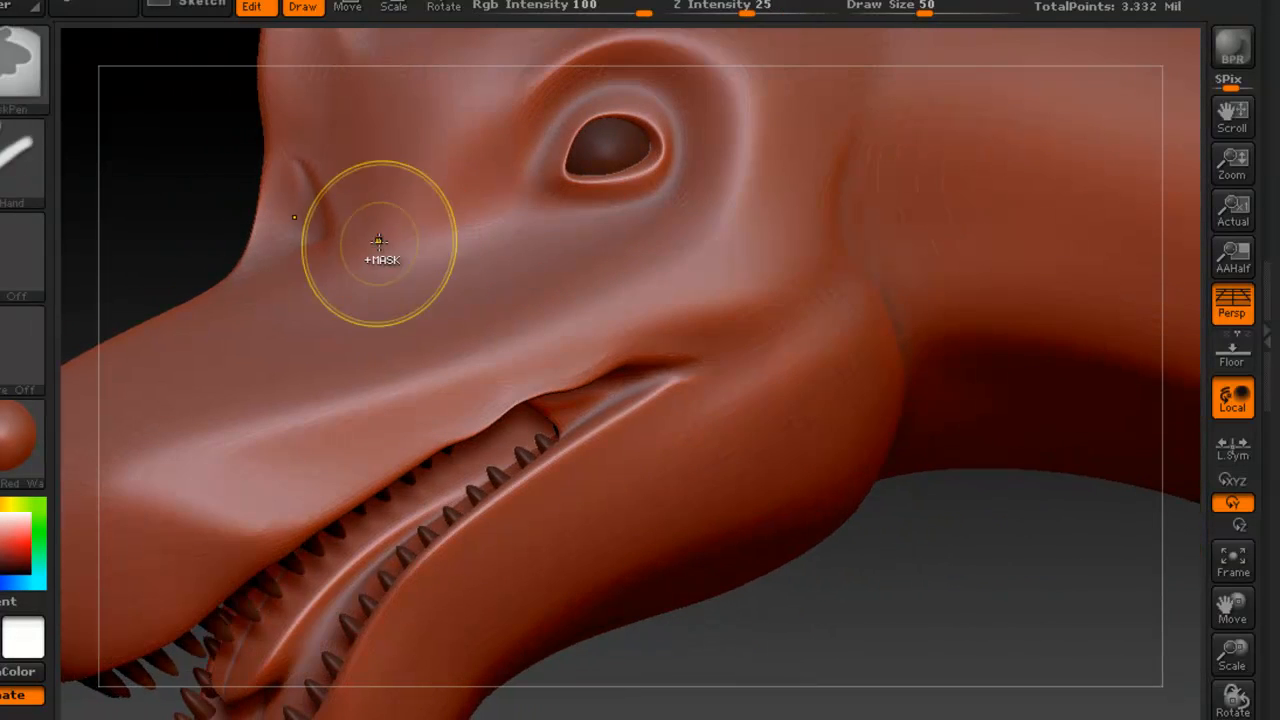
Step: Mark the nostril on the snout, view the head from the front, and step back through undo
left_click(380, 256)
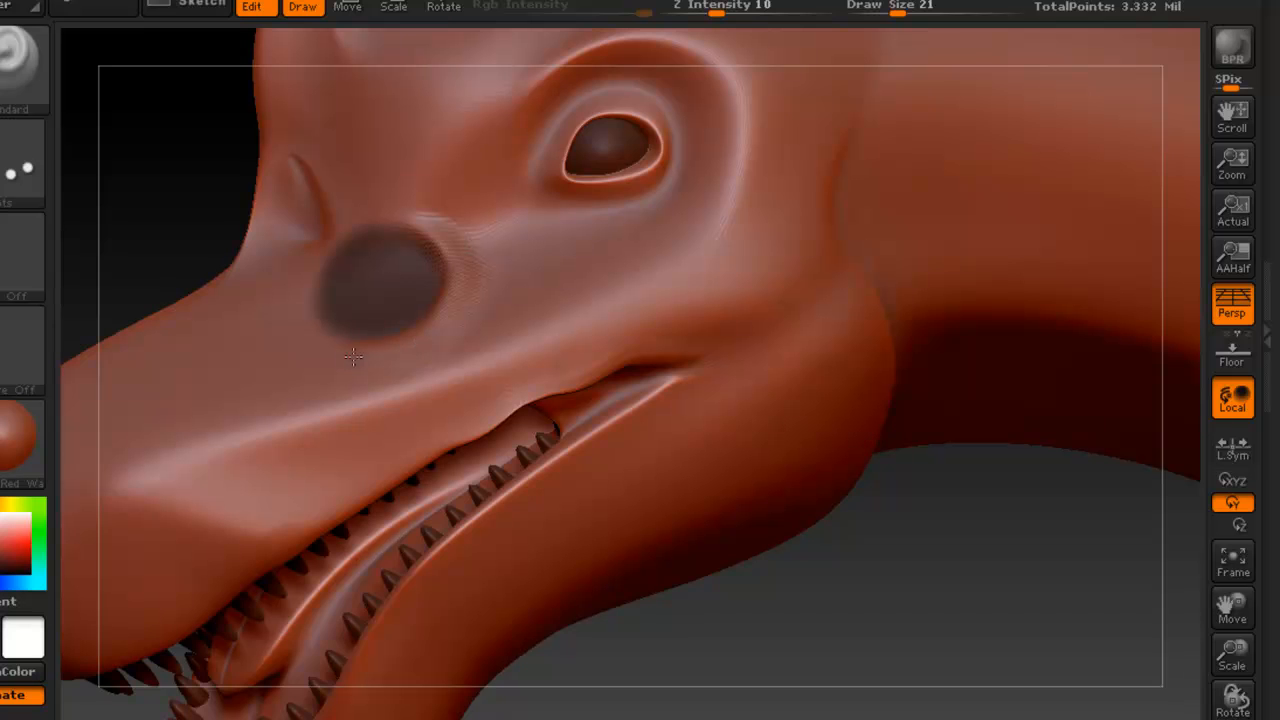
left_click_drag(352, 356, 448, 290)
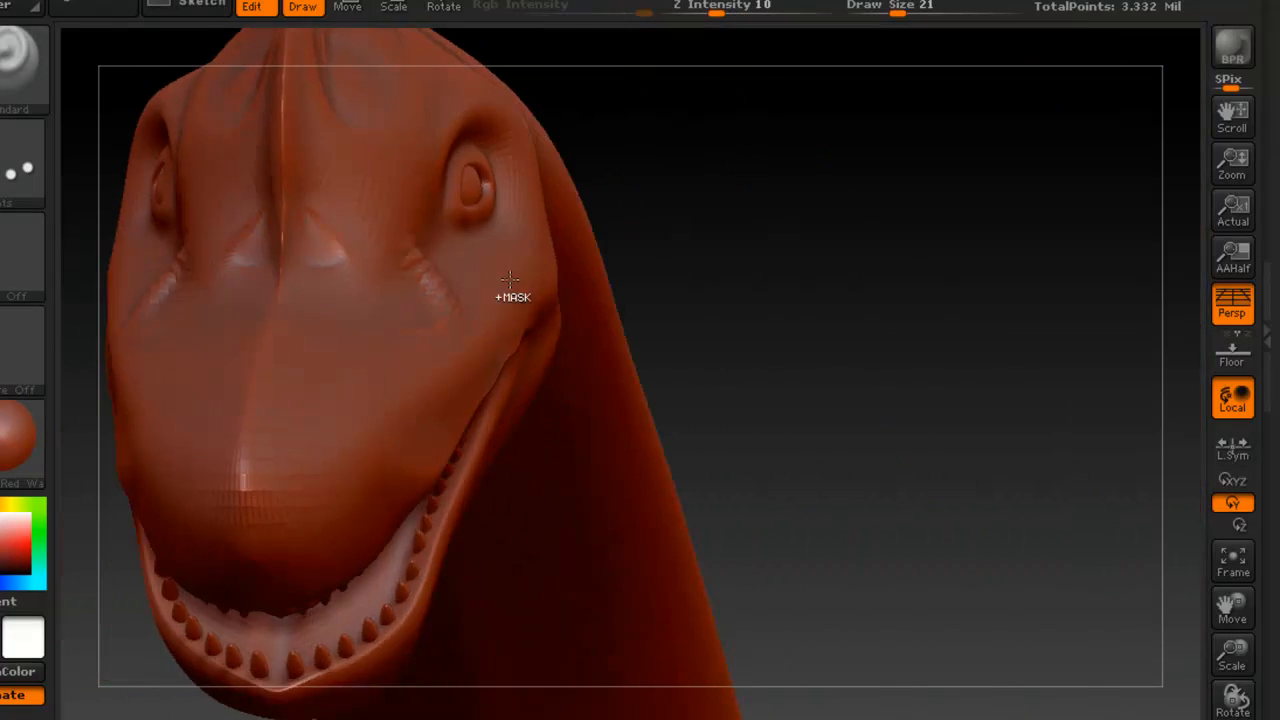
key("ctrl+z")
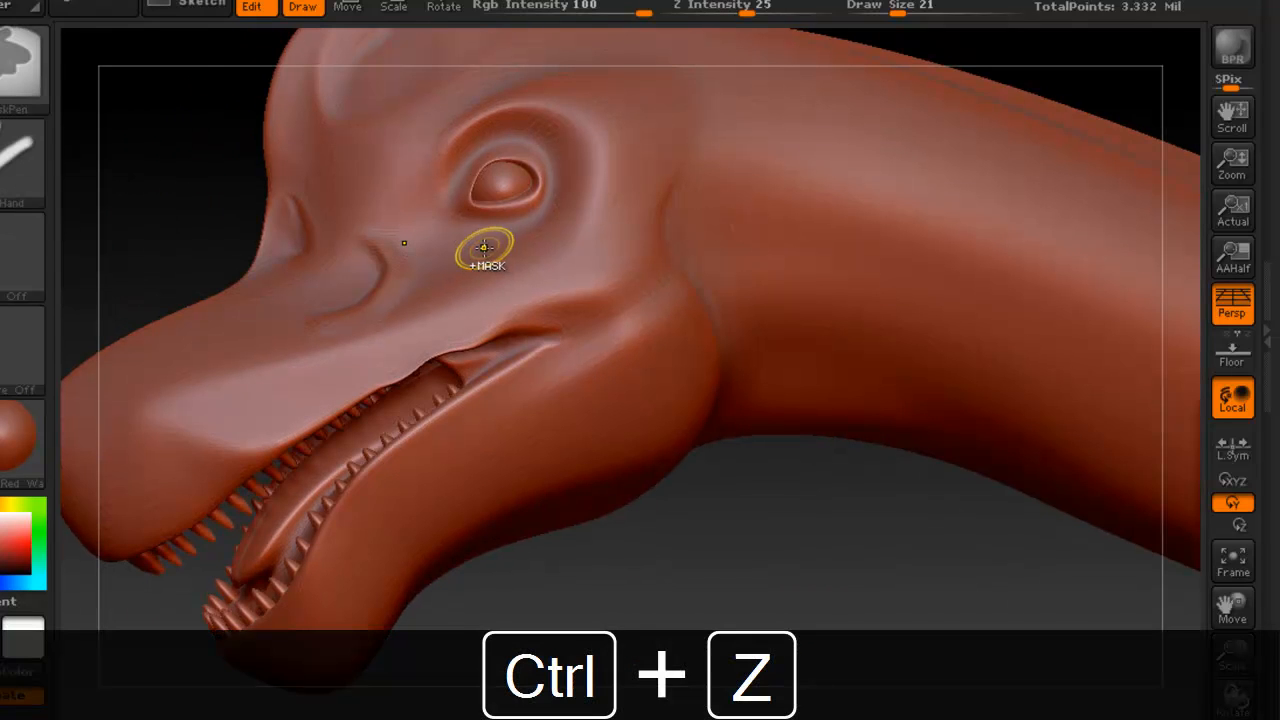
key("ctrl+z")
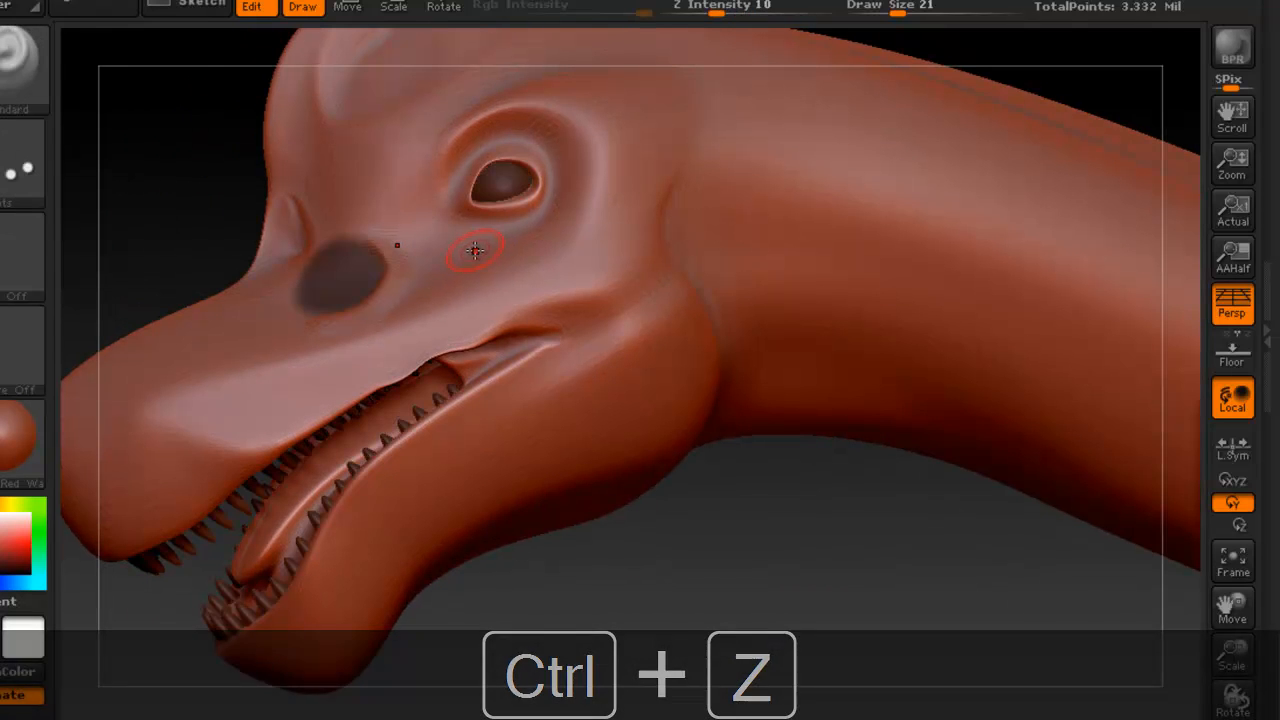
key("ctrl+z")
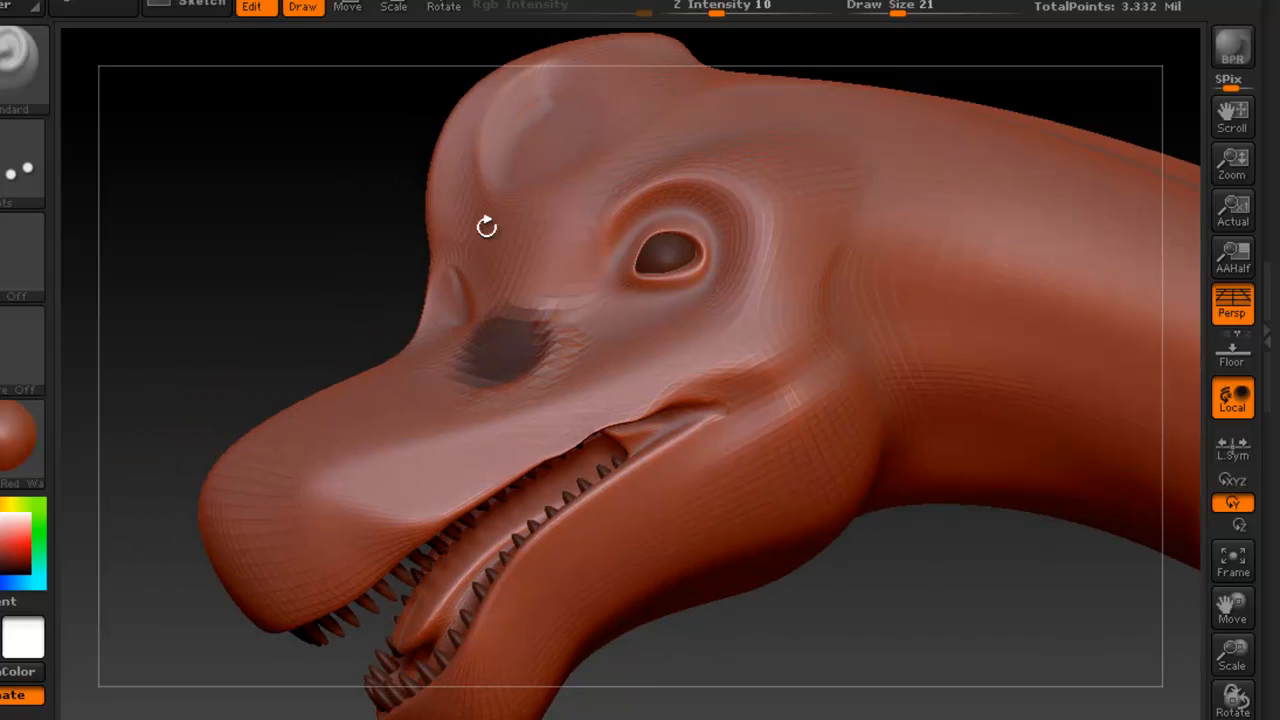
left_click_drag(484, 224, 544, 184)
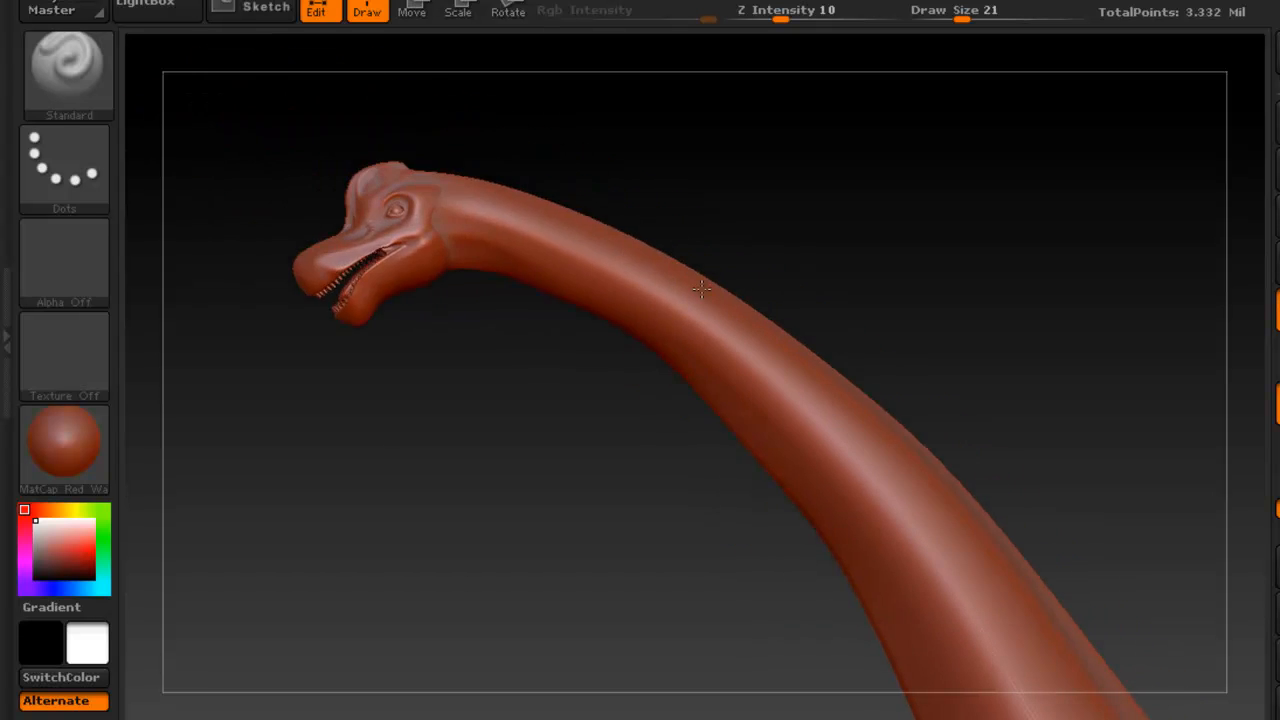
left_click_drag(700, 290, 620, 290)
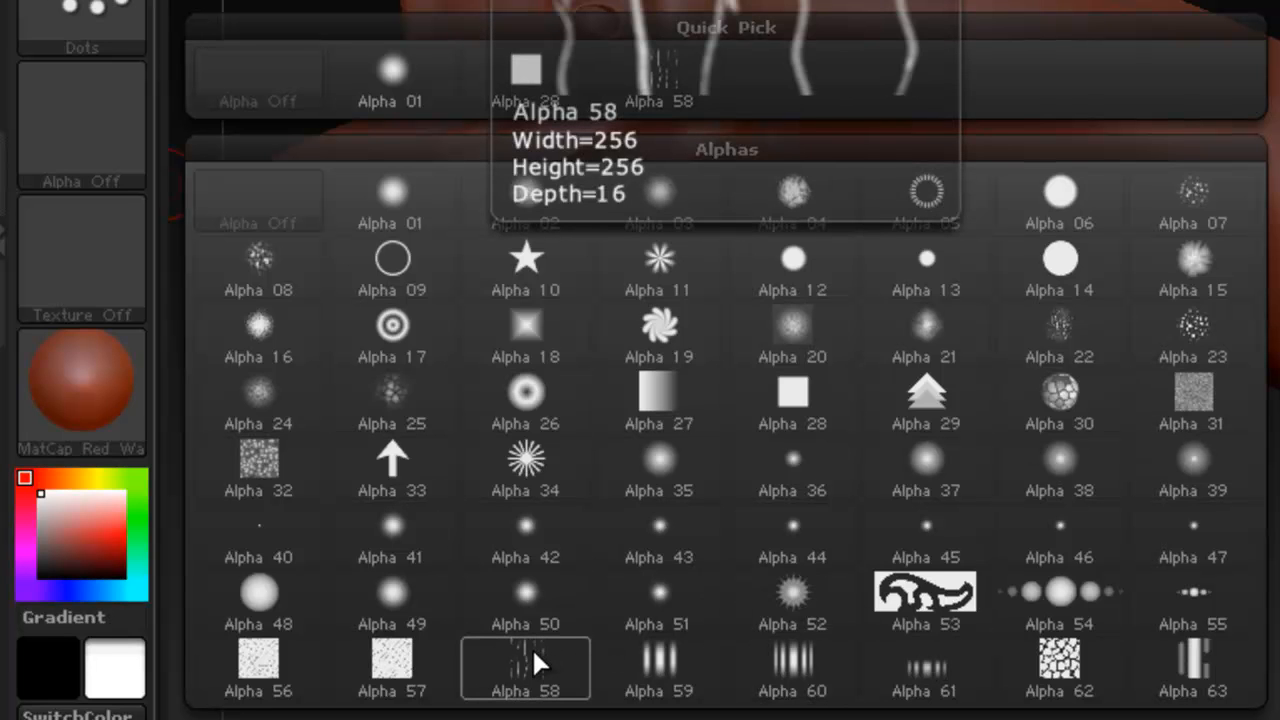
Step: Paint reptile-skin texture onto the upper neck using Alpha 58
left_click(524, 668)
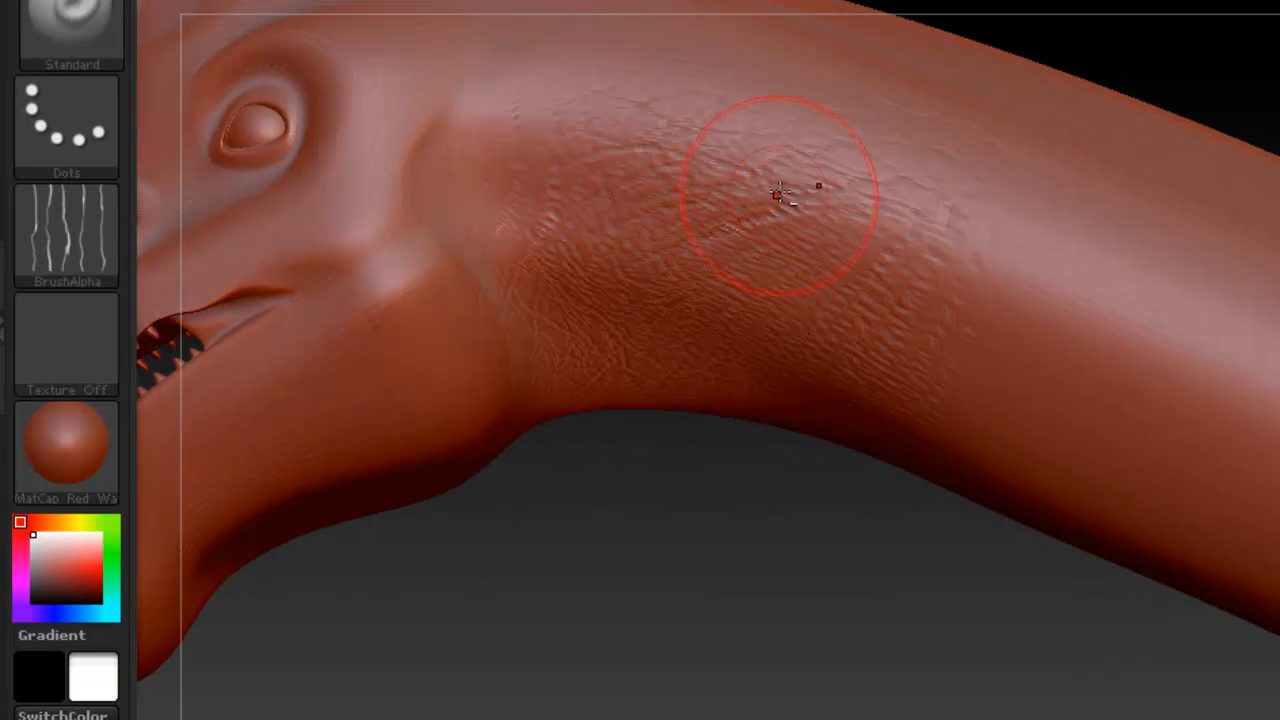
left_click_drag(780, 196, 976, 262)
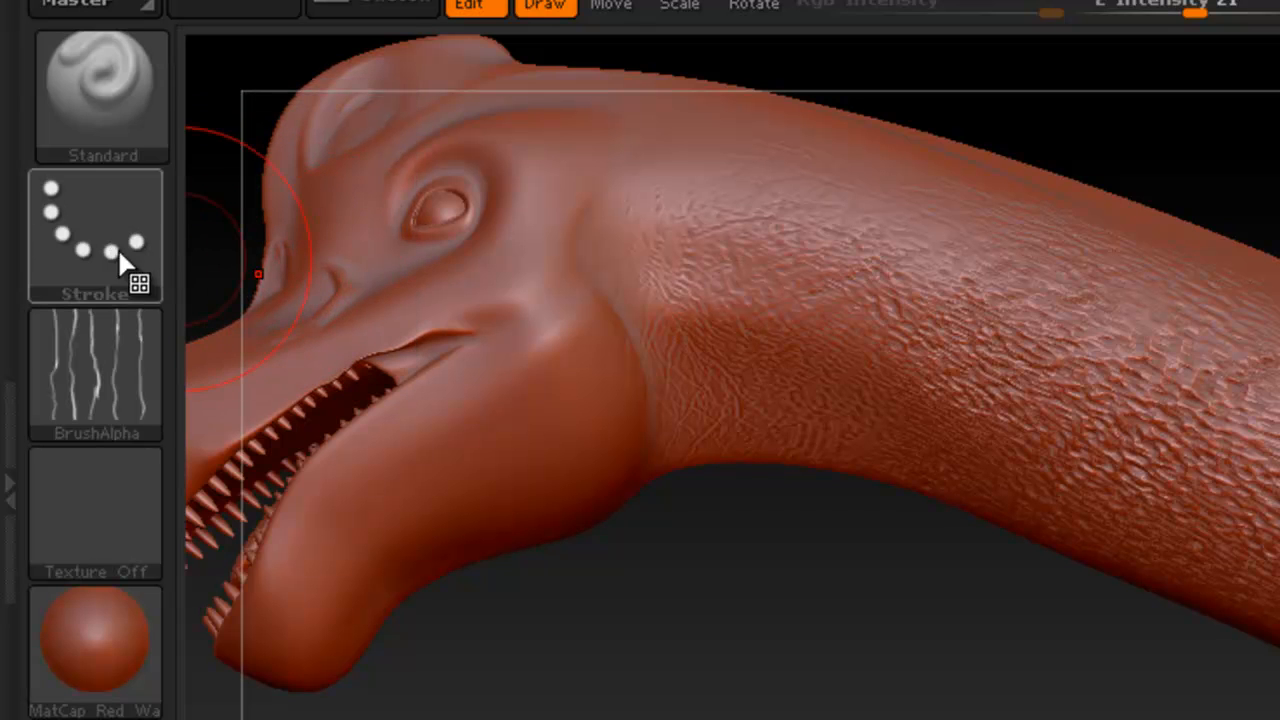
mouse_move(120, 290)
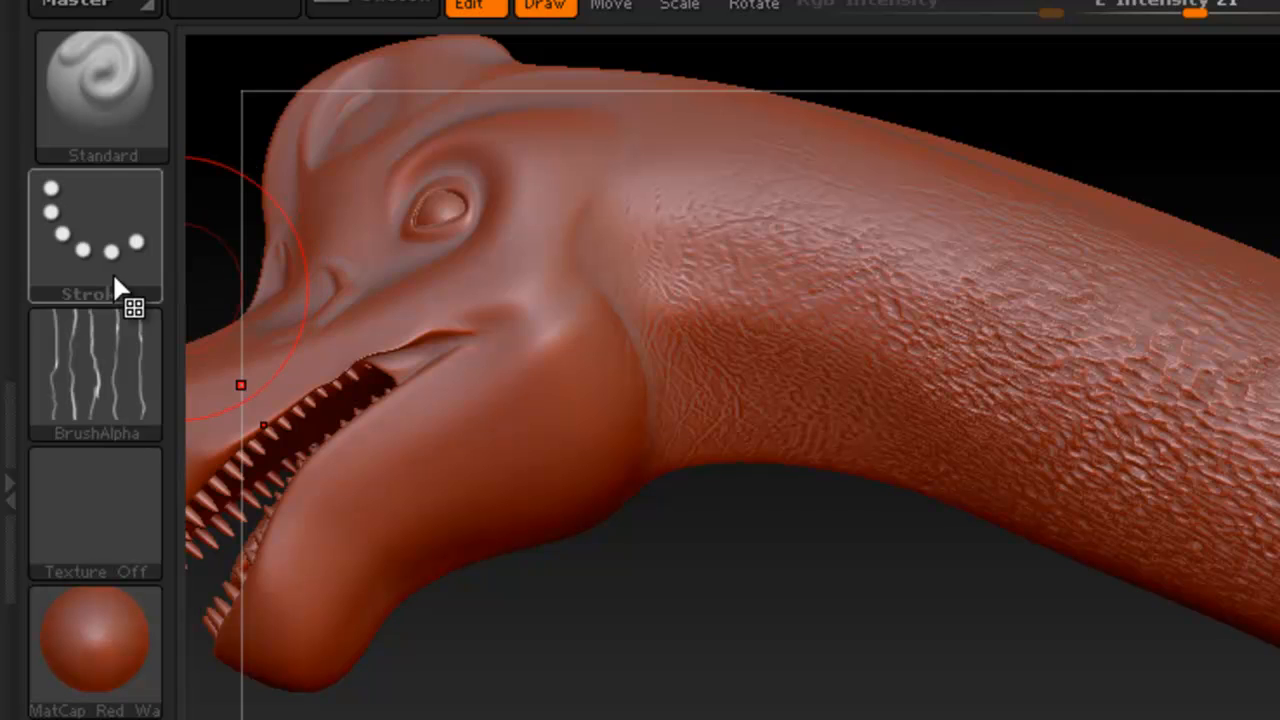
Step: Stamp patches of ridged skin texture along the mid-neck with the DragRect stroke
left_click(96, 236)
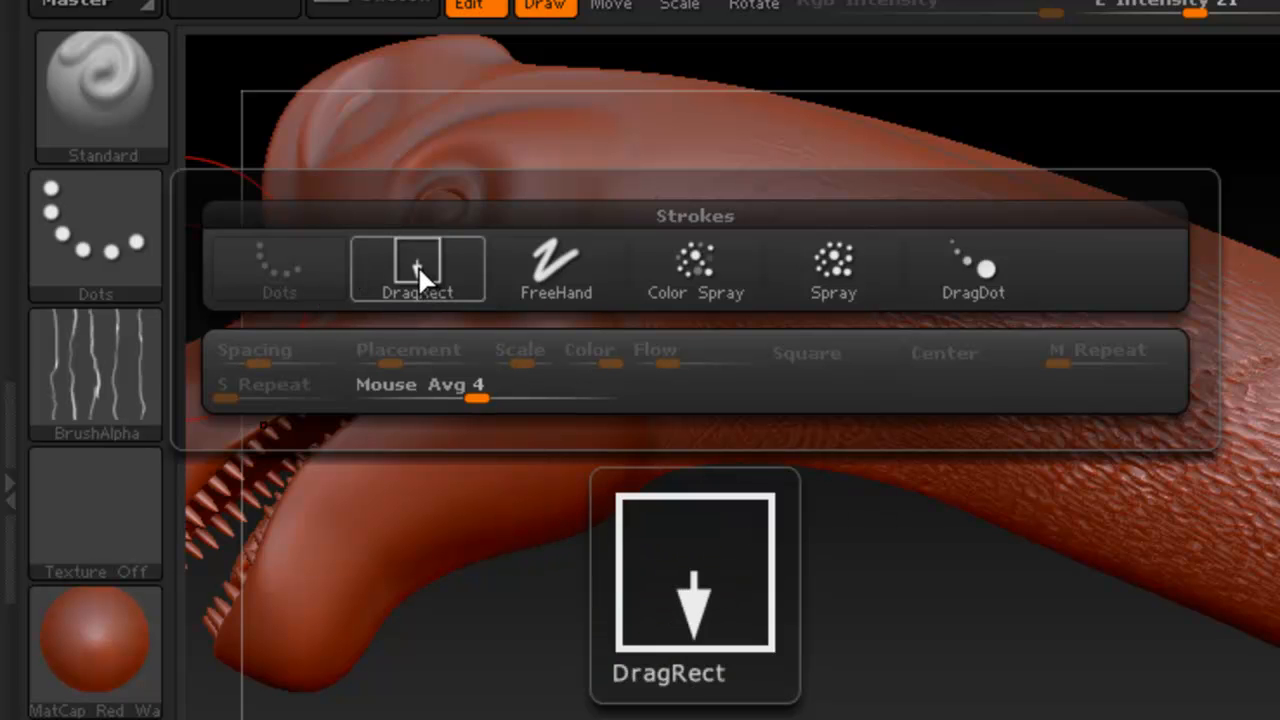
left_click(416, 266)
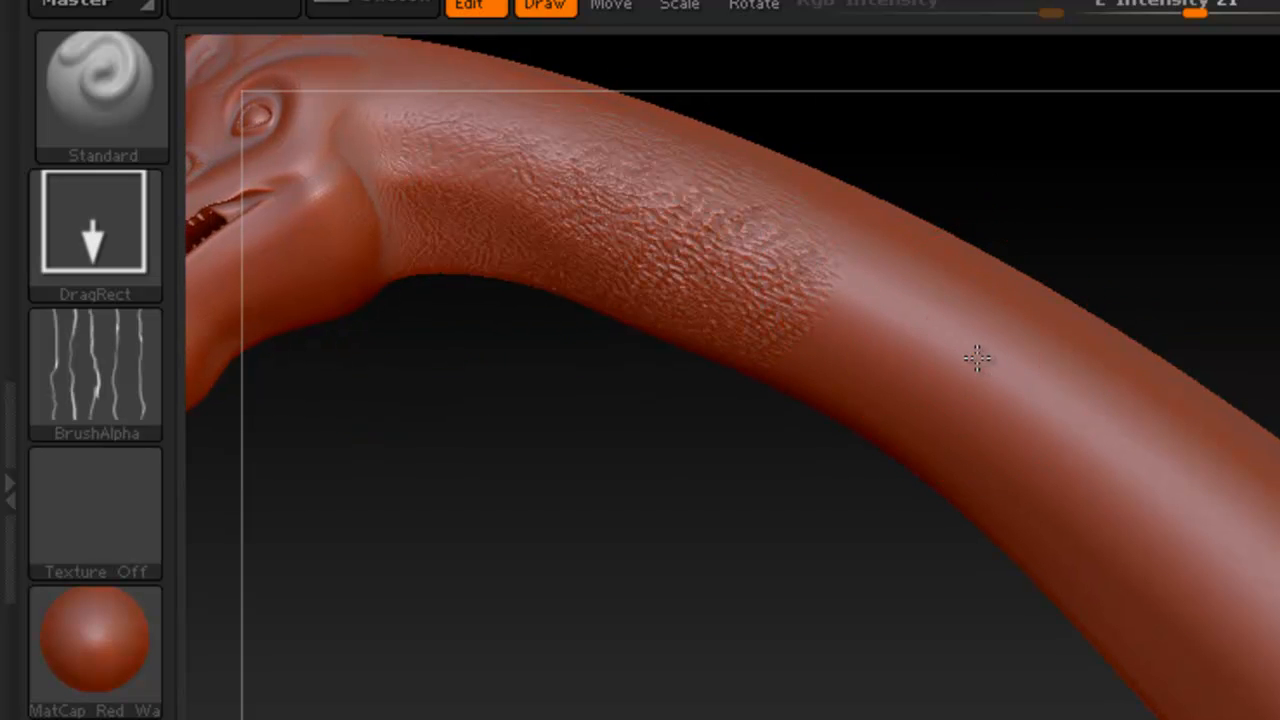
left_click_drag(976, 358, 856, 390)
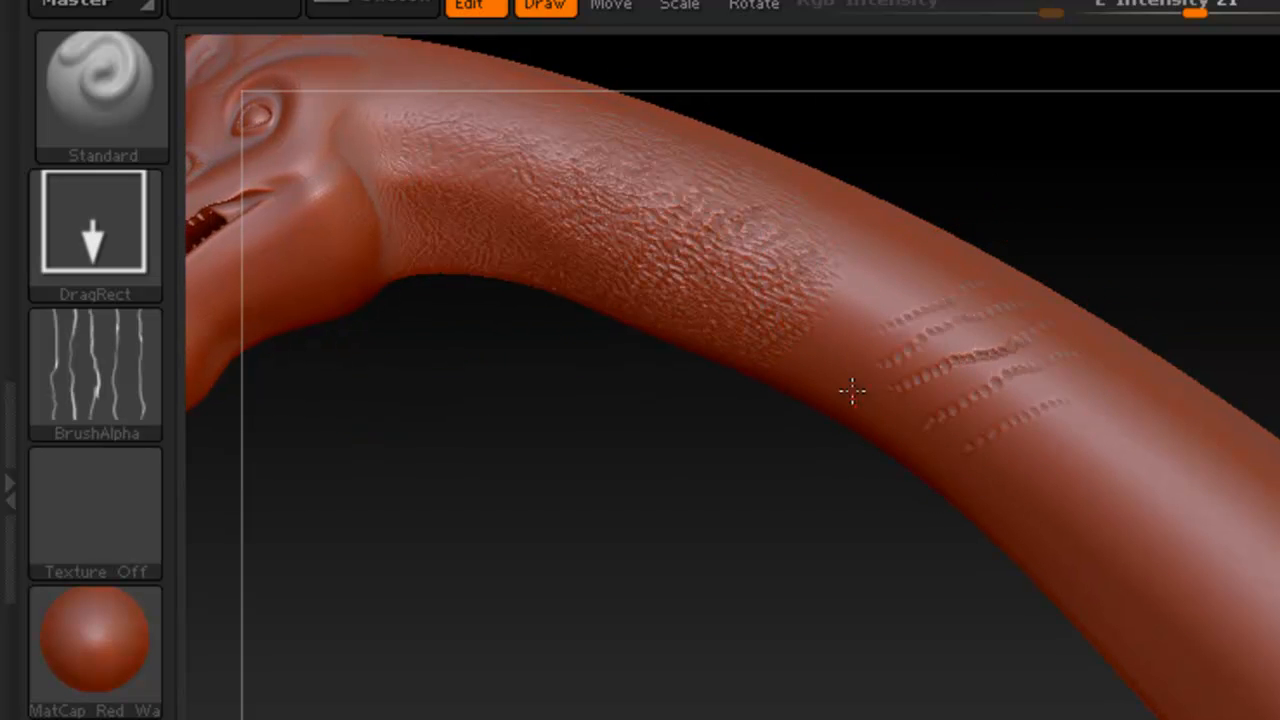
left_click_drag(856, 390, 1084, 470)
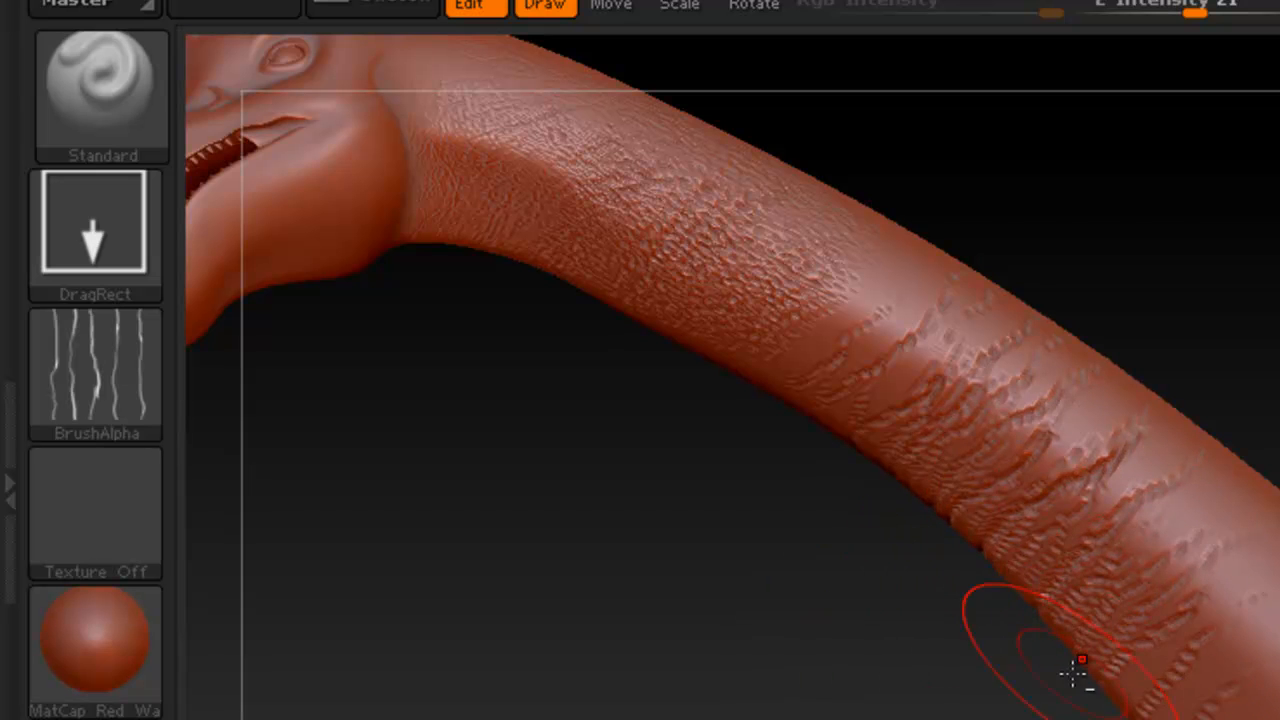
mouse_move(844, 336)
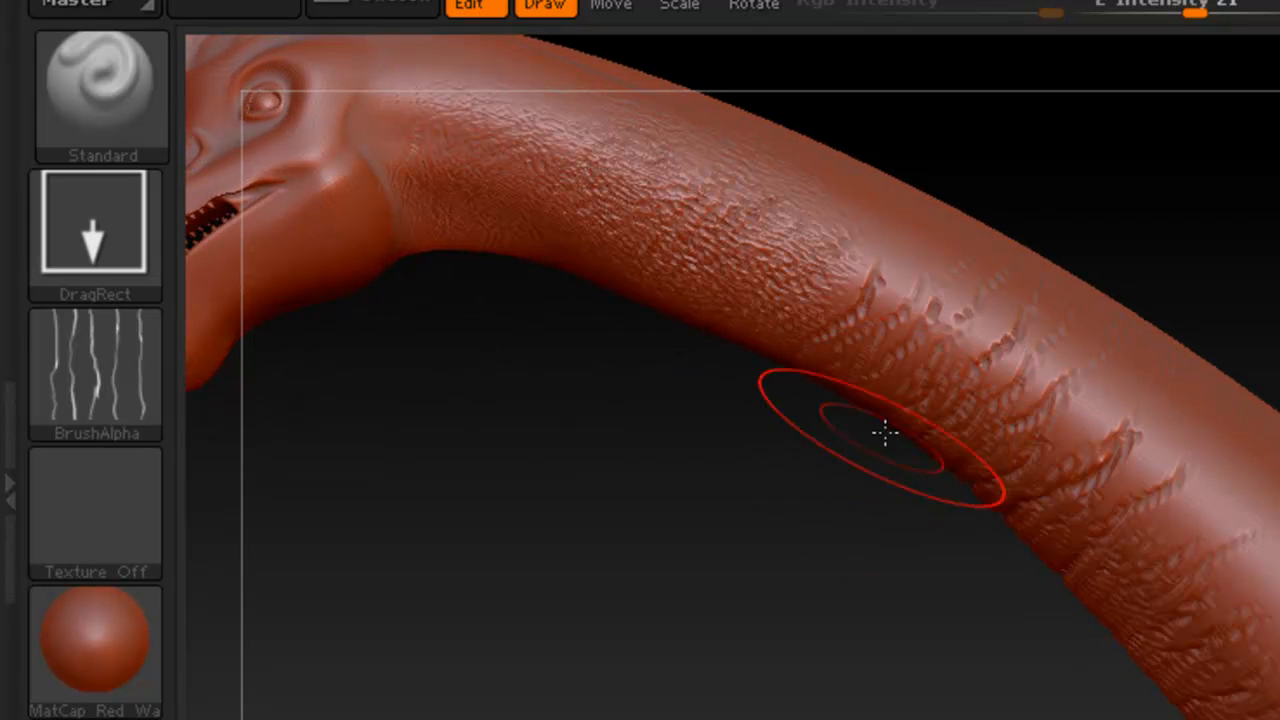
left_click(94, 230)
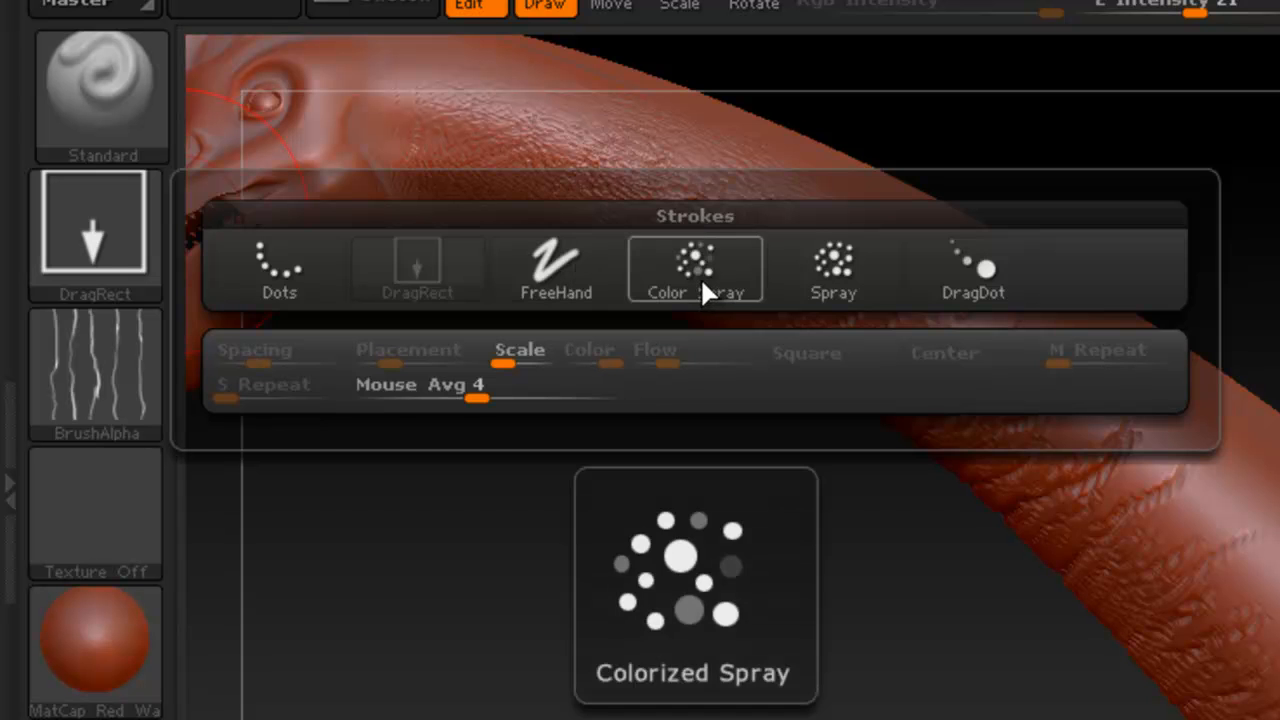
Step: Dab skin wrinkles at the neck base with a DragDot stroke after trying Color Spray
left_click(694, 270)
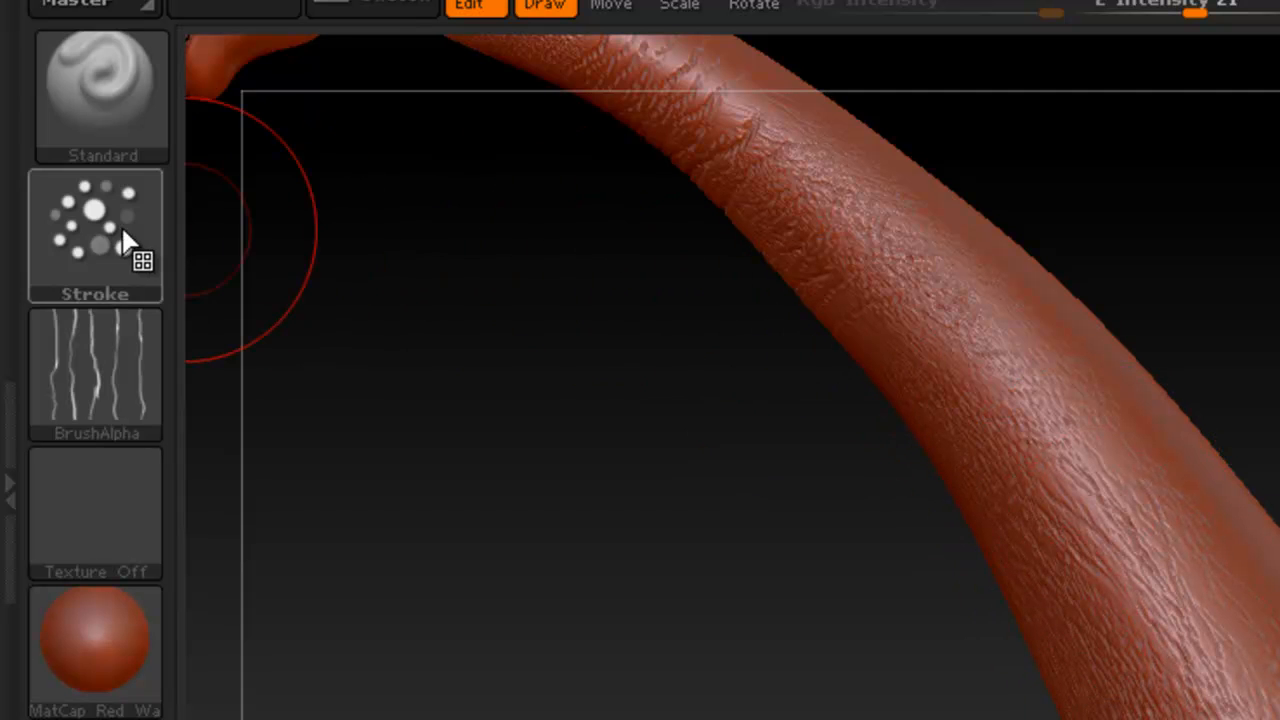
left_click(94, 230)
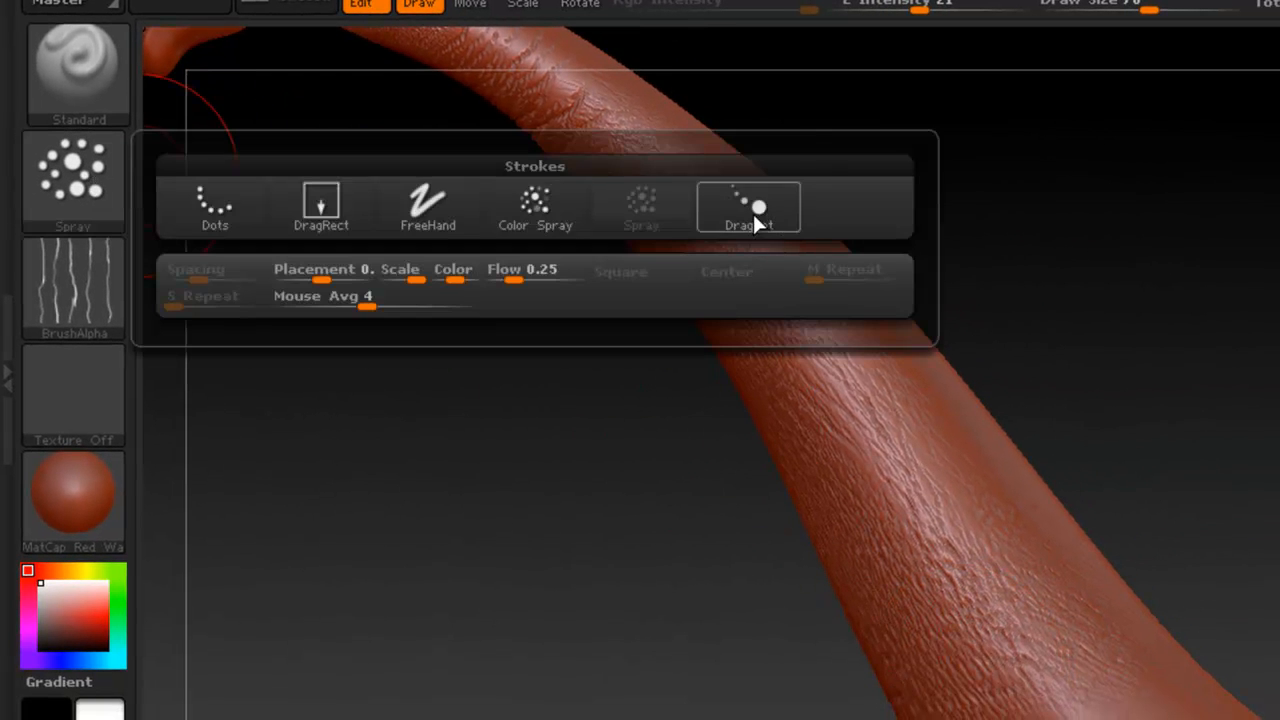
left_click(748, 206)
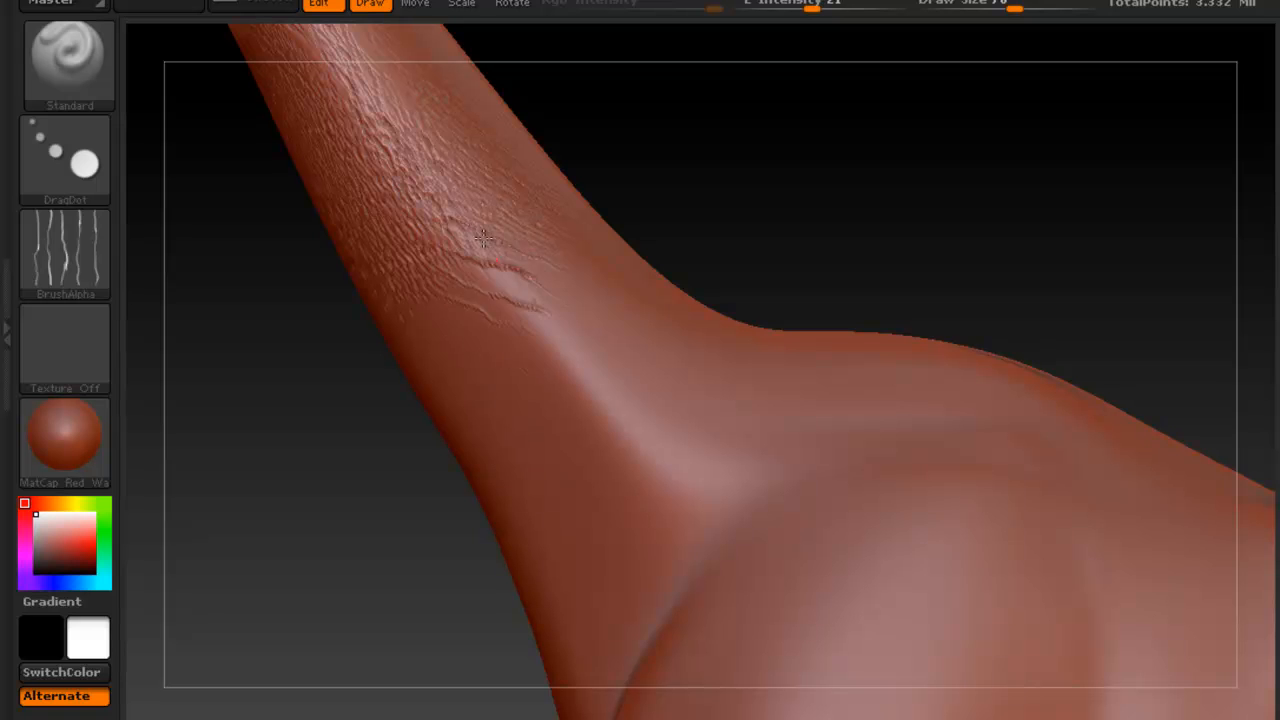
left_click_drag(480, 240, 536, 390)
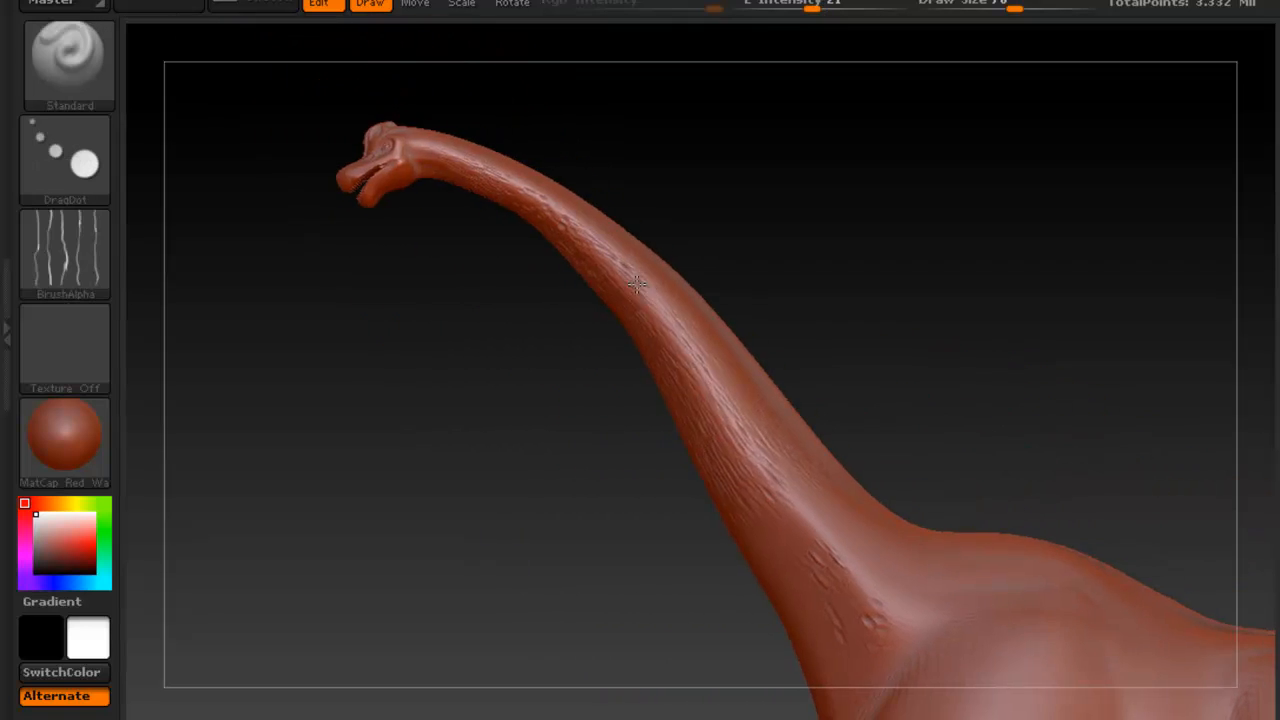
Step: Zoom out and move the view down to the shoulders, body and legs
left_click_drag(636, 284, 730, 296)
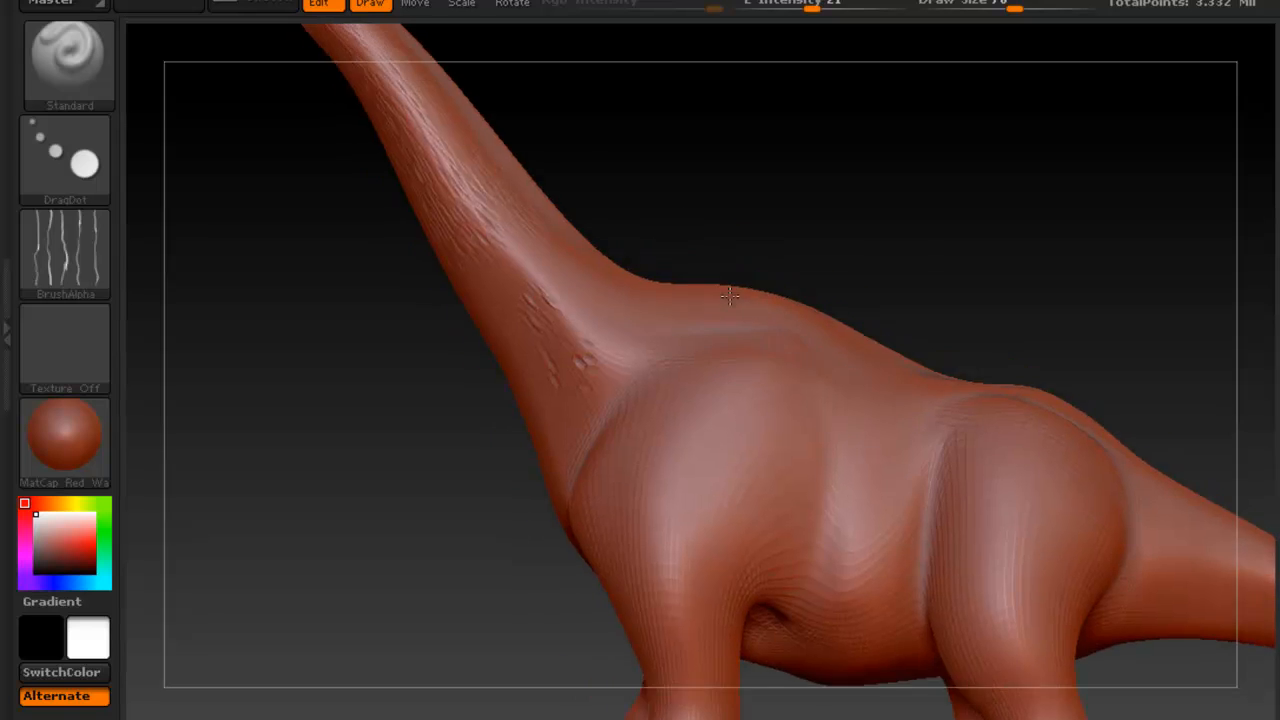
left_click_drag(730, 300, 664, 250)
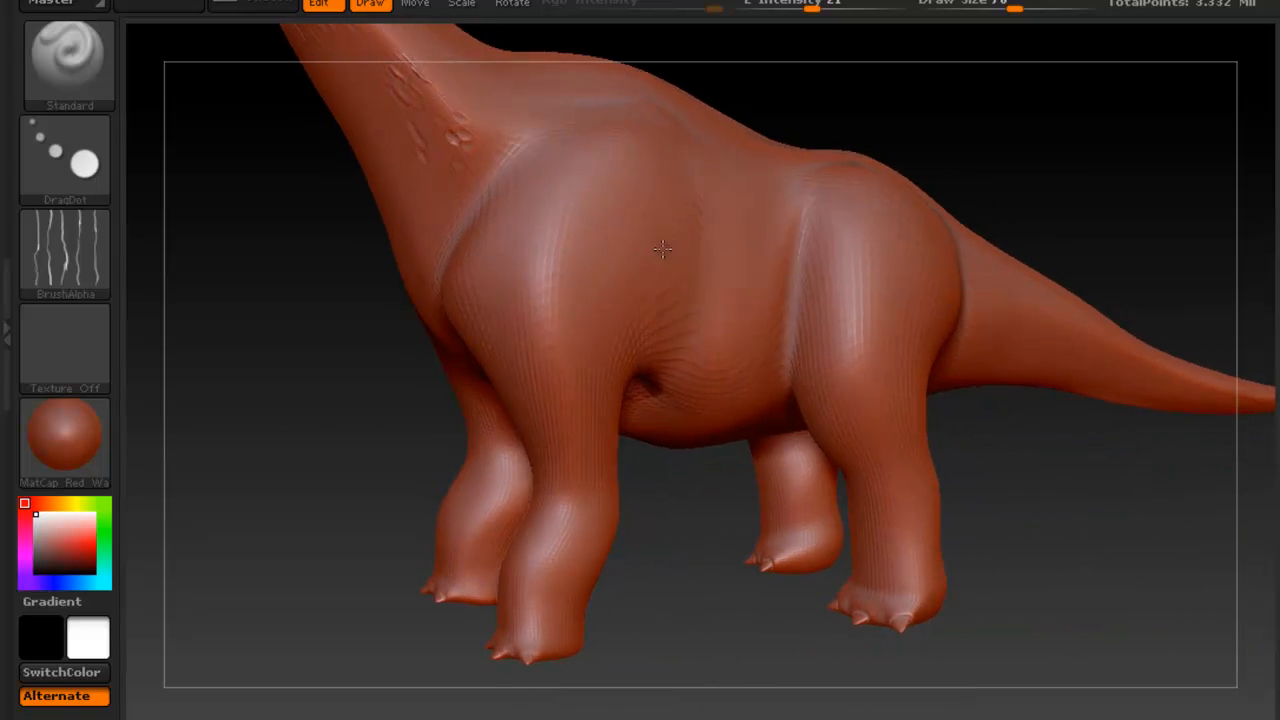
left_click_drag(664, 250, 224, 120)
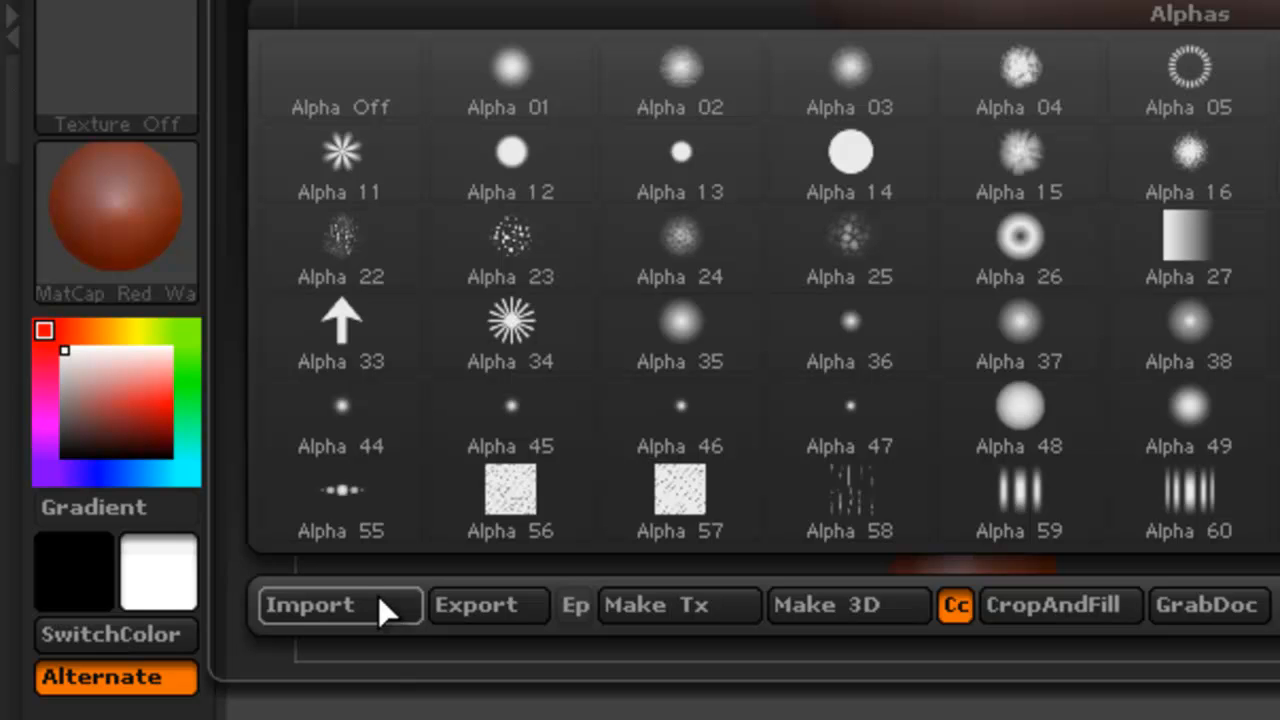
mouse_move(390, 490)
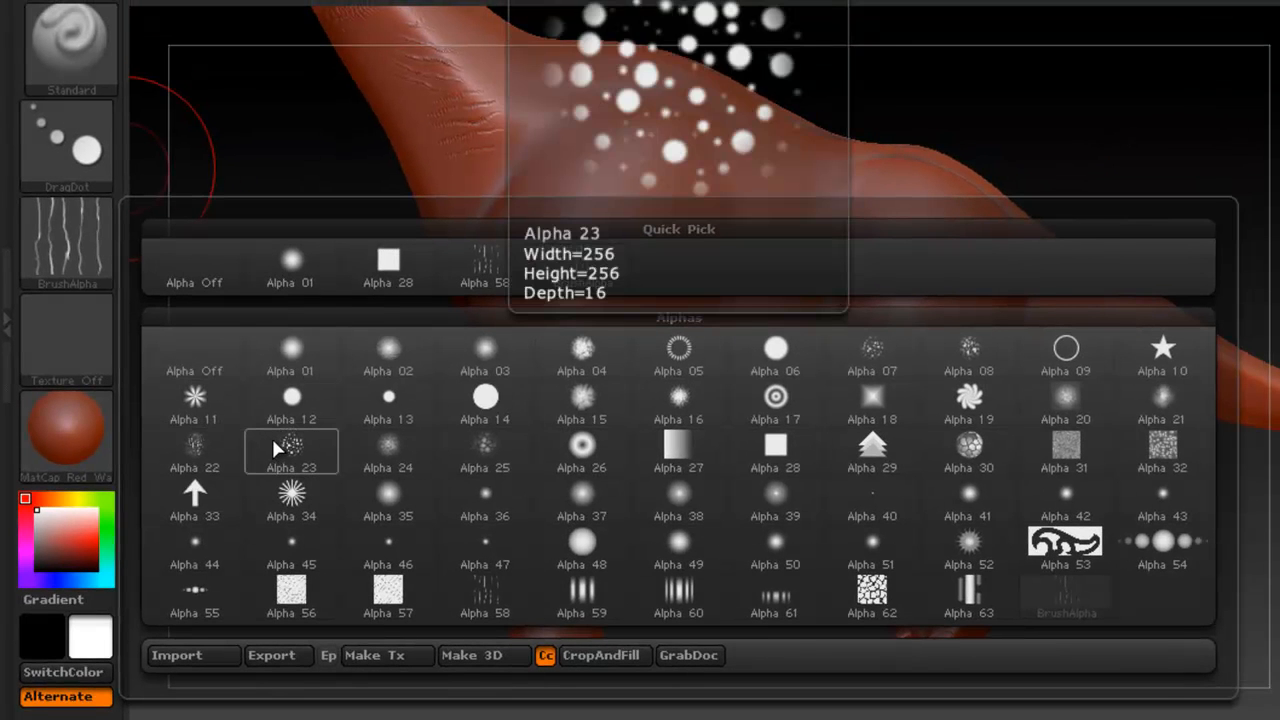
left_click(292, 452)
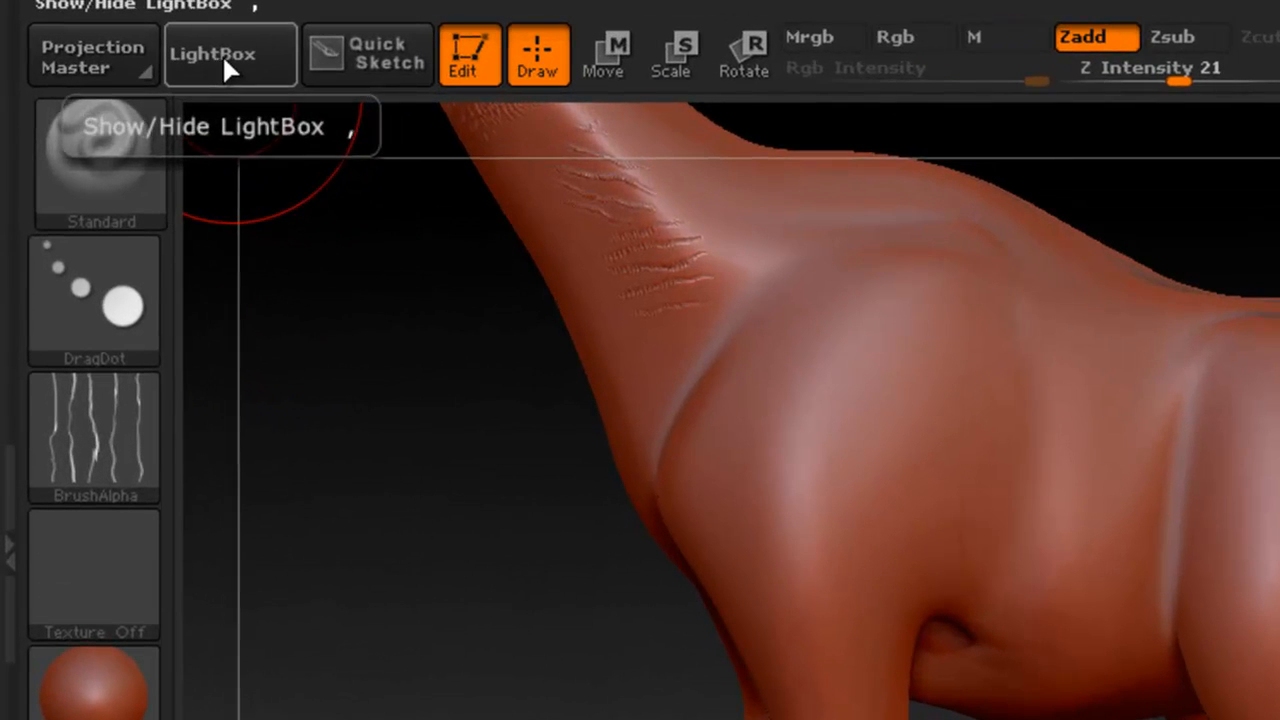
Step: Choose the Leathery Skin13 alpha from the LightBox alpha collection
left_click(212, 54)
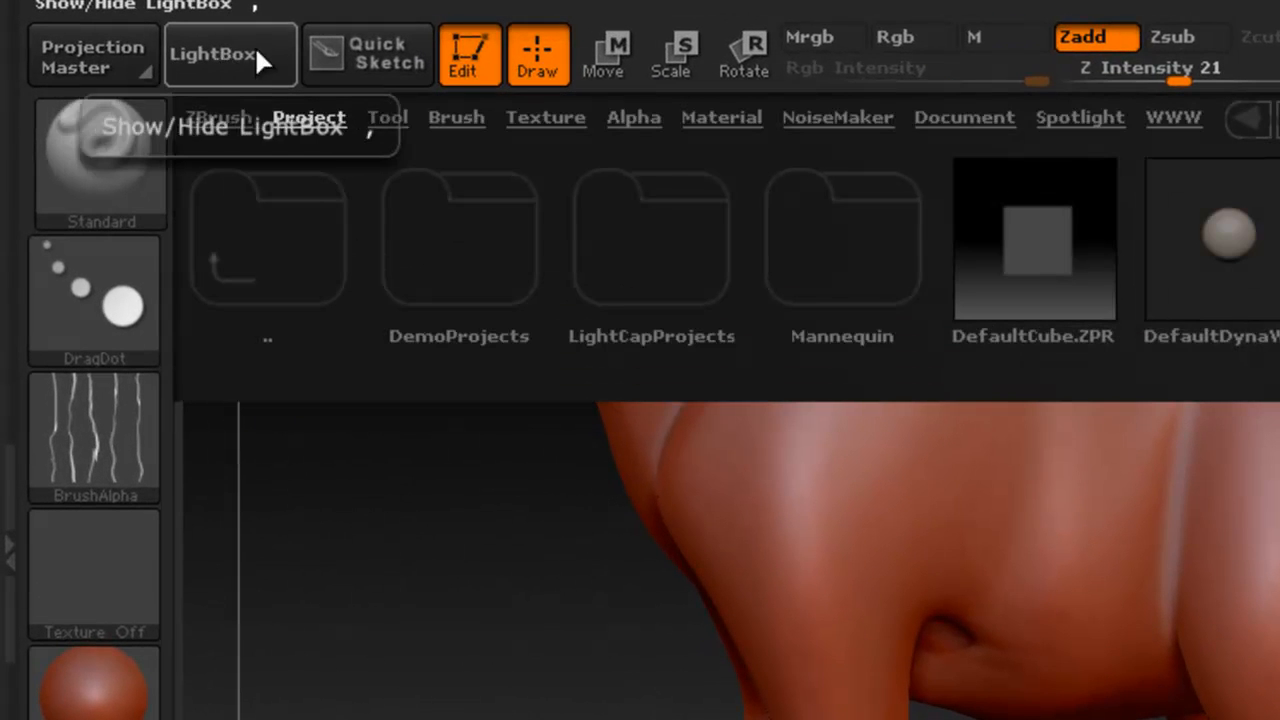
mouse_move(632, 124)
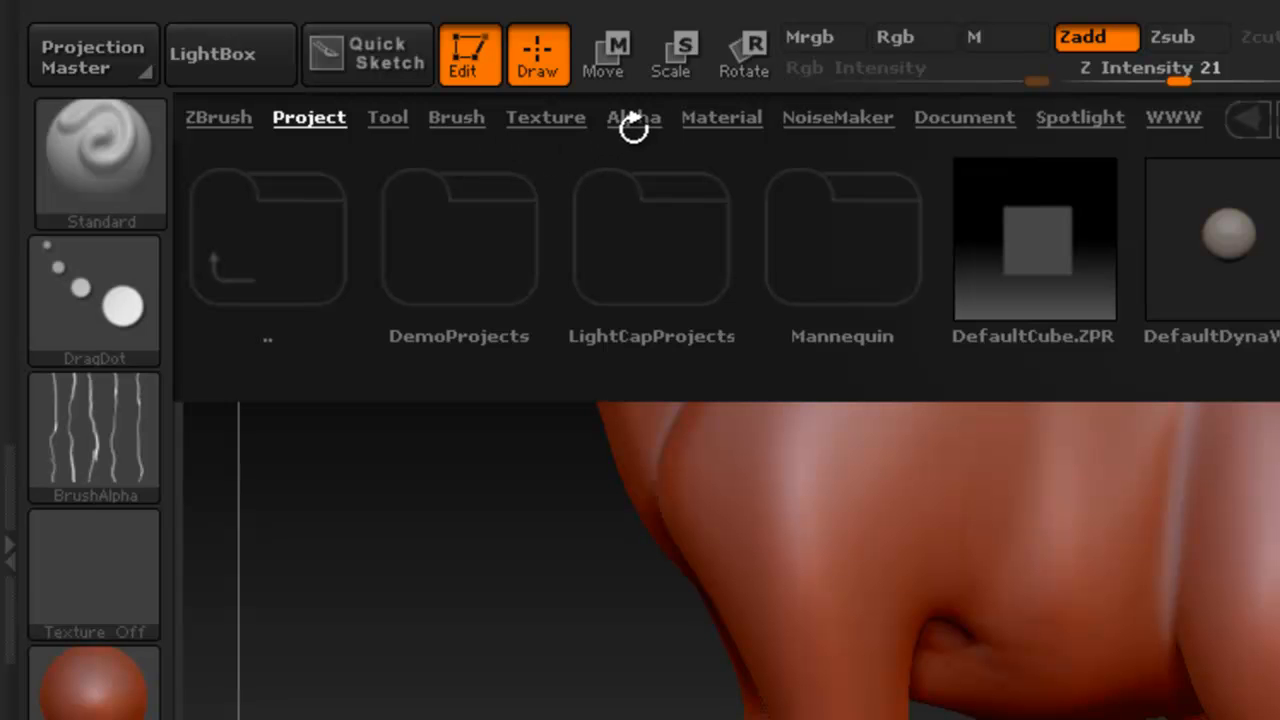
left_click(632, 116)
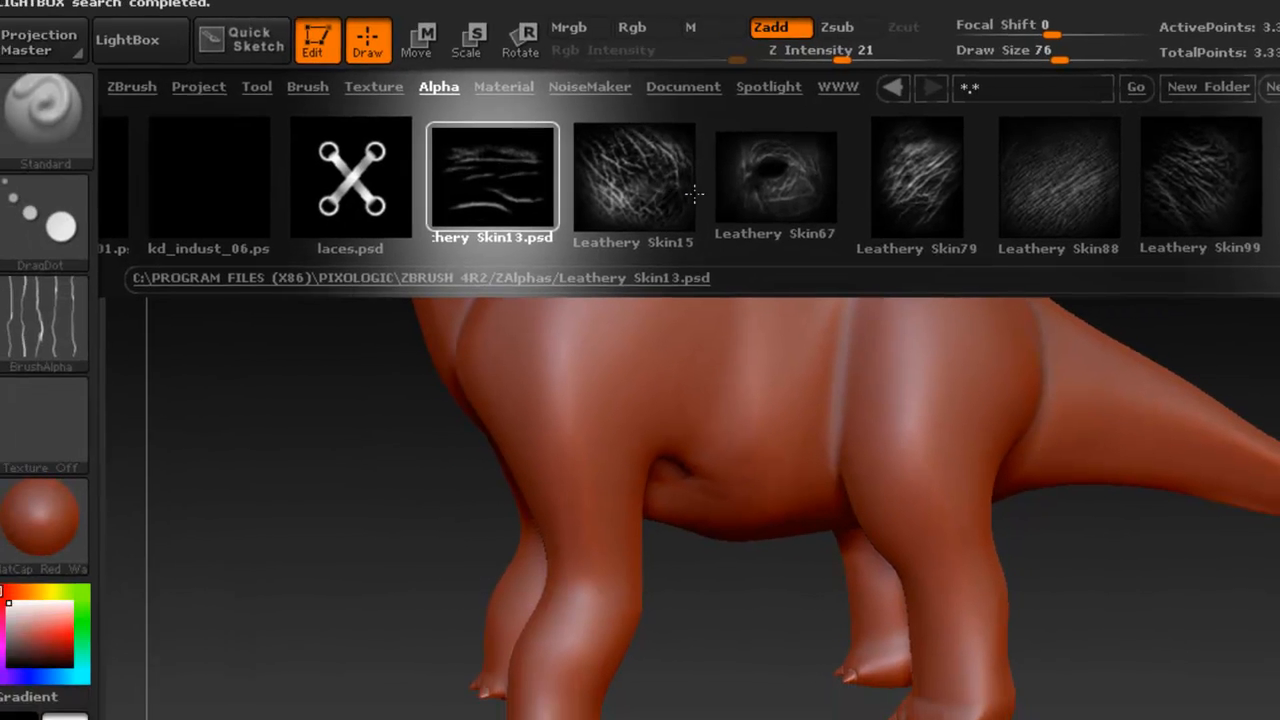
left_click(1058, 178)
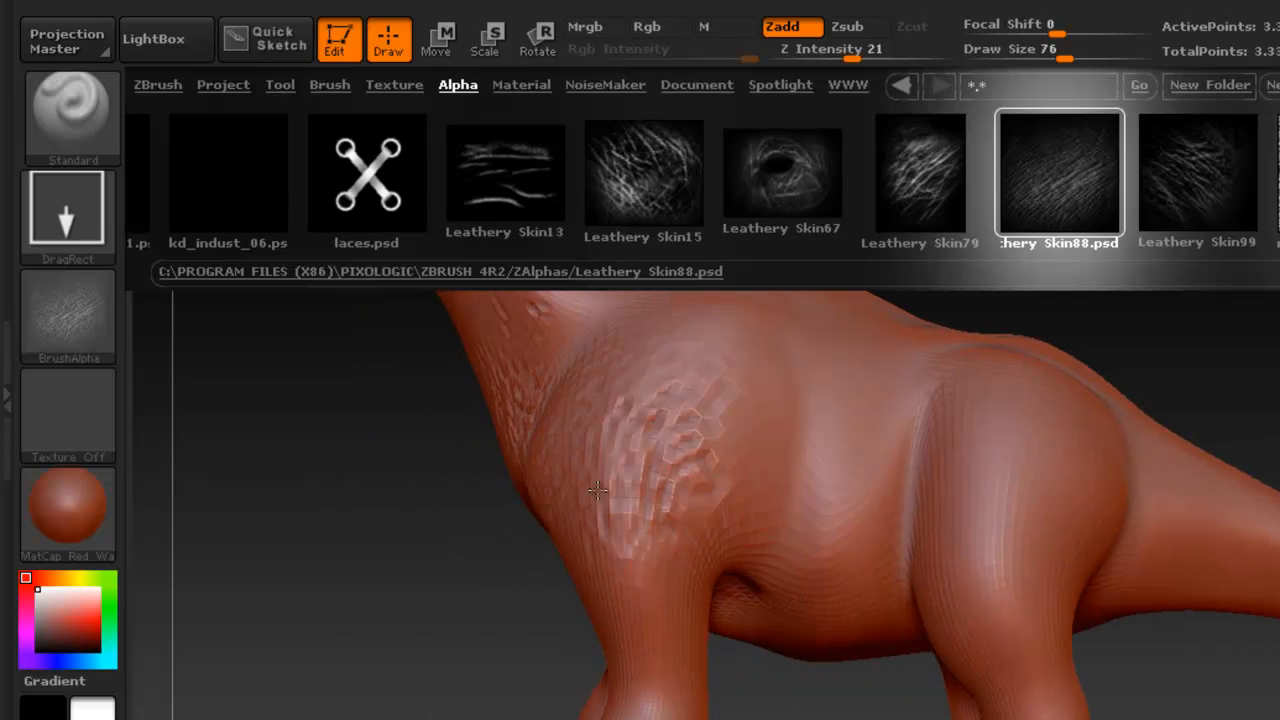
Step: Sculpt Leathery Skin79 texture onto the shoulder and try other leathery skin alphas
left_click(920, 176)
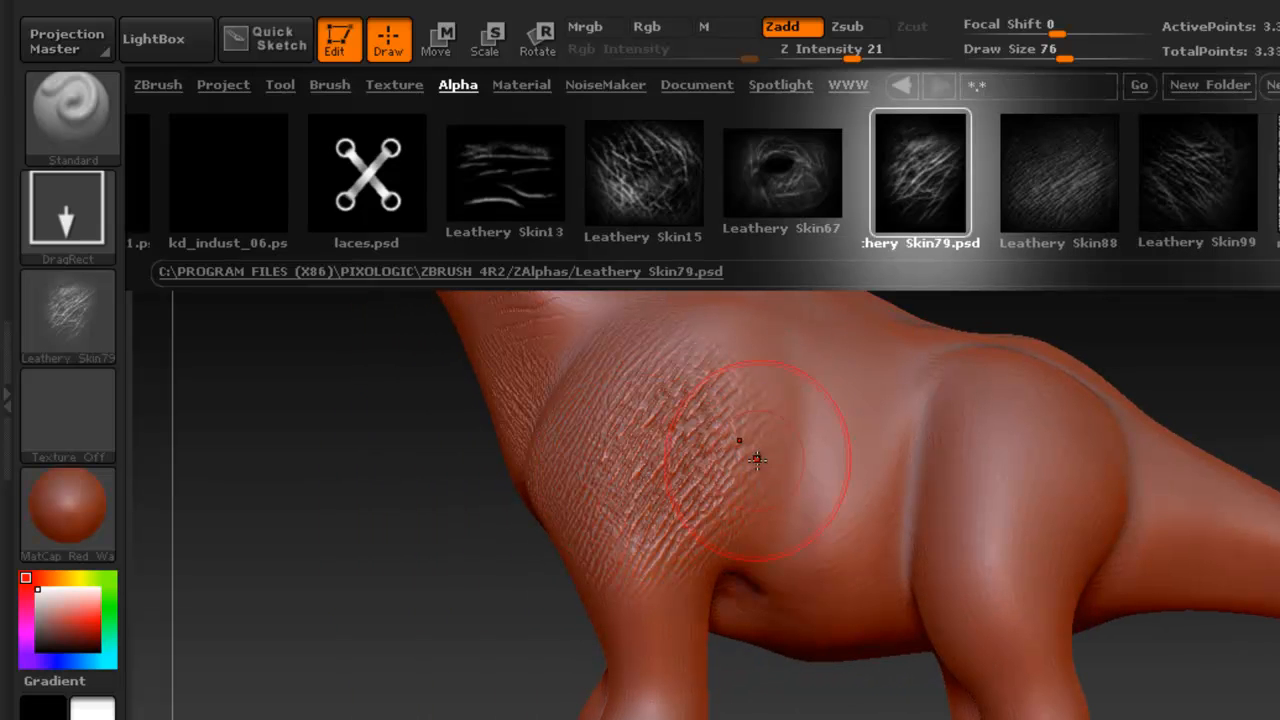
left_click_drag(756, 460, 790, 540)
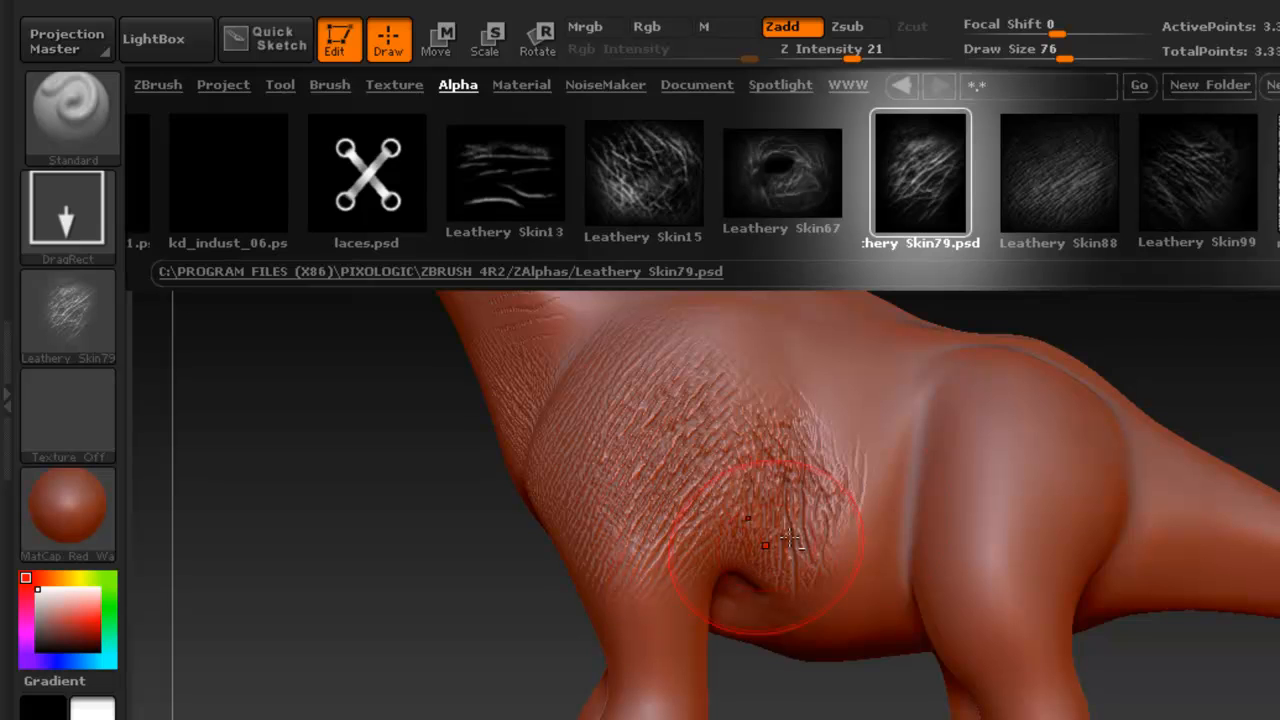
left_click(782, 176)
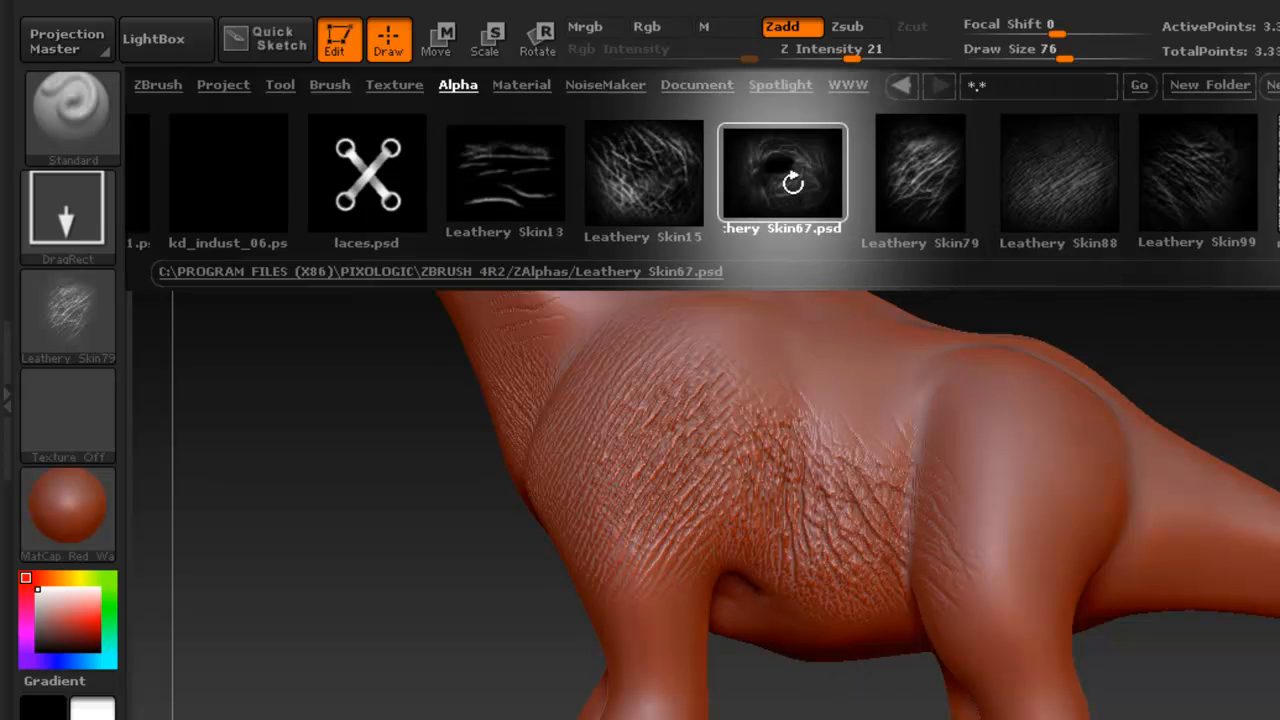
left_click(644, 176)
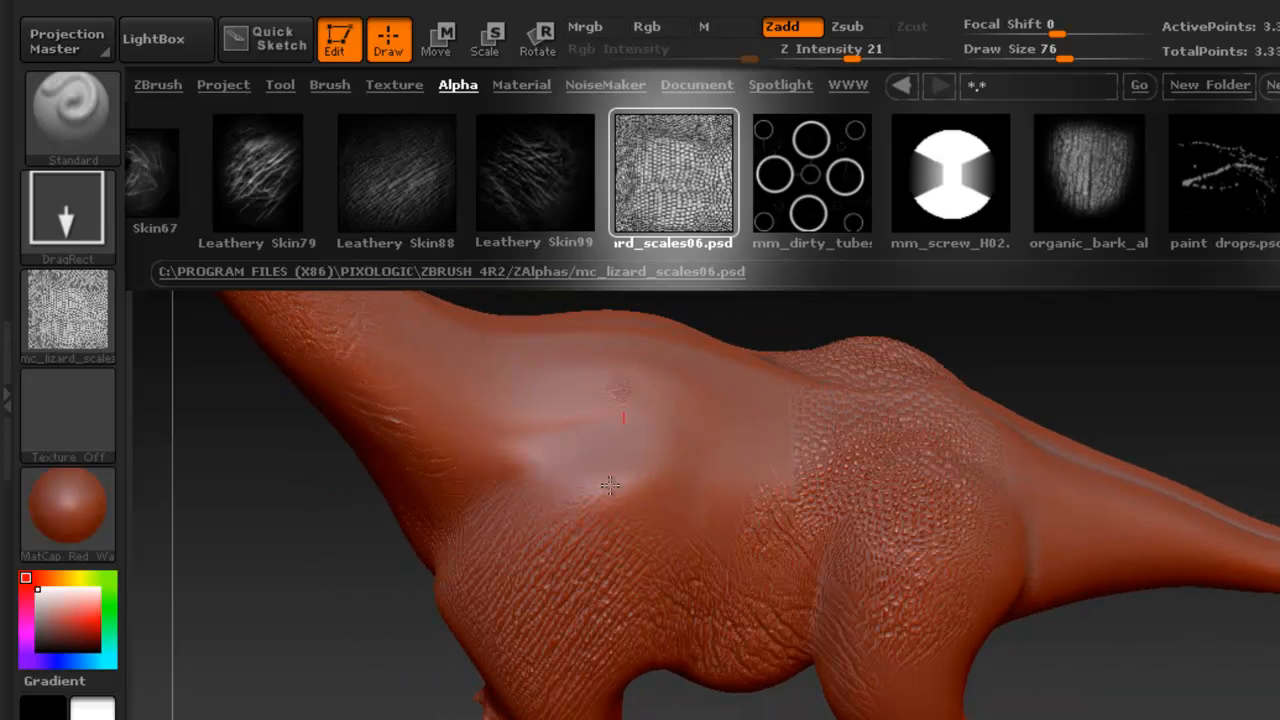
Step: Add lizard scale detail to the torso and hip and load the Scaly Skin_22 alpha
left_click(610, 450)
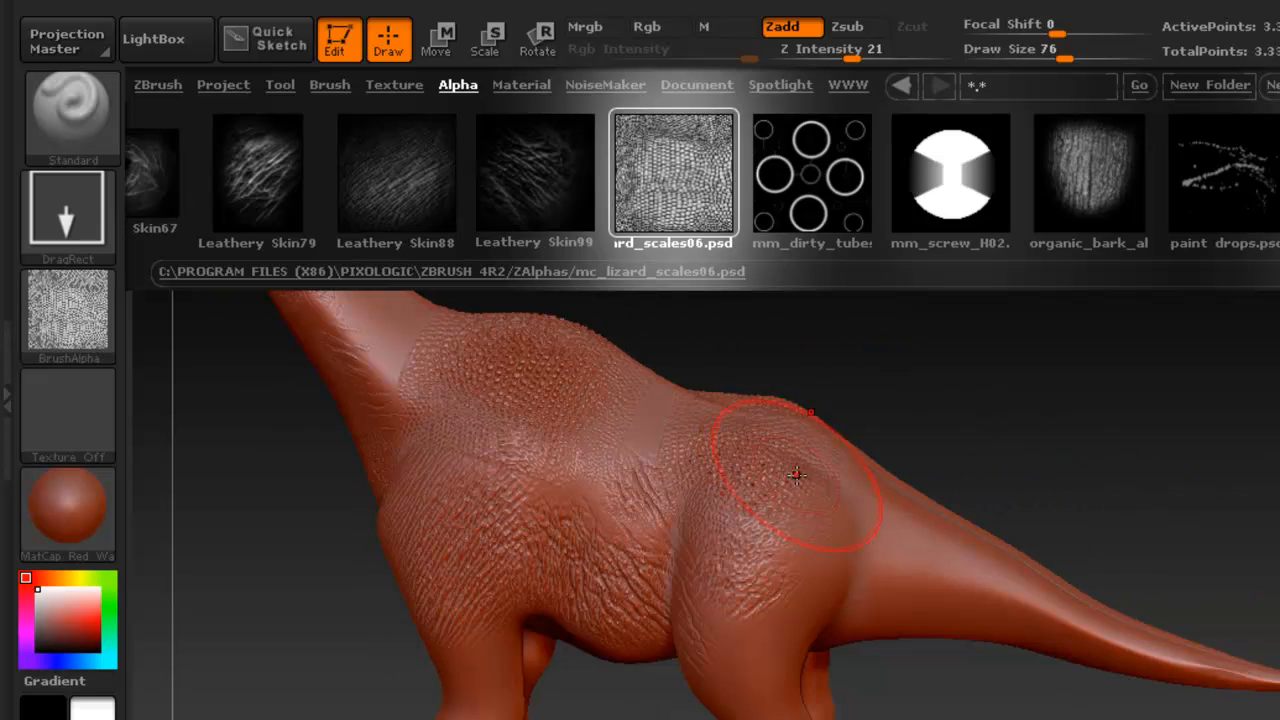
left_click(846, 176)
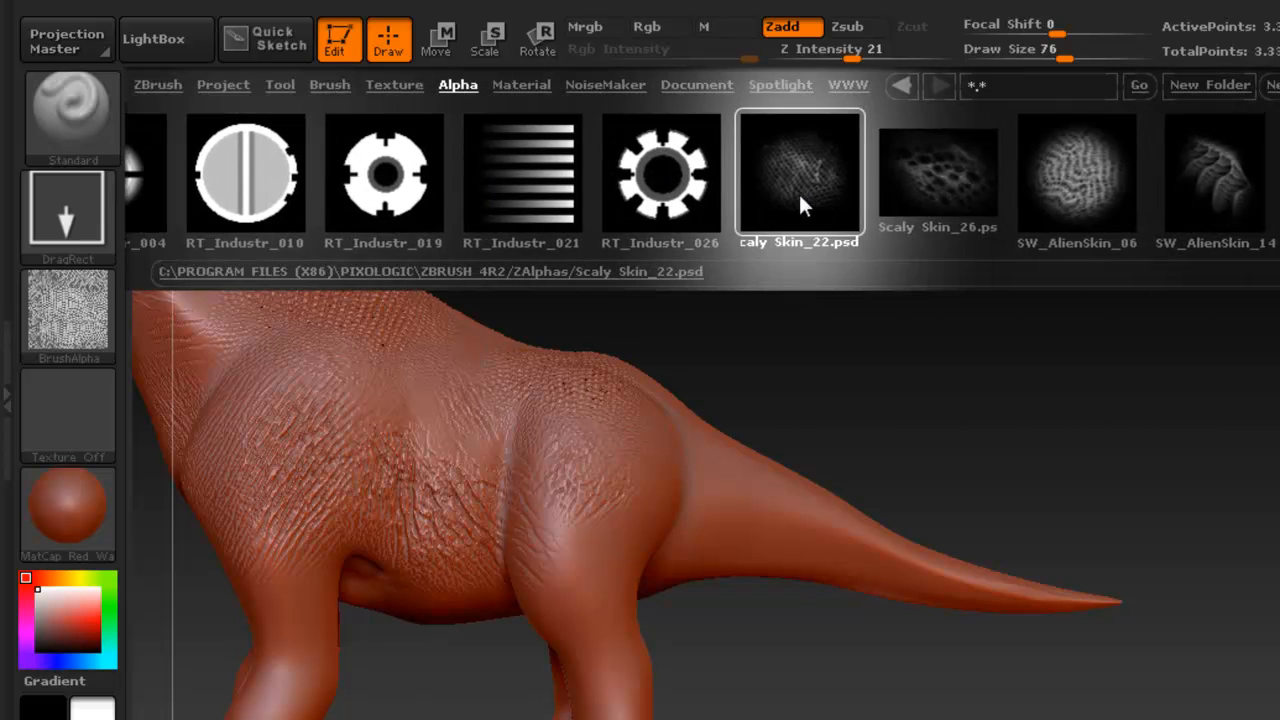
left_click(800, 176)
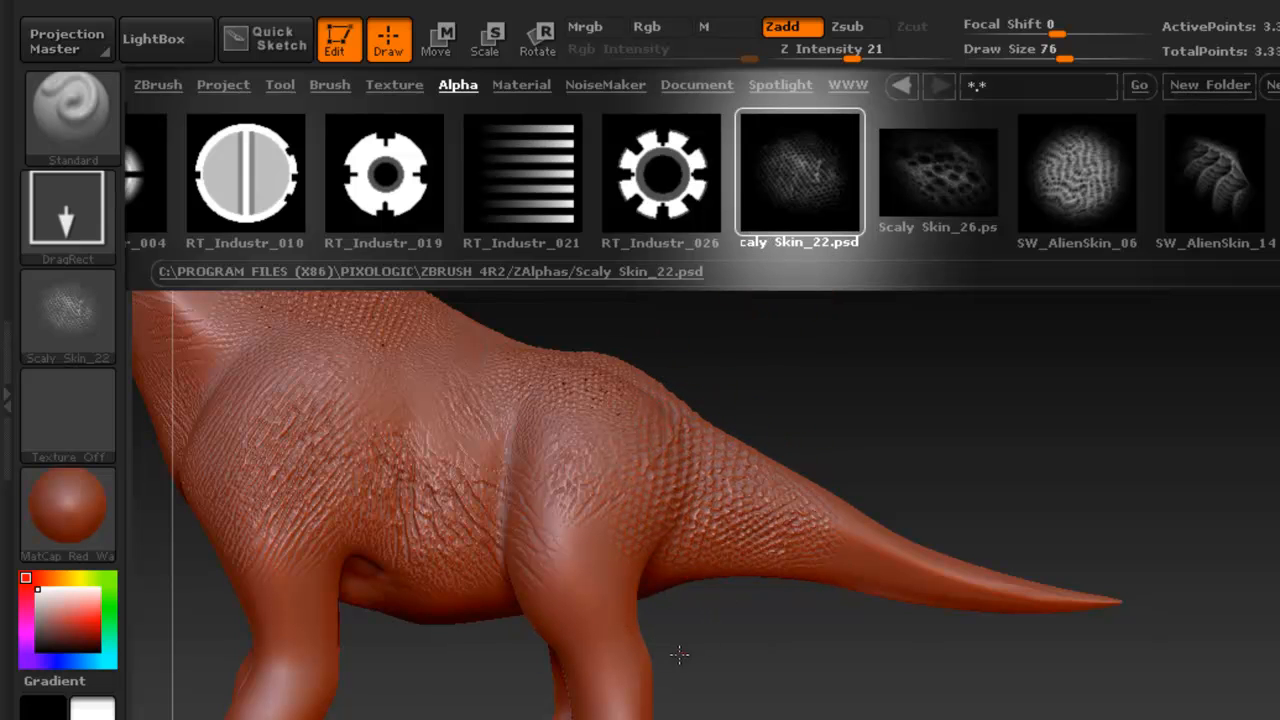
scroll("right", 3)
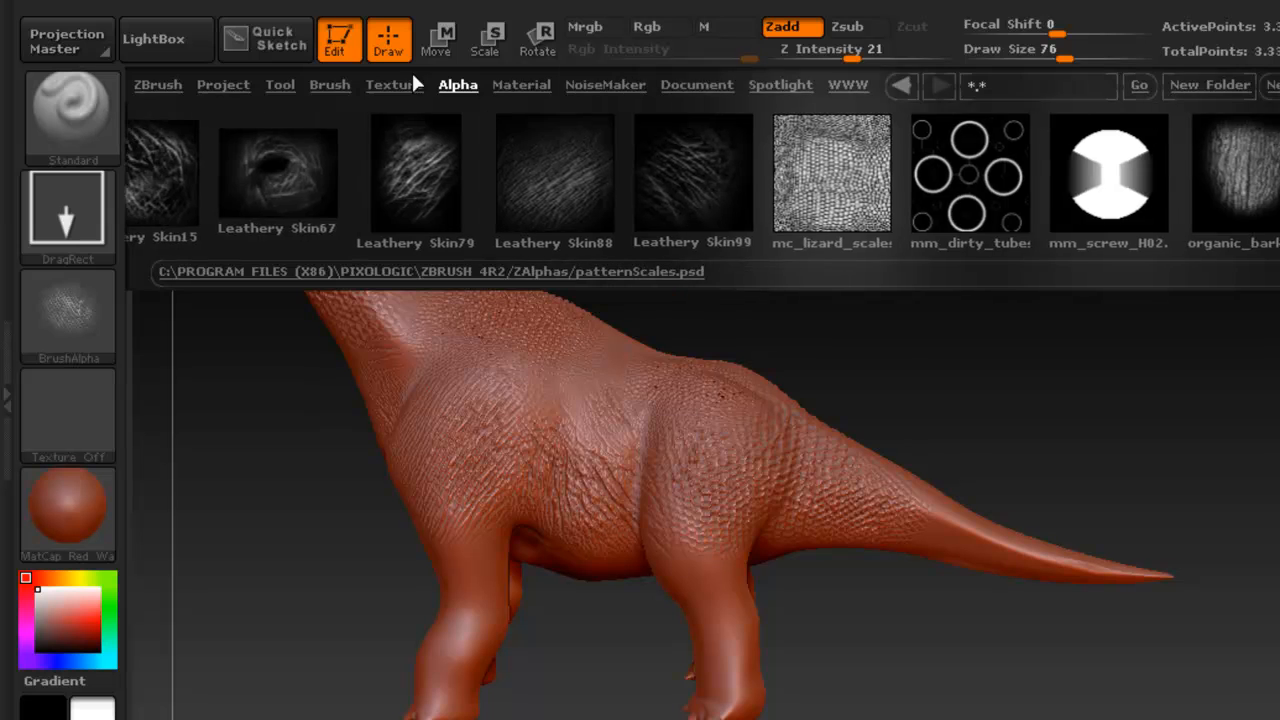
left_click(164, 40)
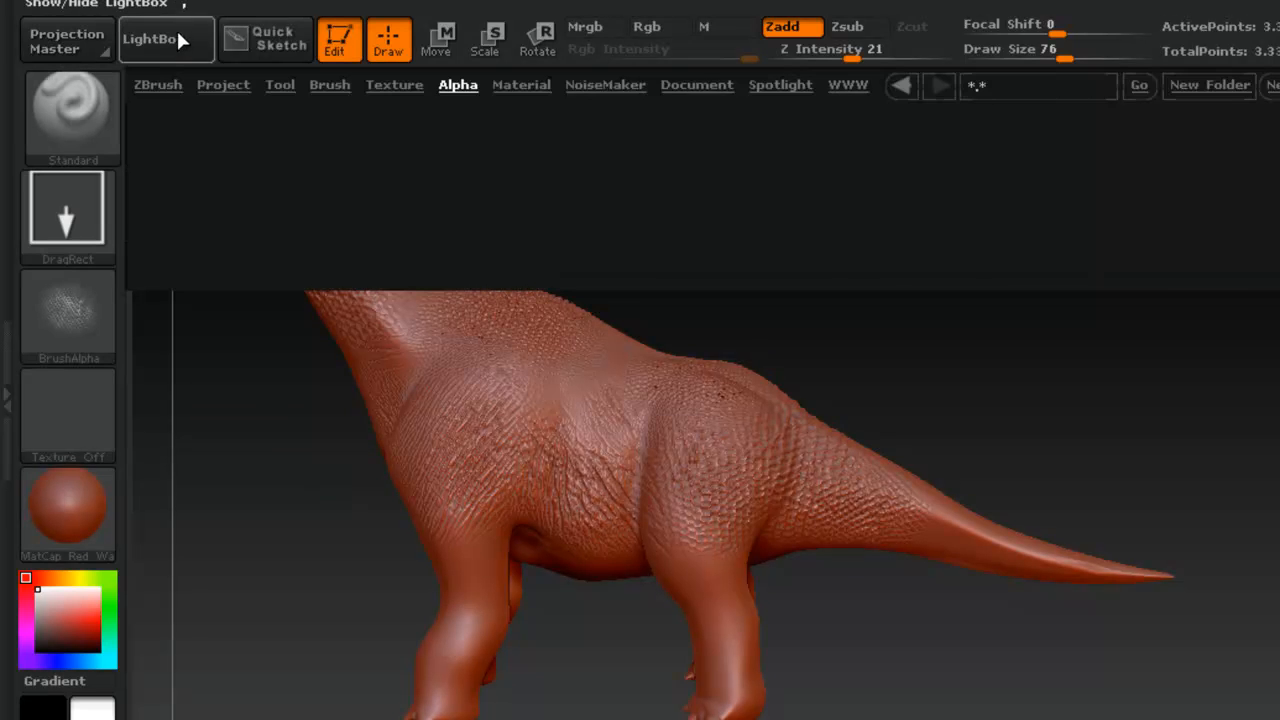
left_click(164, 40)
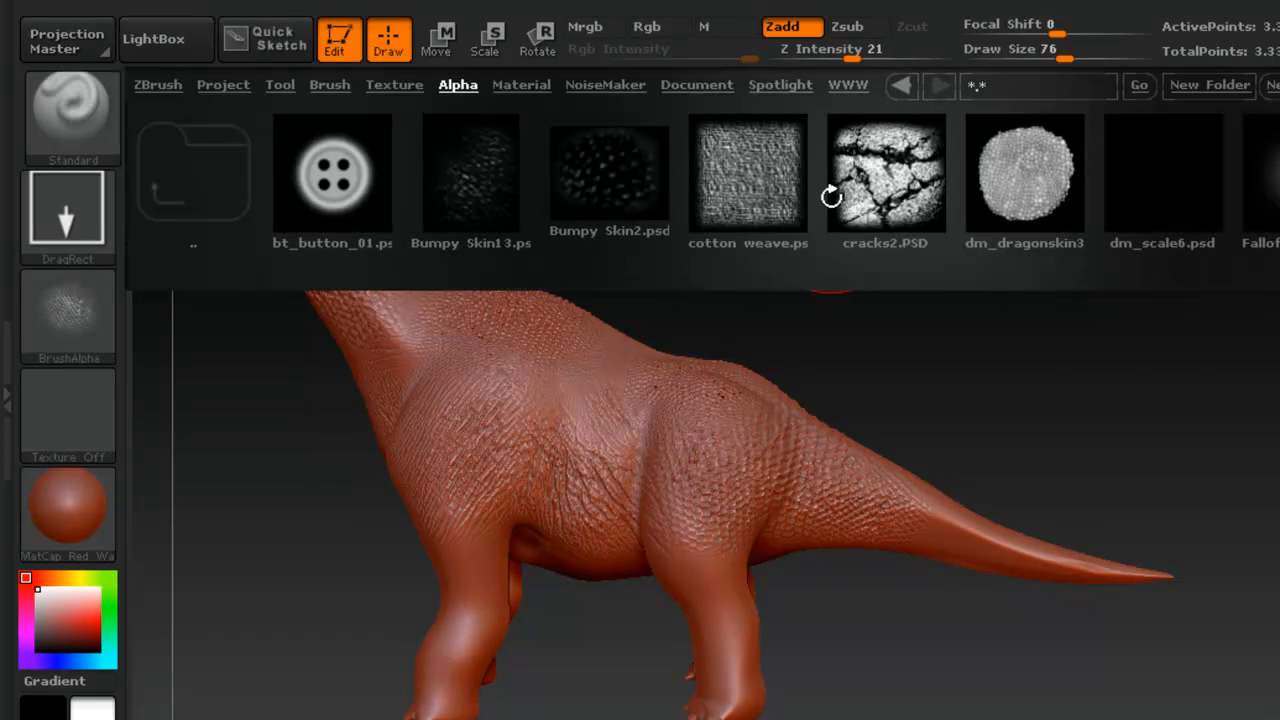
scroll("right", 3)
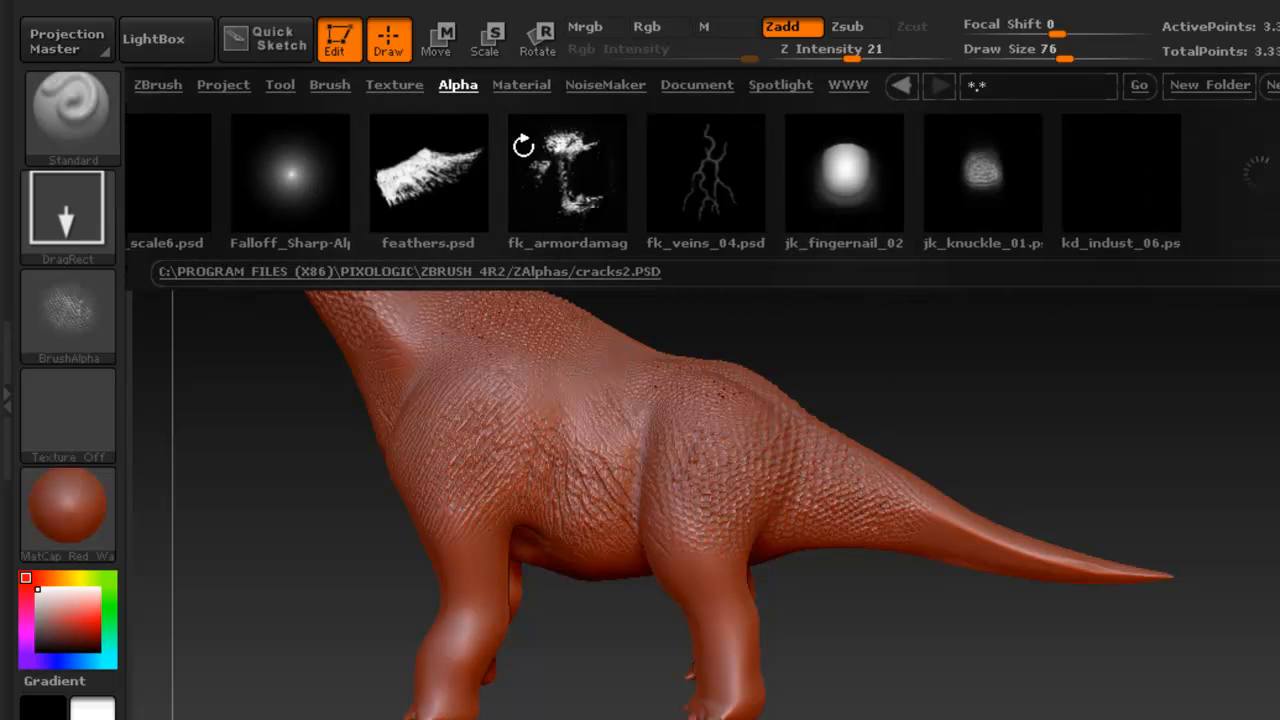
scroll("right", 3)
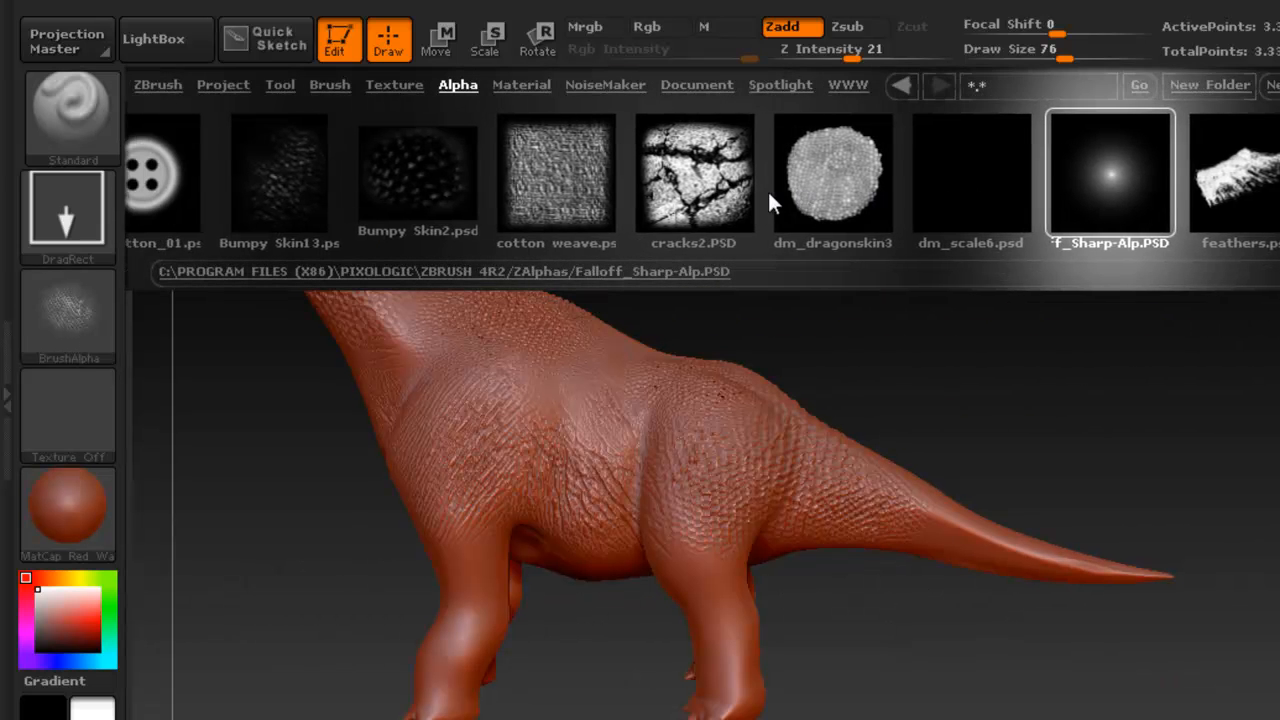
scroll("right", 3)
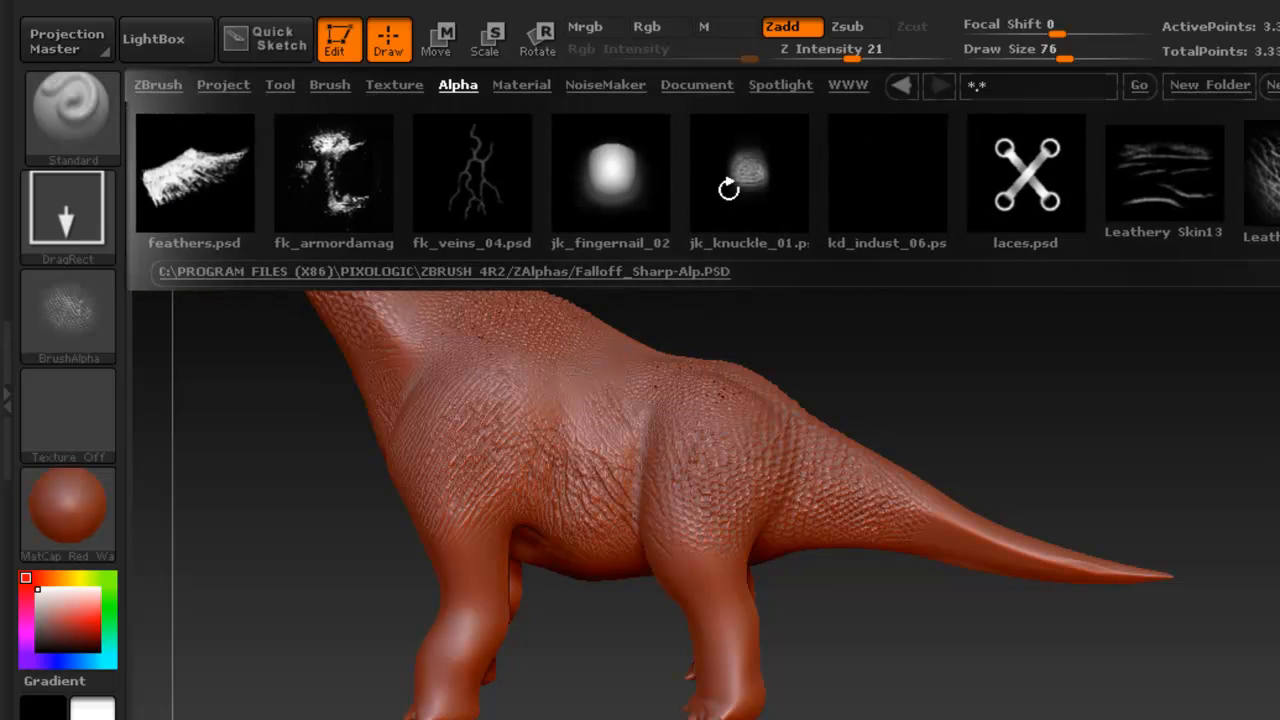
scroll("right", 3)
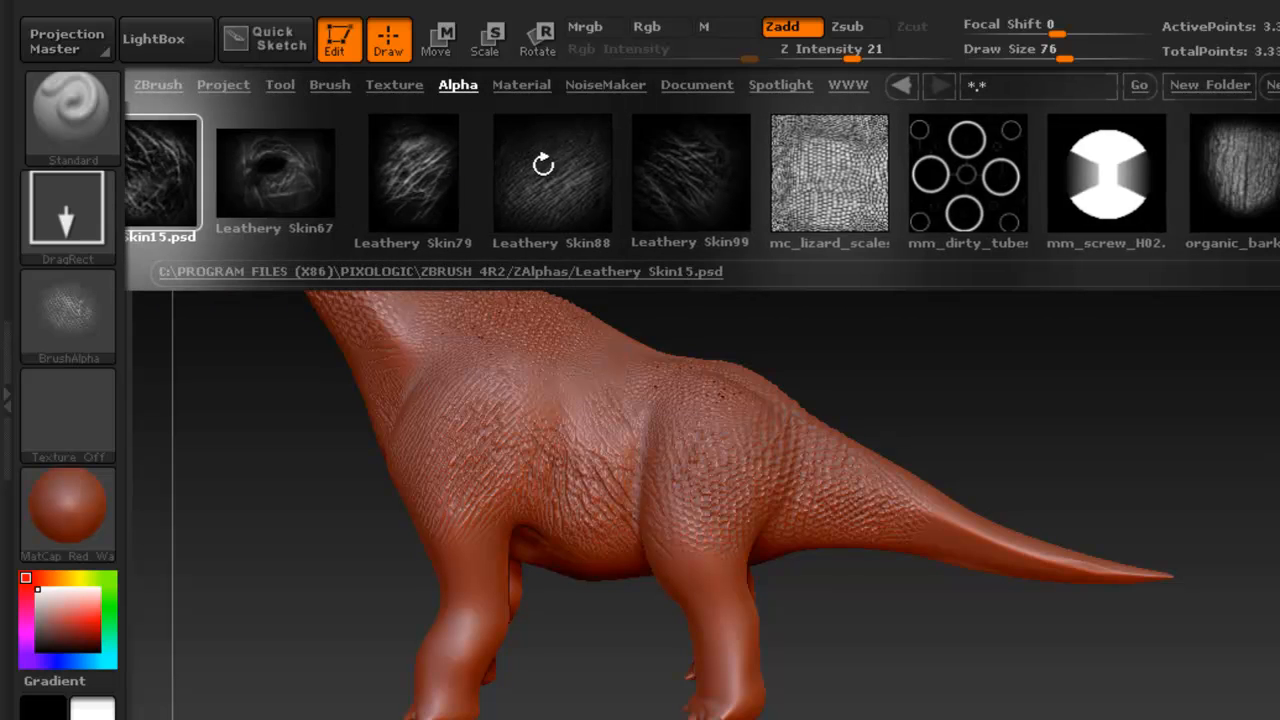
mouse_move(352, 444)
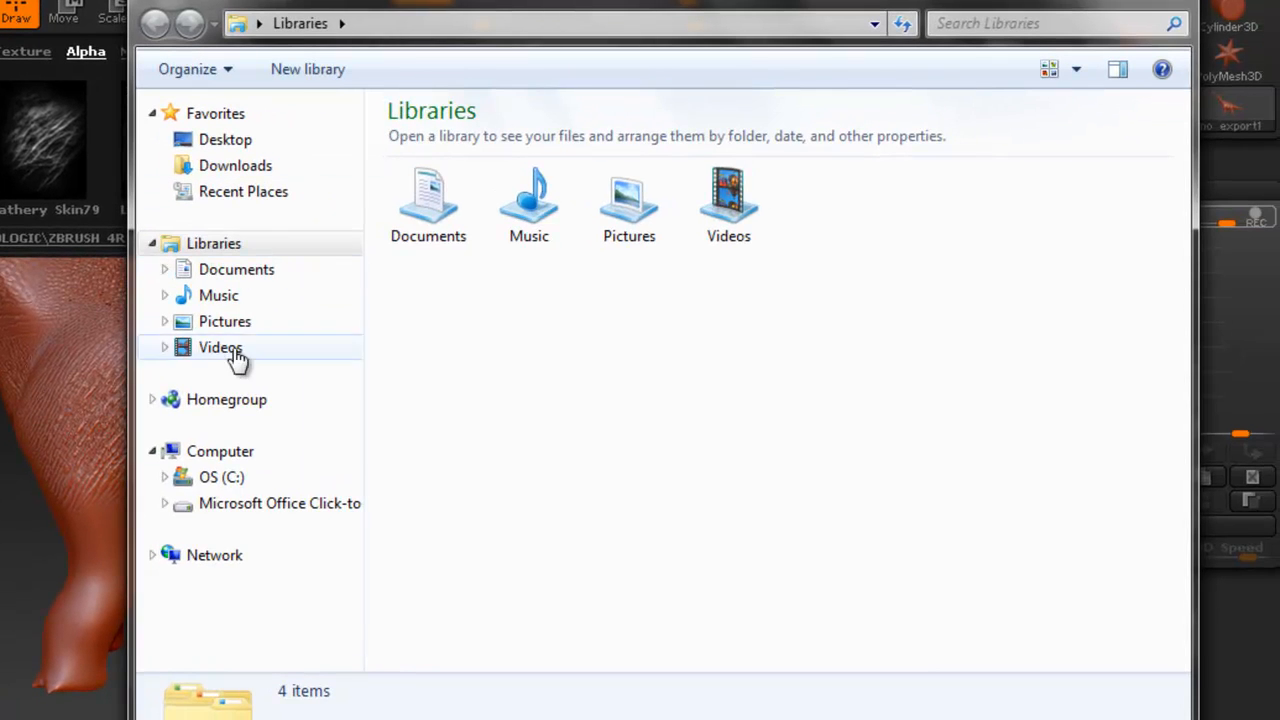
Step: Navigate from C: through Program Files (x86) and Pixologic into the ZBrush 4R2 folder
left_click(220, 476)
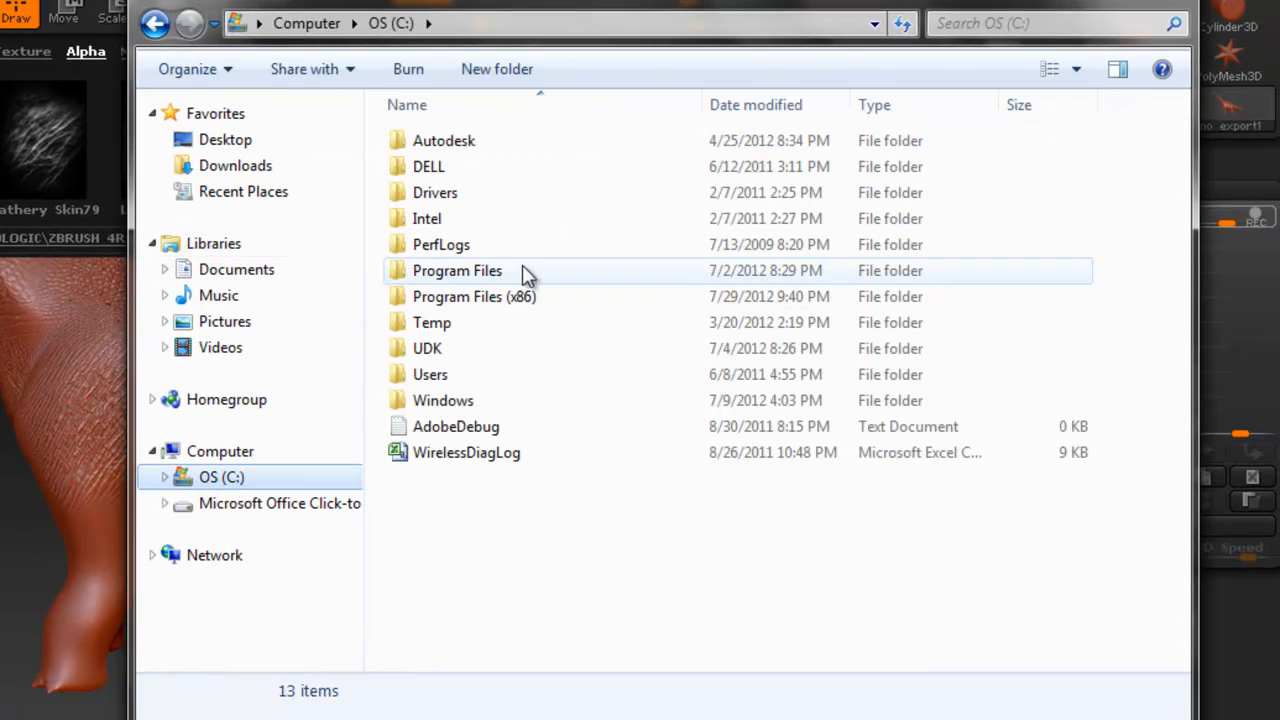
double_click(474, 296)
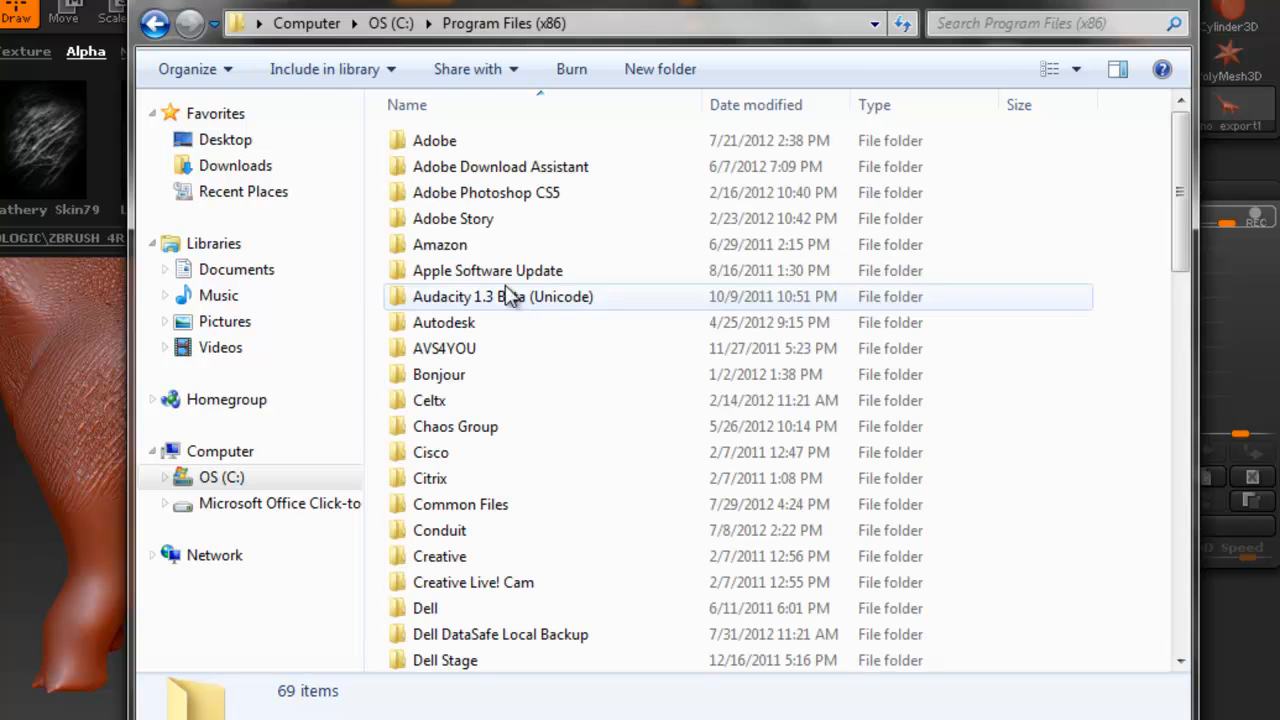
scroll("down", 3)
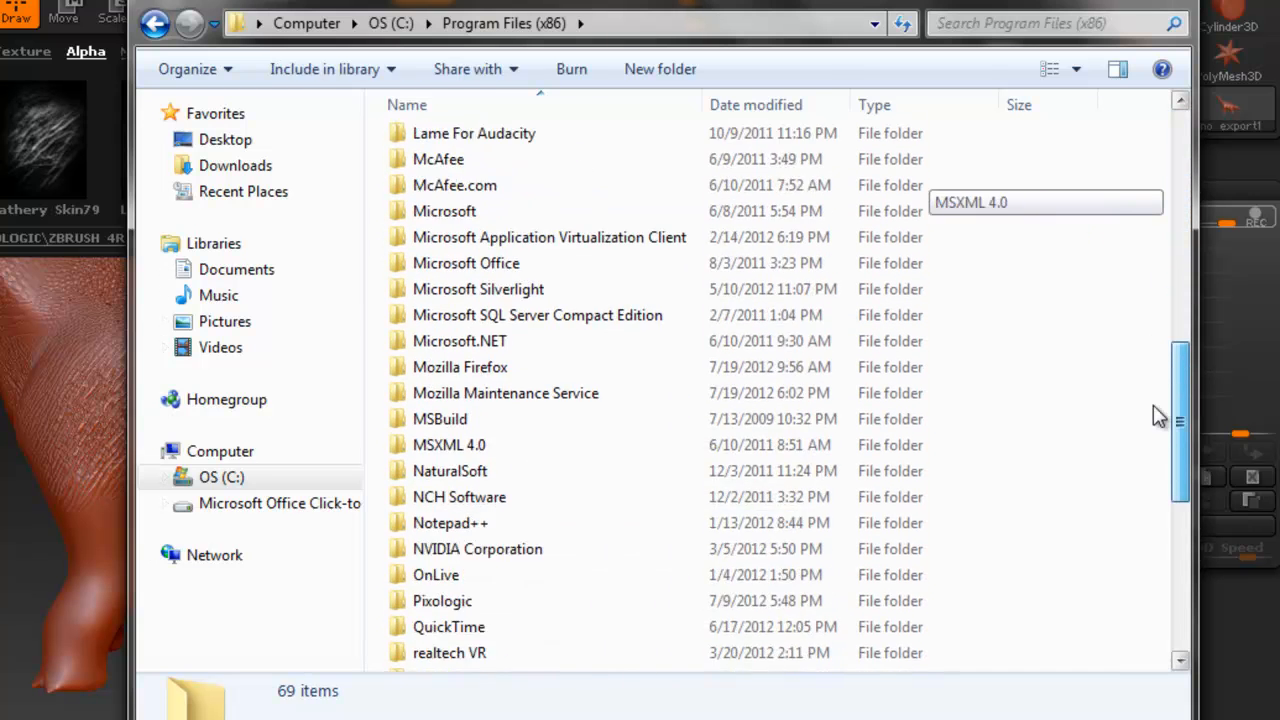
scroll("down", 3)
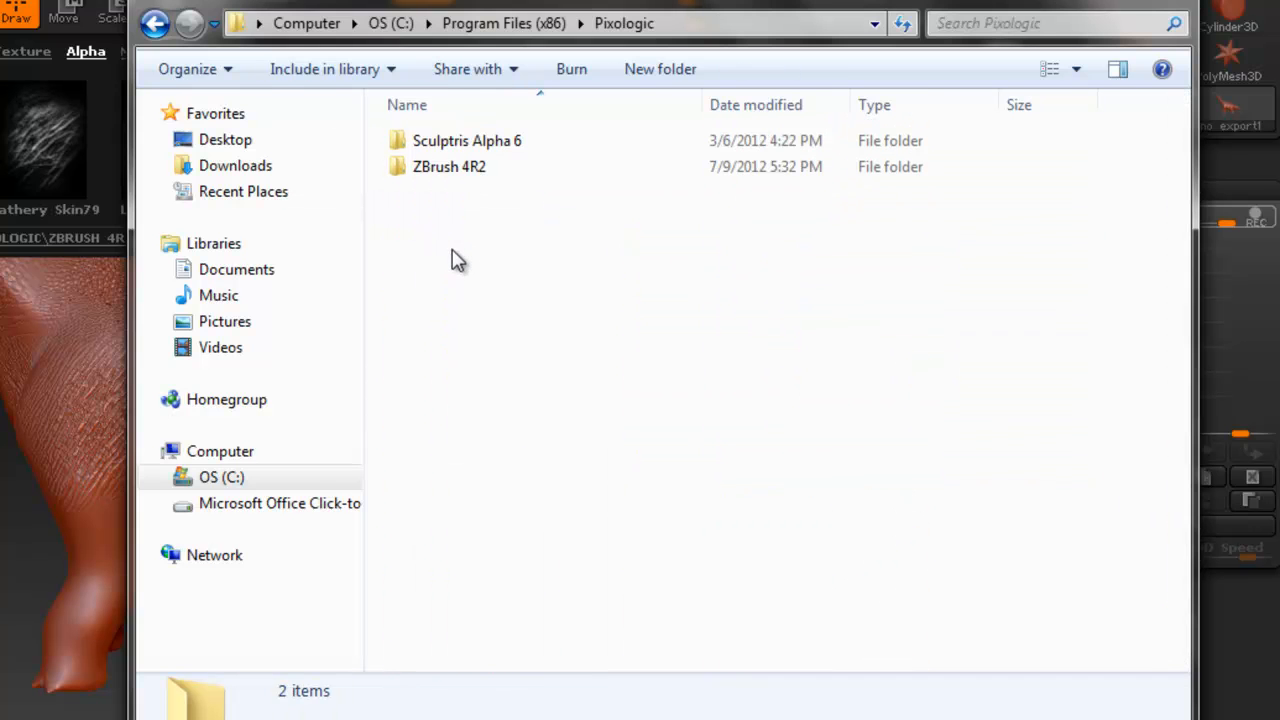
left_click(448, 166)
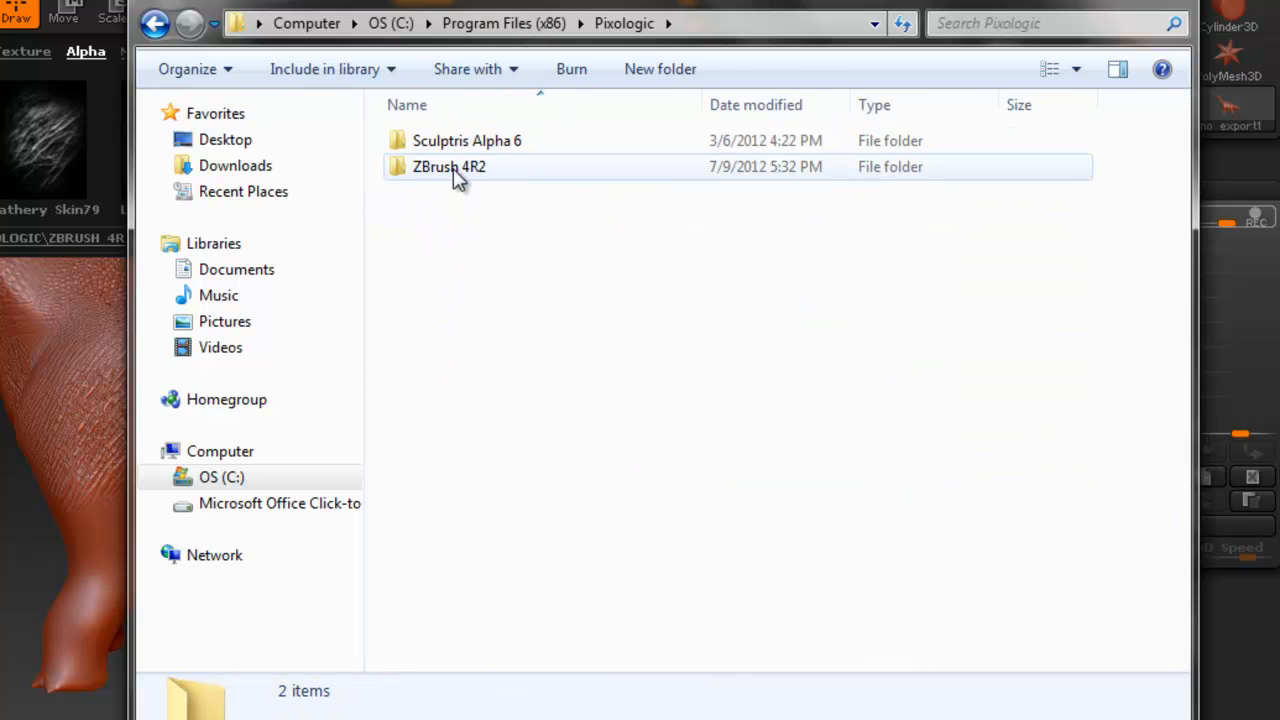
double_click(448, 166)
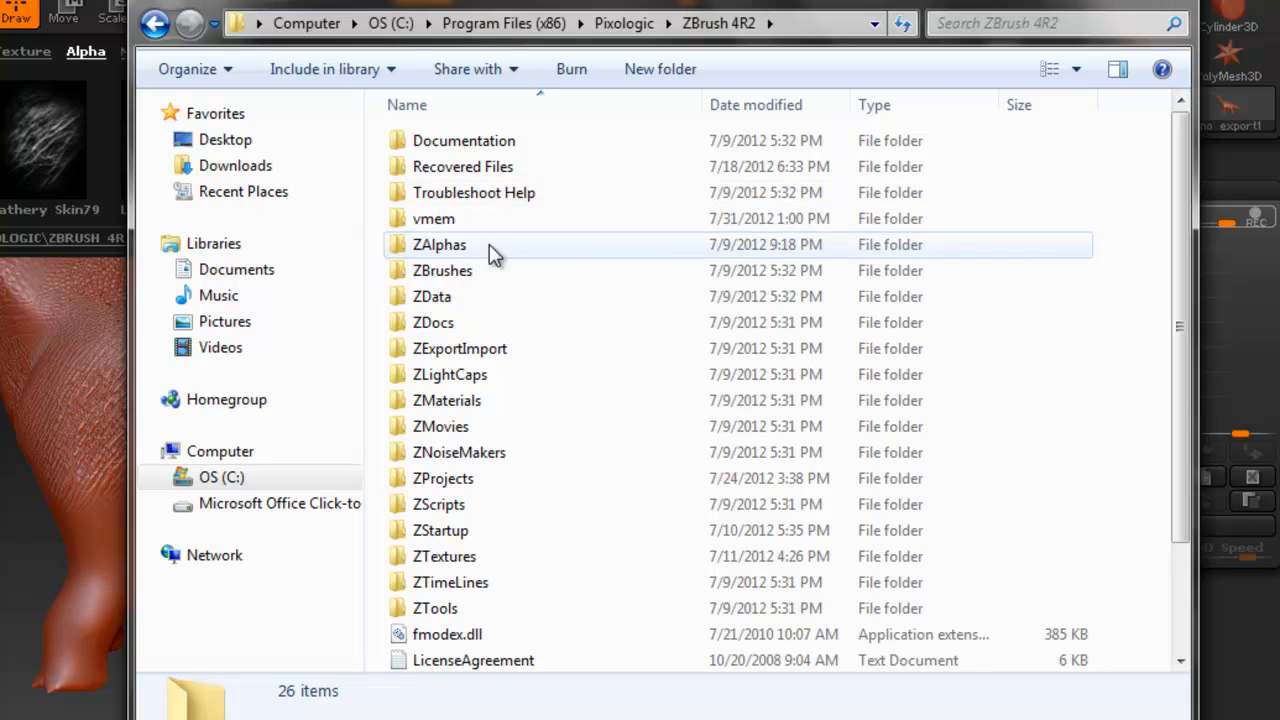
mouse_move(450, 258)
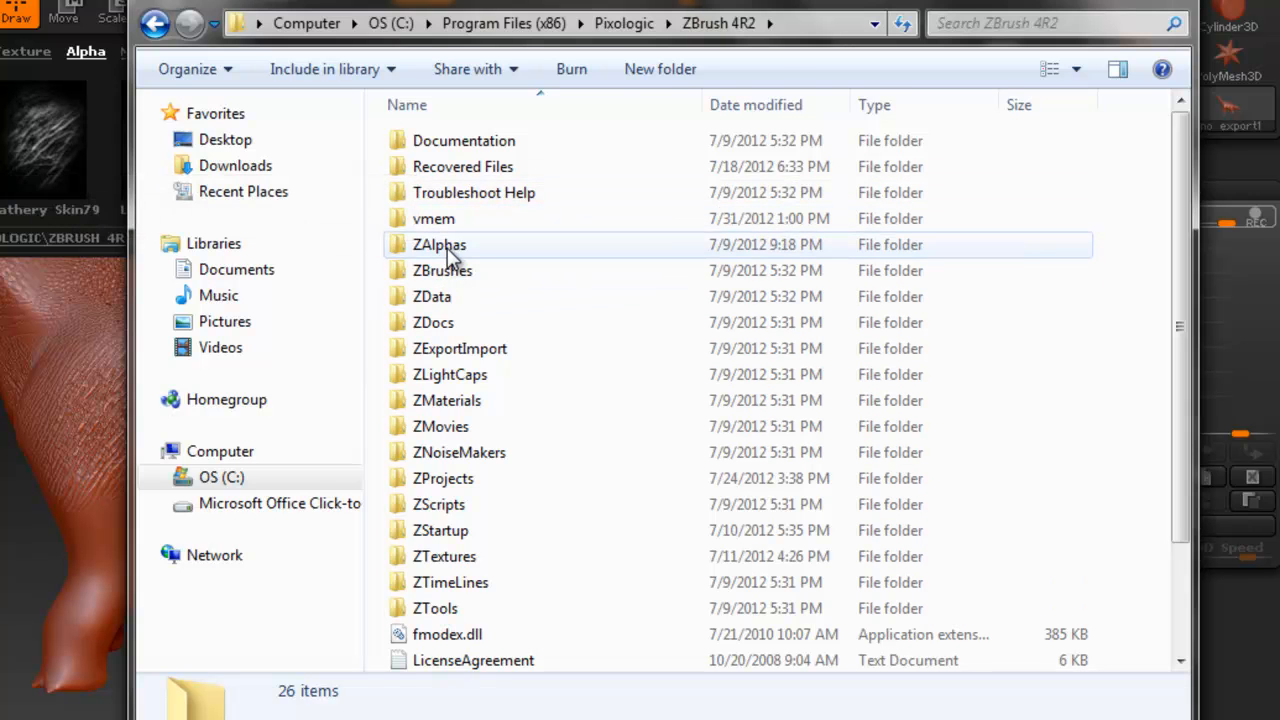
Step: Browse the ZAlphas folder and its 60 PSD alpha files
double_click(440, 244)
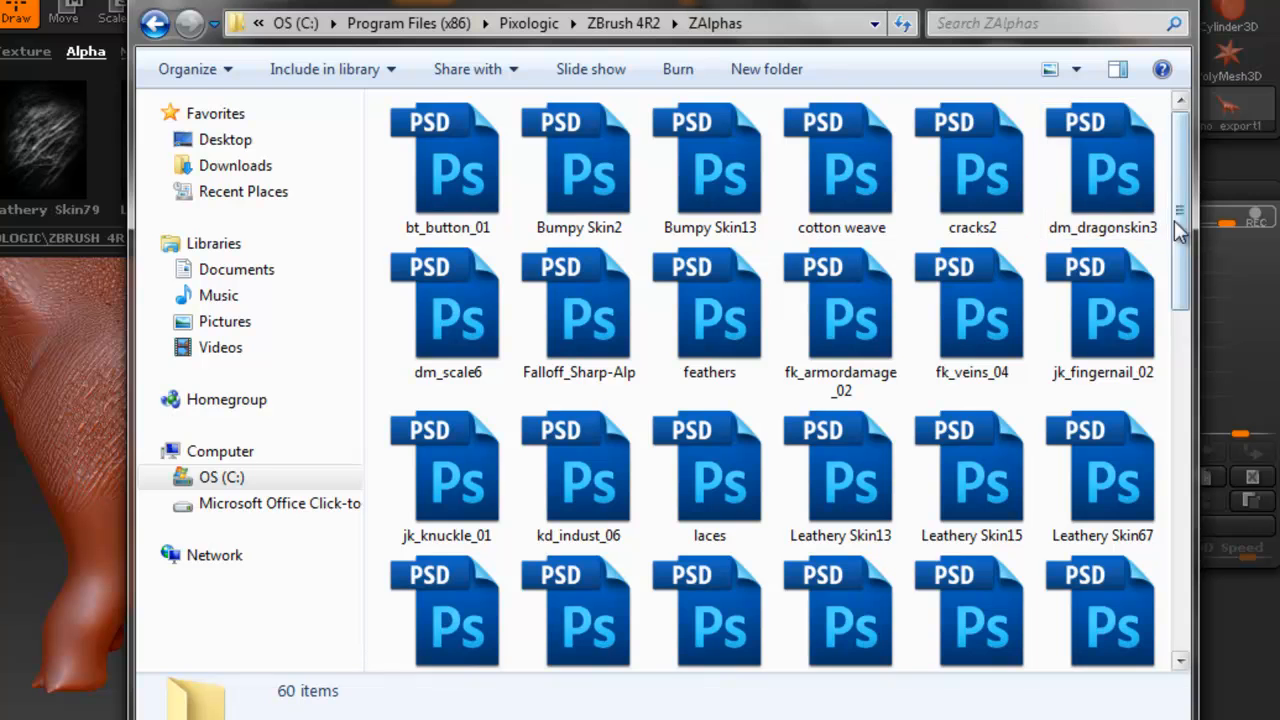
scroll("down", 3)
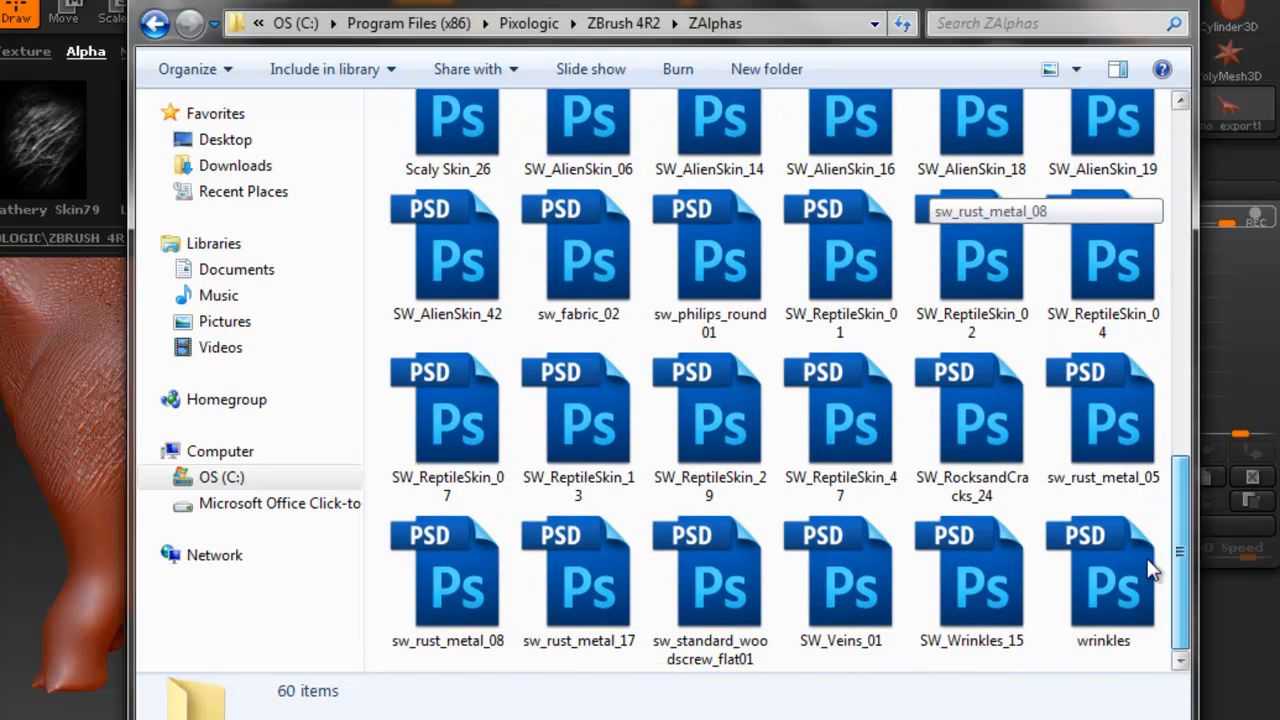
scroll("up", 3)
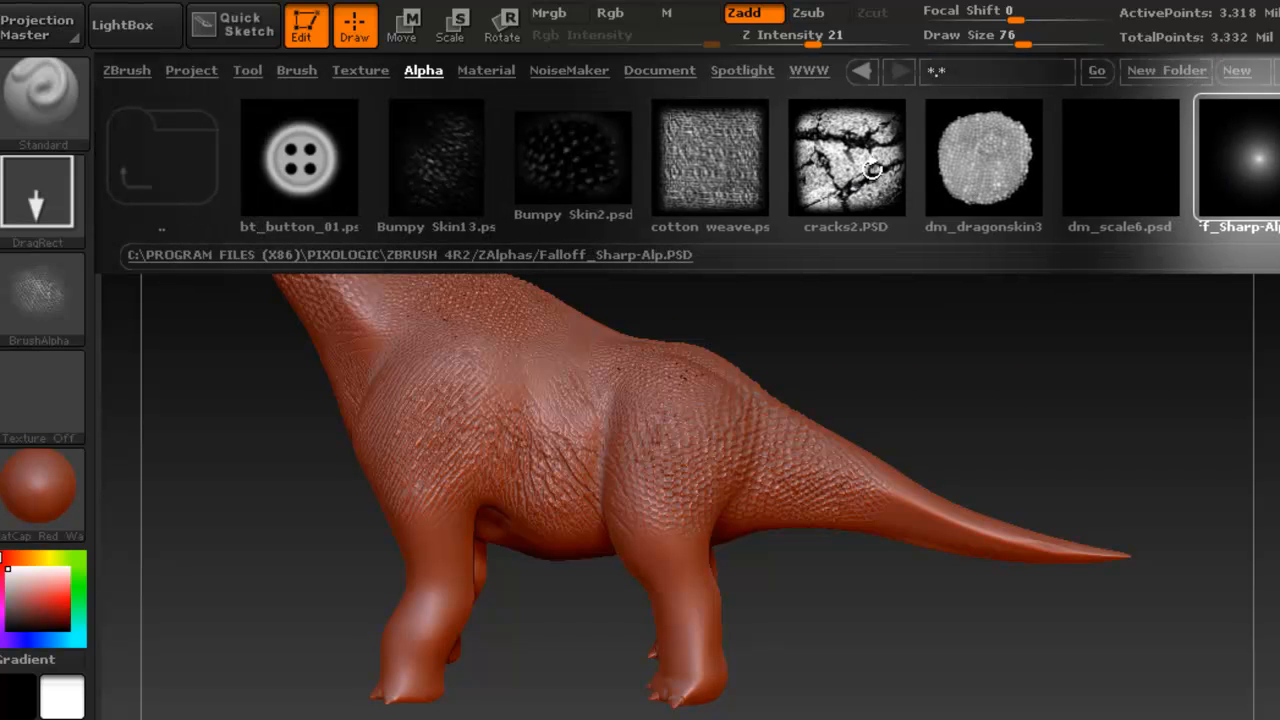
mouse_move(916, 180)
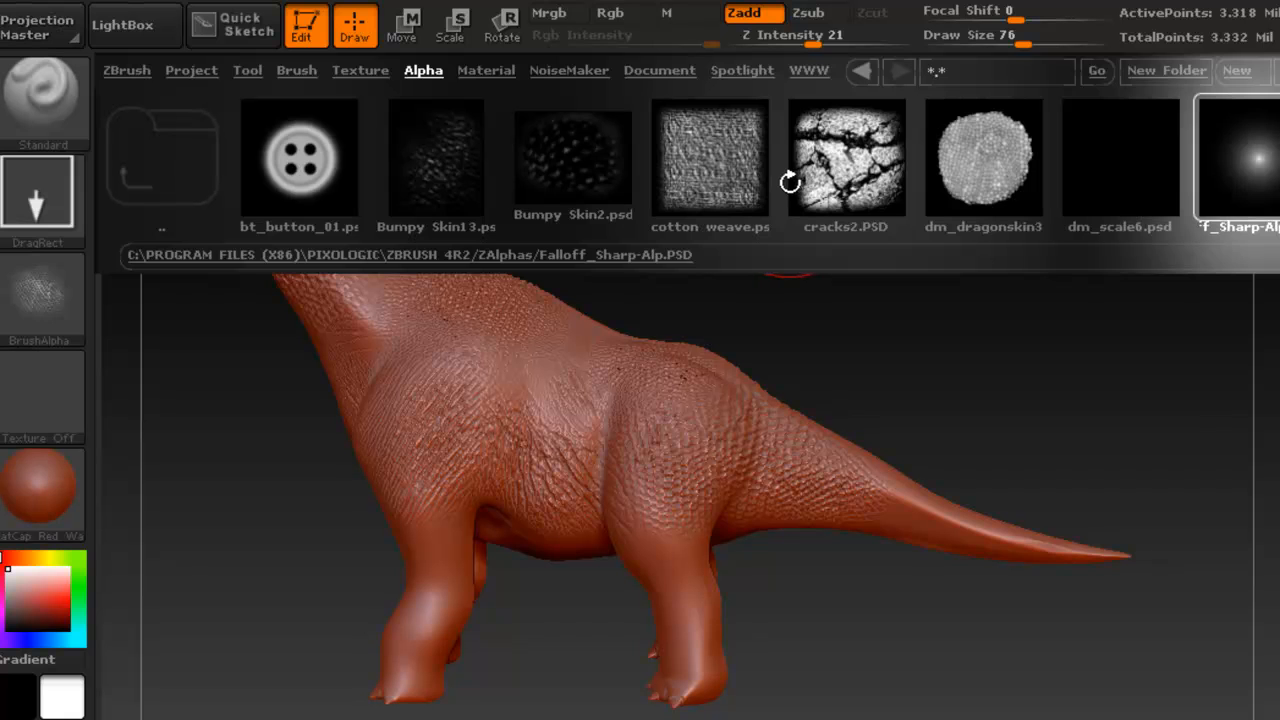
Step: Load SW_ReptileSkin_47 from Lightbox and convert it into the brush alpha via MakeAlpha
left_click(710, 156)
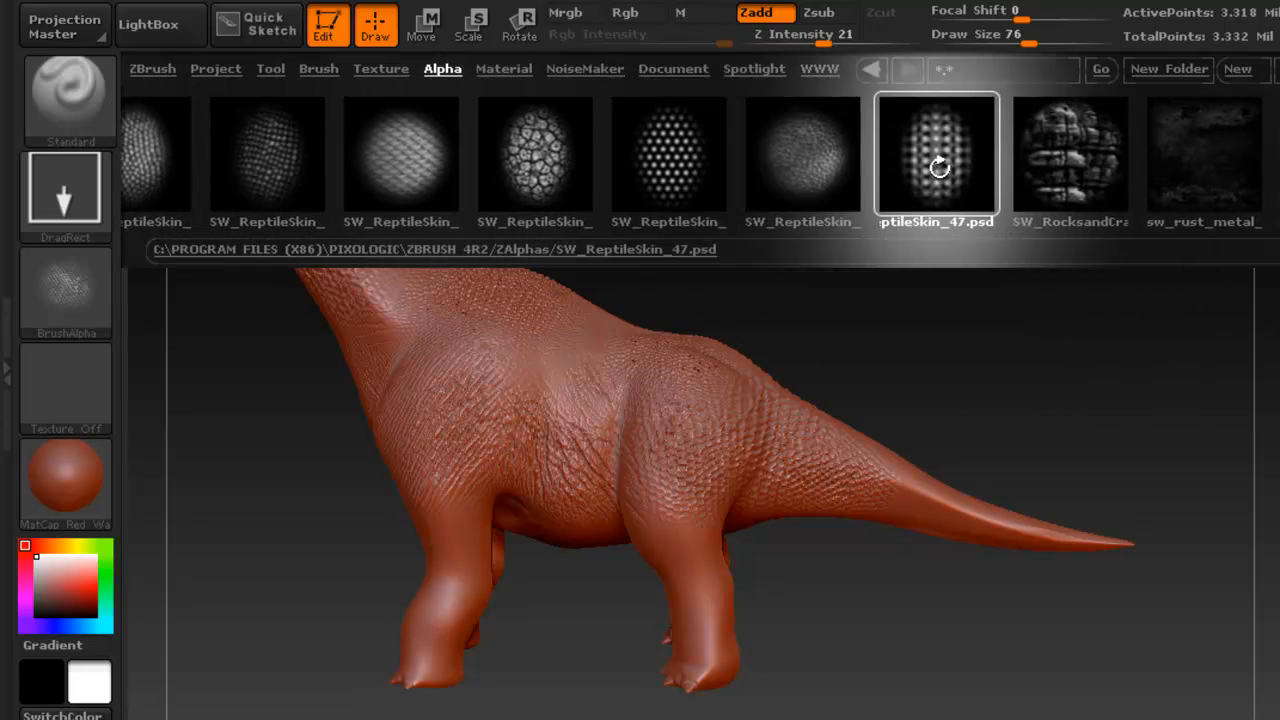
left_click(936, 152)
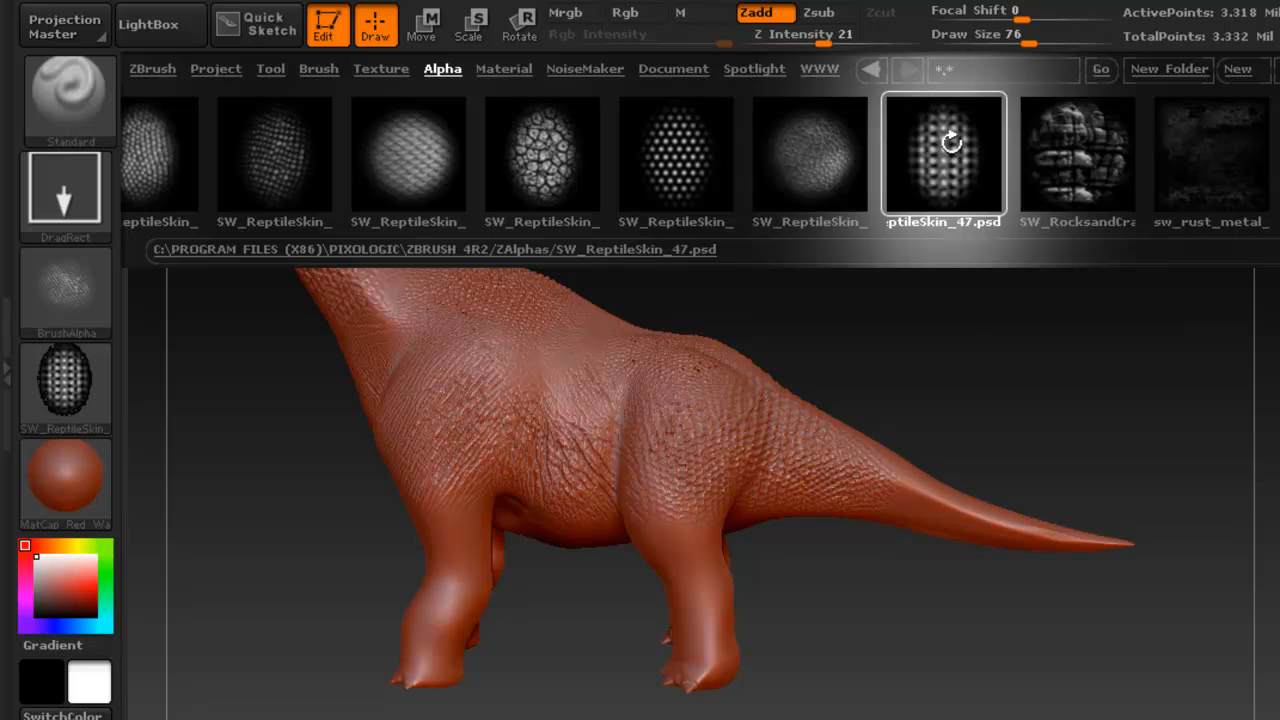
mouse_move(944, 140)
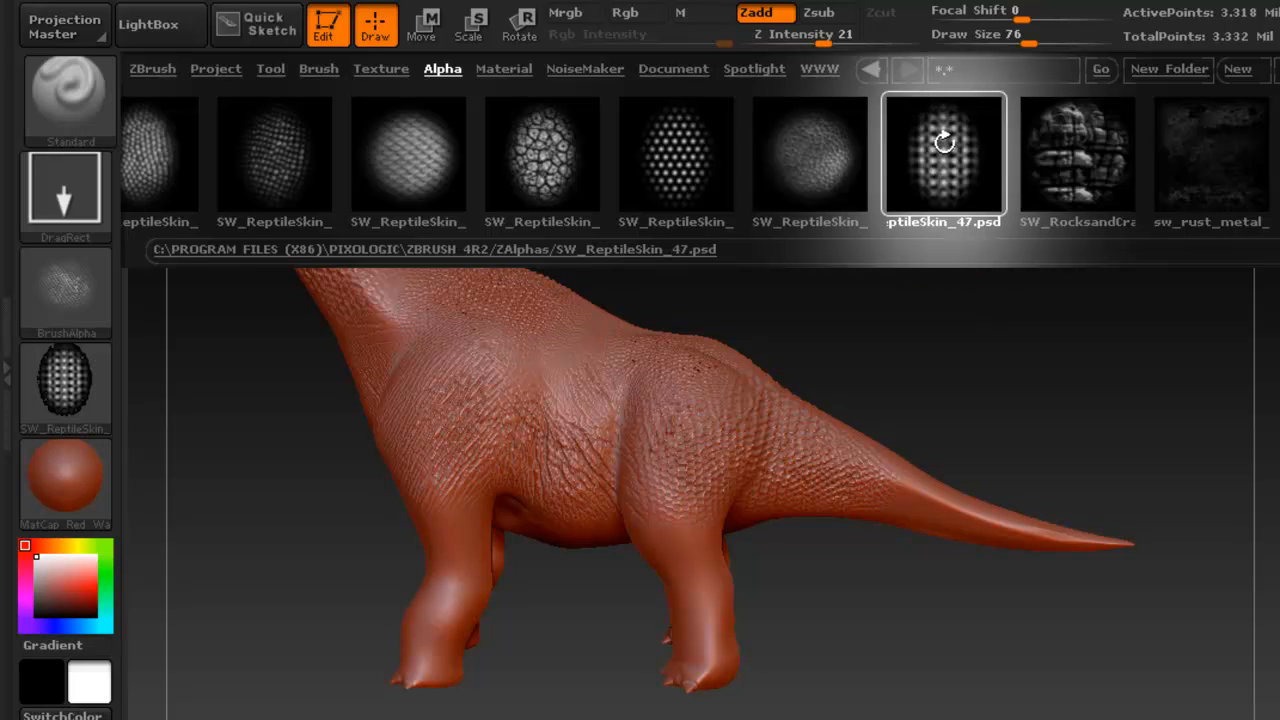
mouse_move(648, 116)
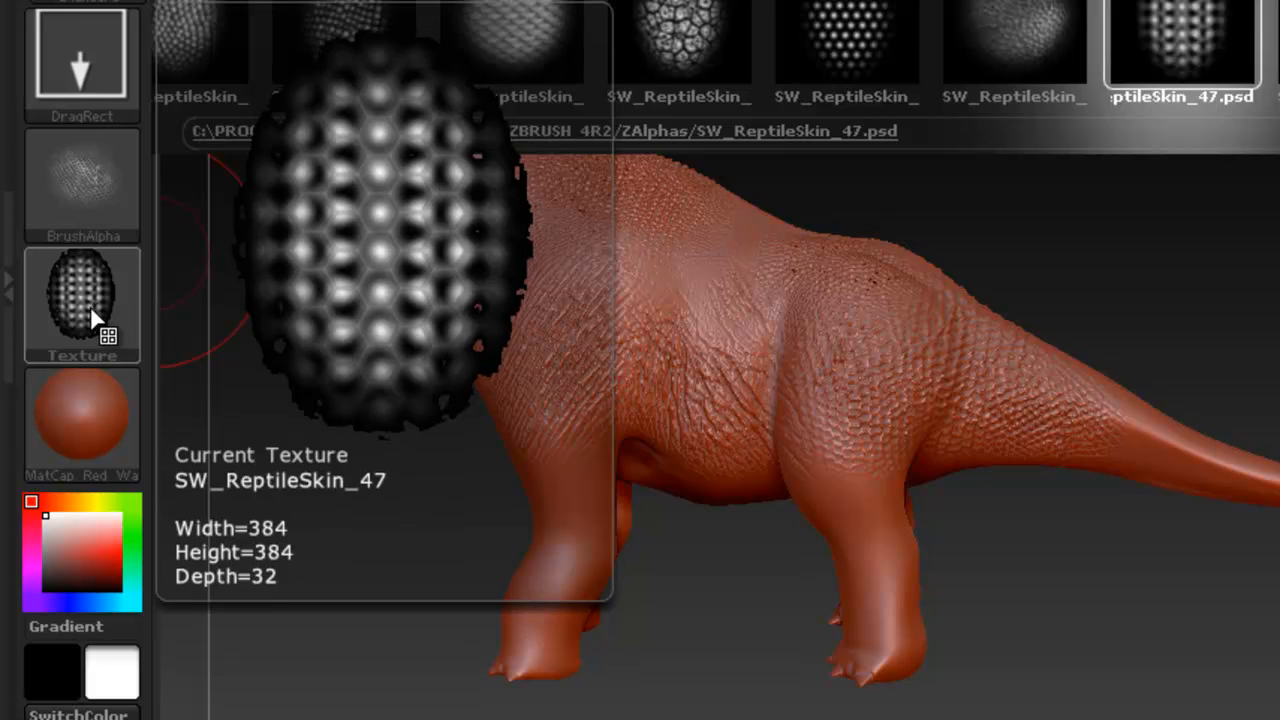
left_click(80, 300)
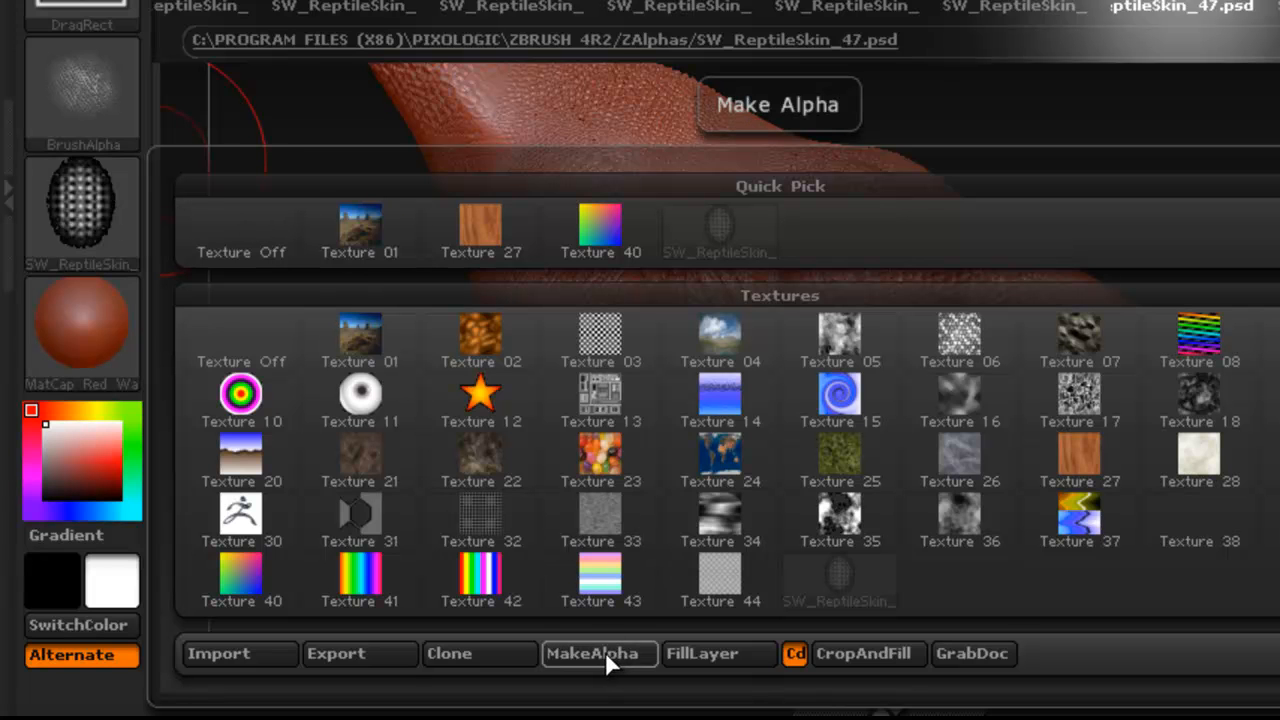
left_click(592, 652)
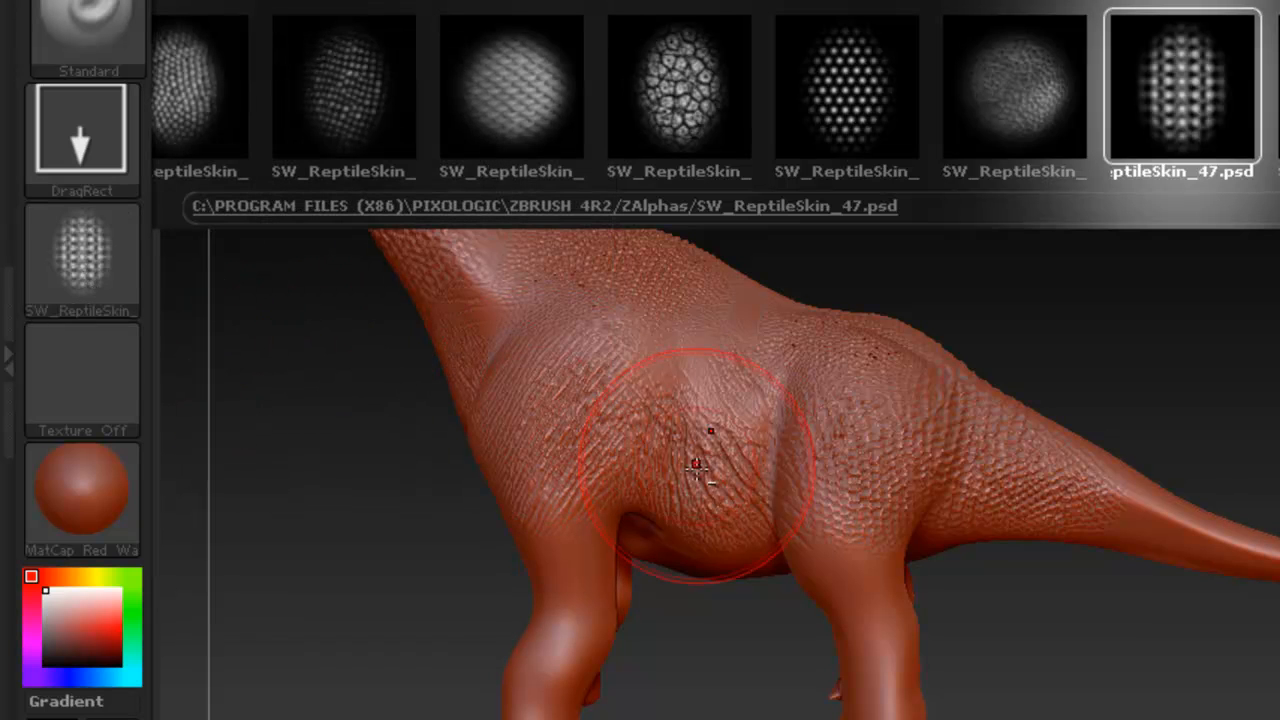
Step: Stamp raised reptile scales across the belly and the front and rear legs with DragRect strokes
left_click_drag(710, 460, 756, 390)
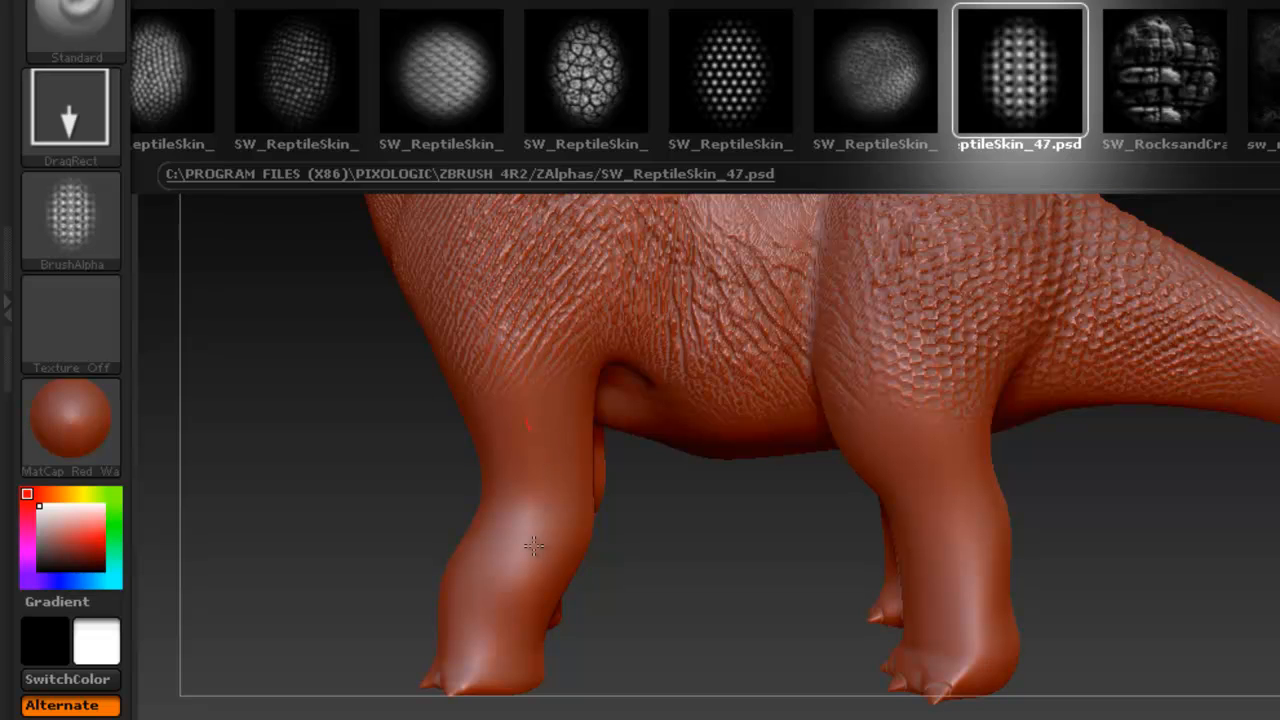
left_click_drag(530, 548, 584, 384)
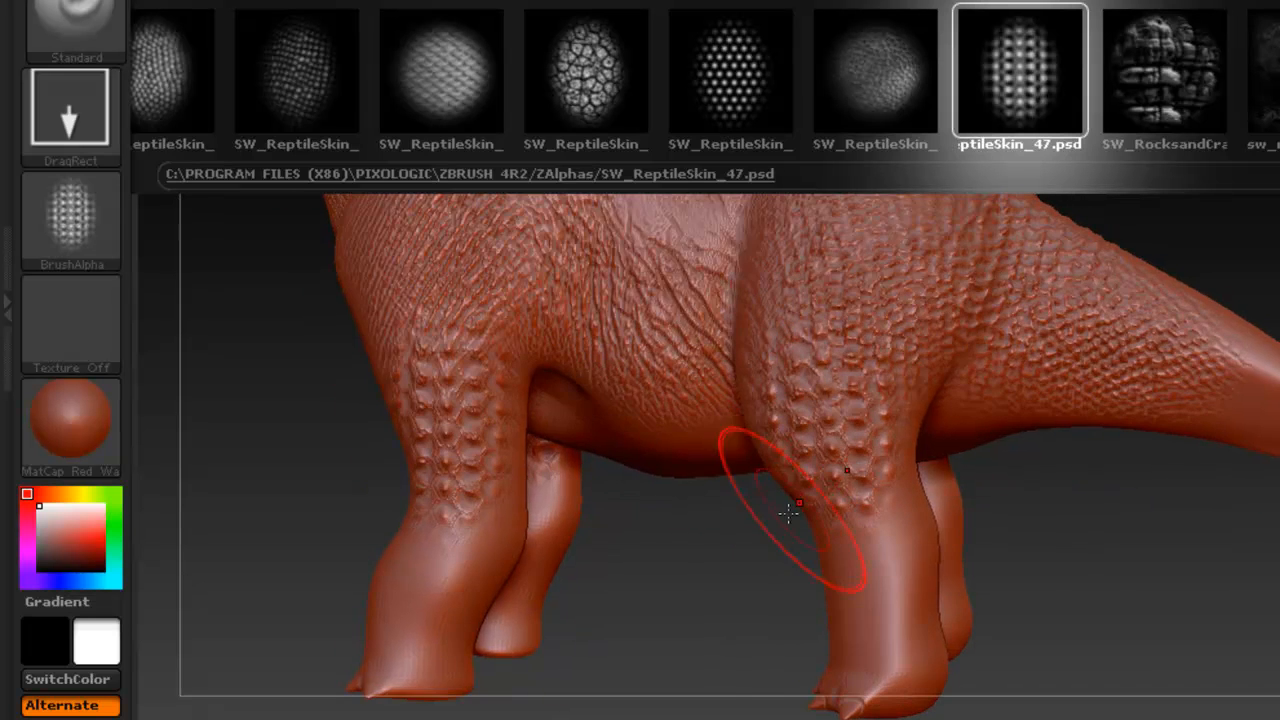
left_click_drag(790, 516, 856, 696)
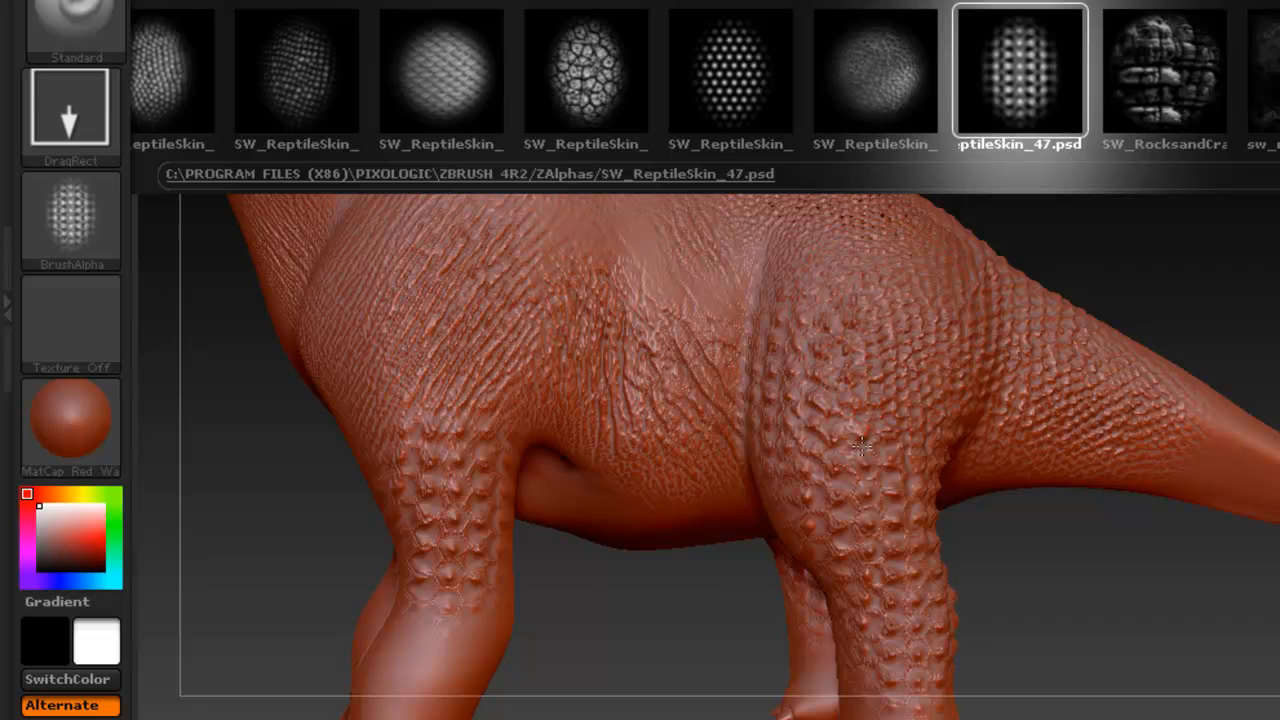
left_click_drag(860, 450, 730, 408)
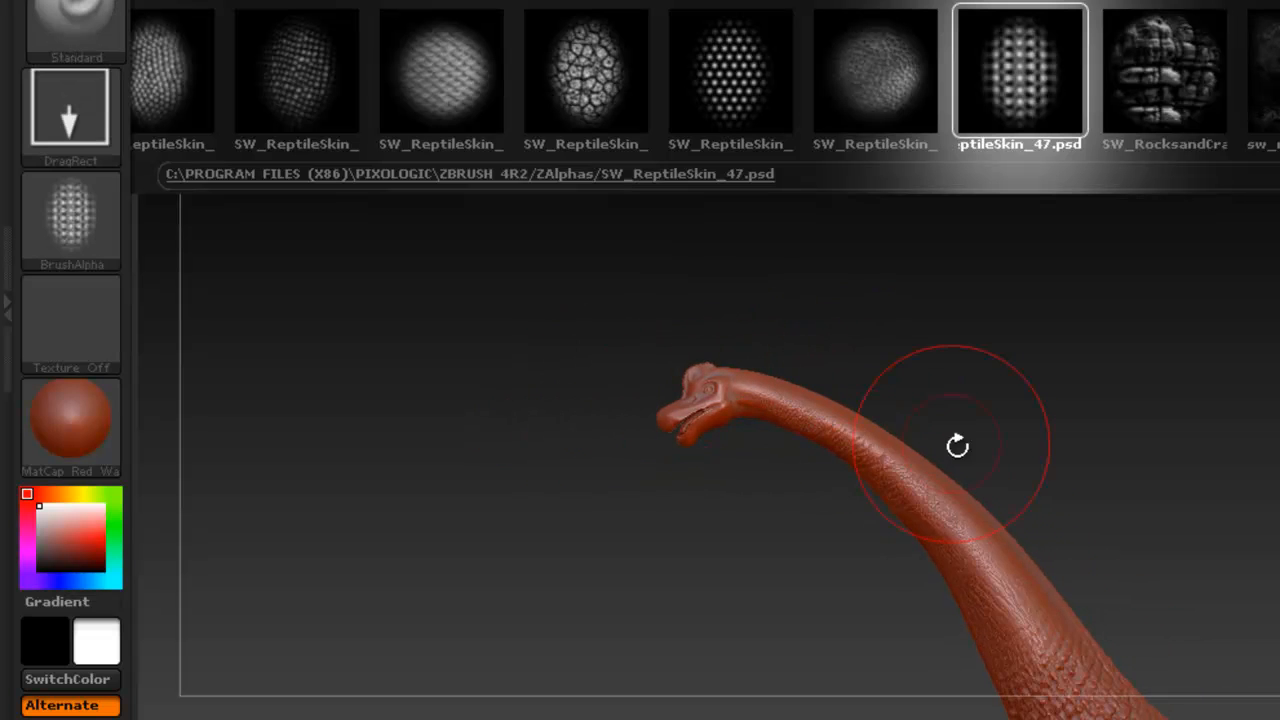
Step: Stamp reptile scales over the shoulder, body, head area and along the neck
left_click_drag(956, 446, 776, 356)
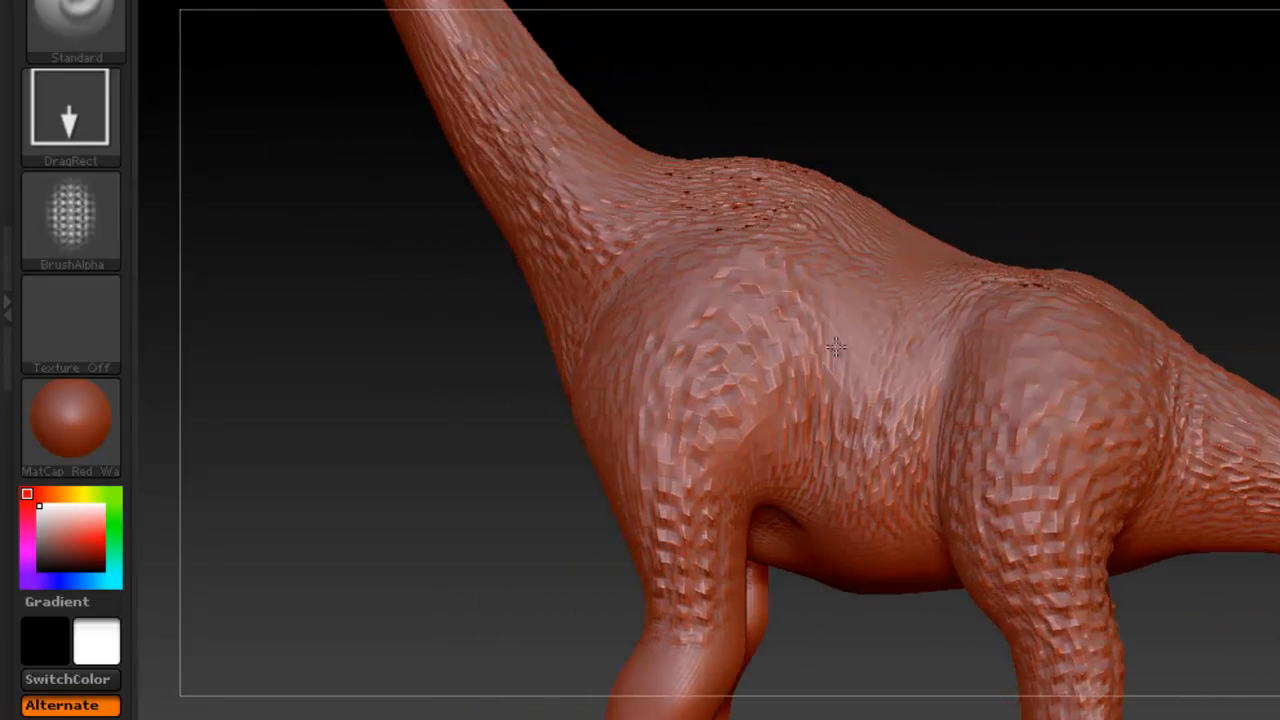
left_click_drag(836, 350, 708, 238)
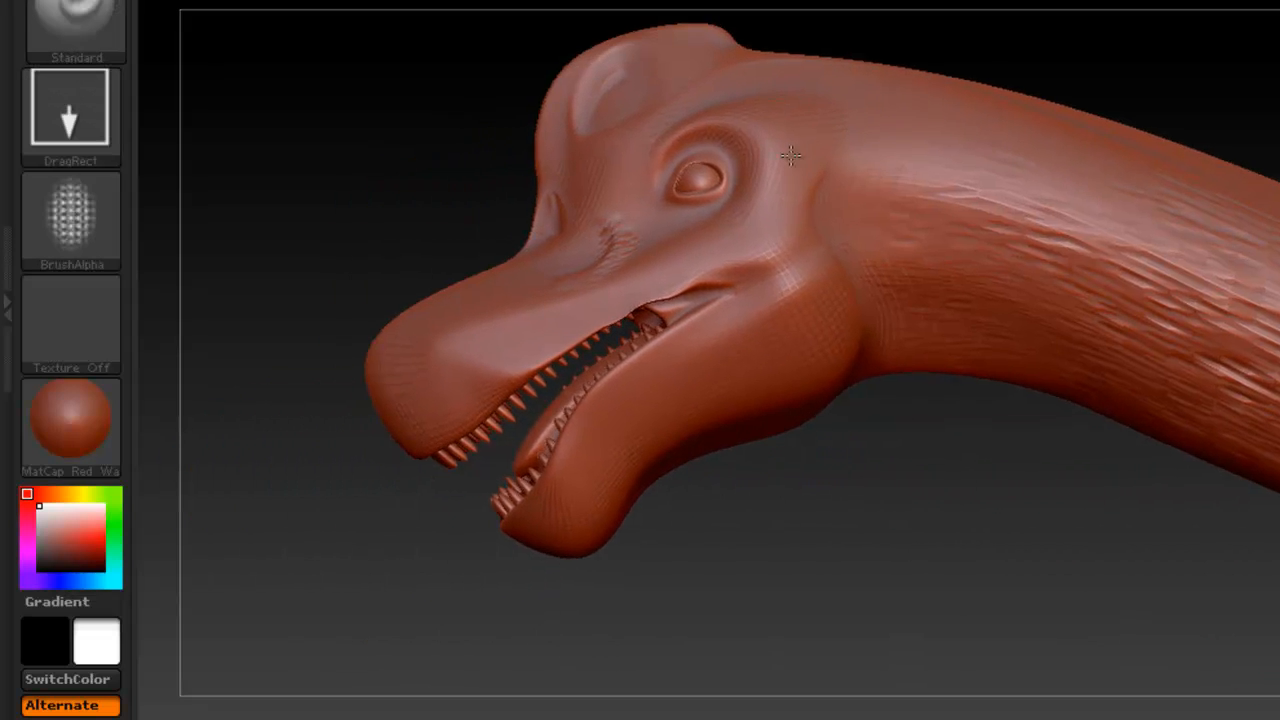
left_click_drag(790, 156, 678, 232)
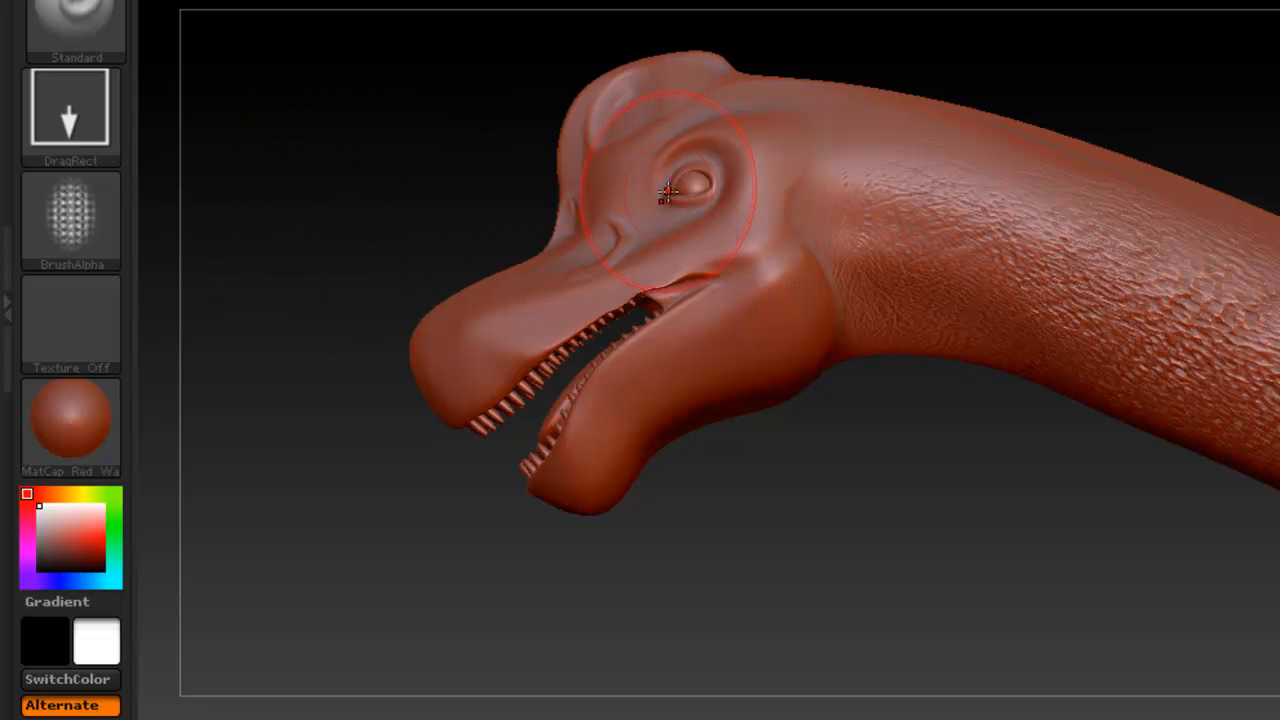
mouse_move(684, 104)
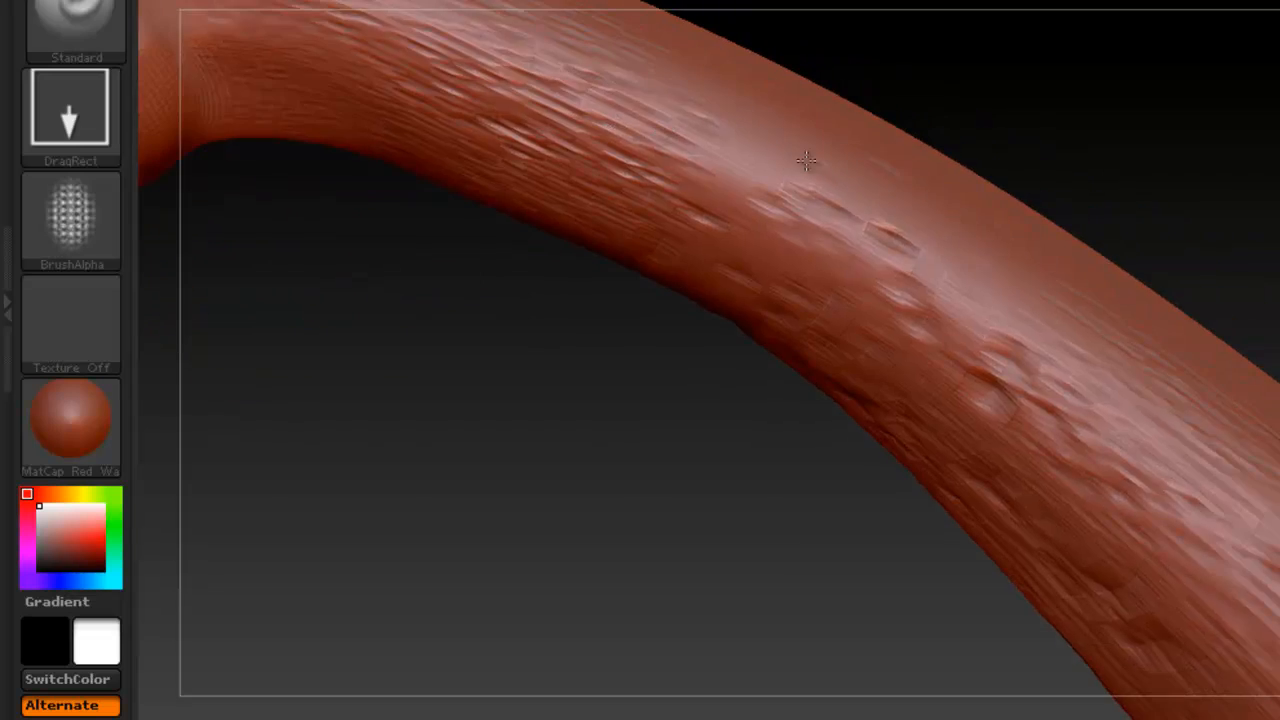
left_click_drag(806, 160, 700, 136)
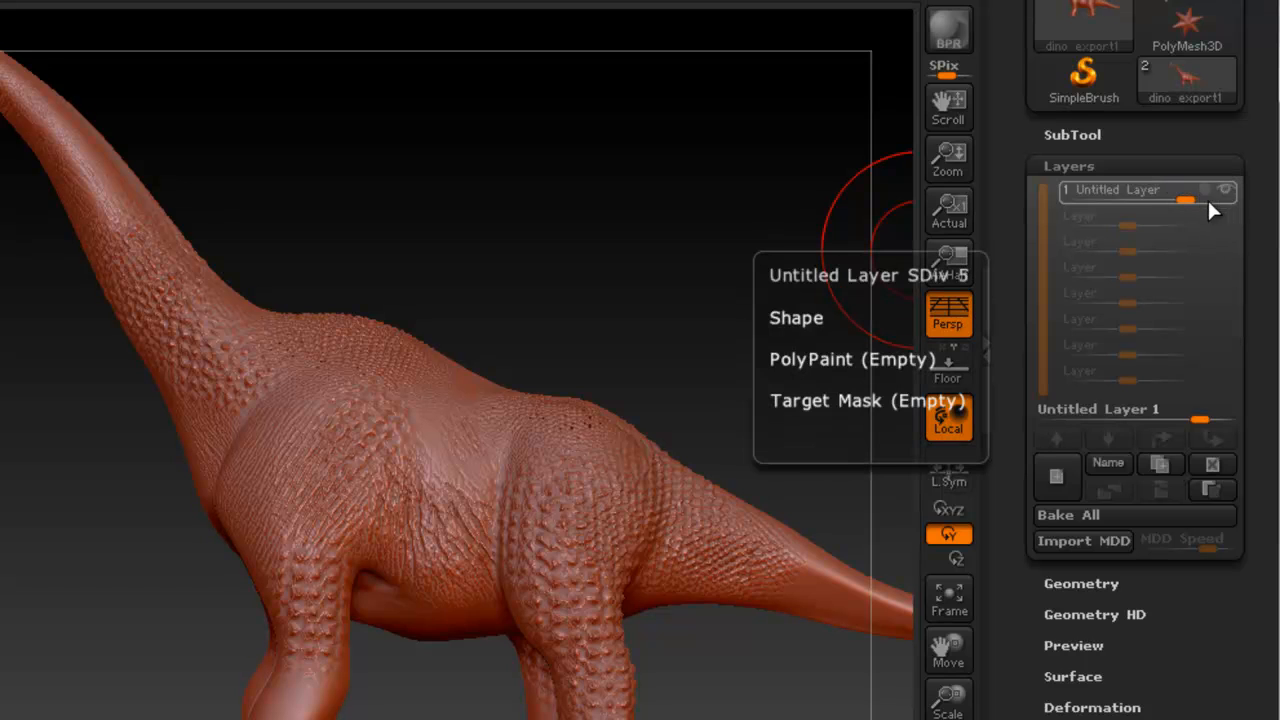
left_click_drag(1190, 200, 1164, 200)
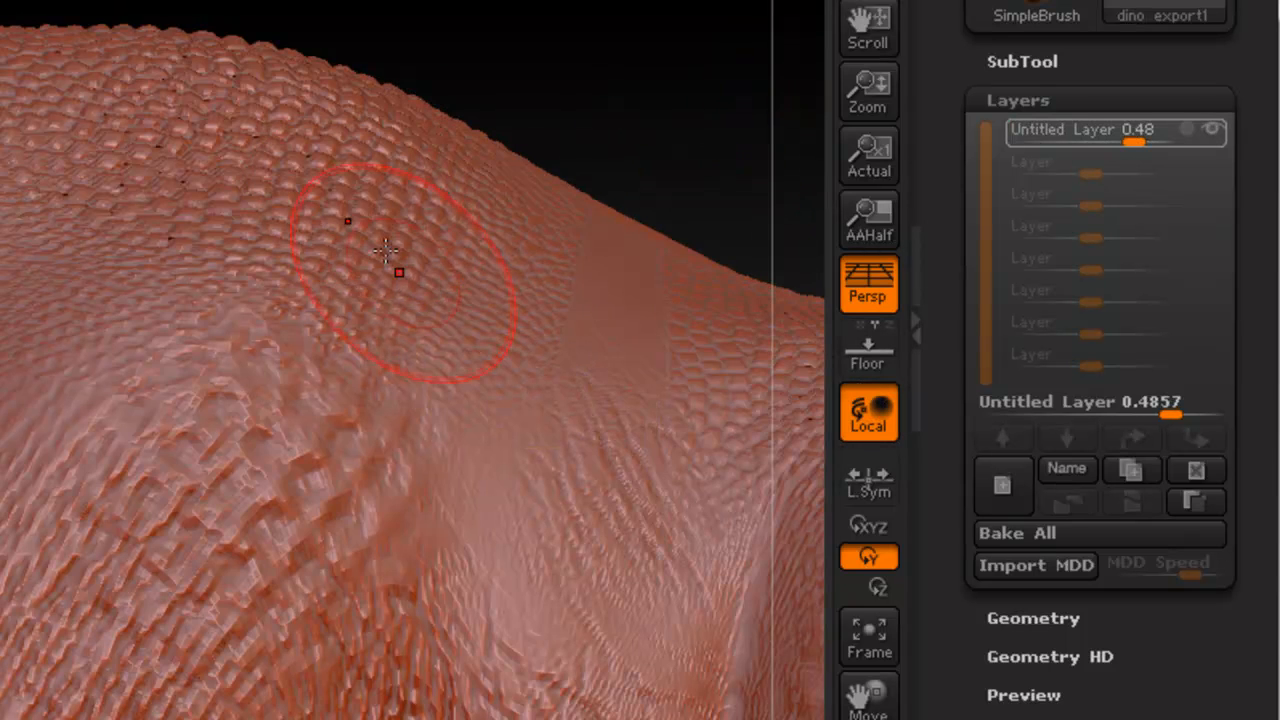
left_click_drag(1136, 142, 1130, 142)
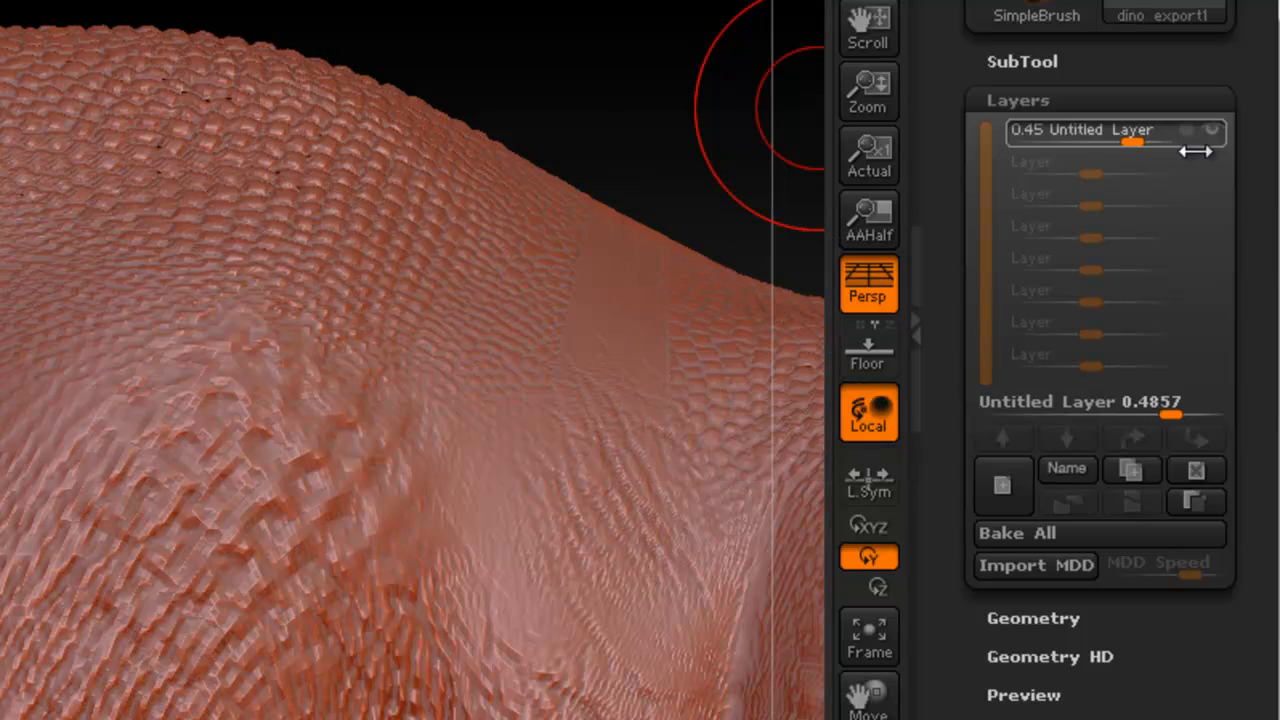
left_click_drag(1130, 140, 1180, 140)
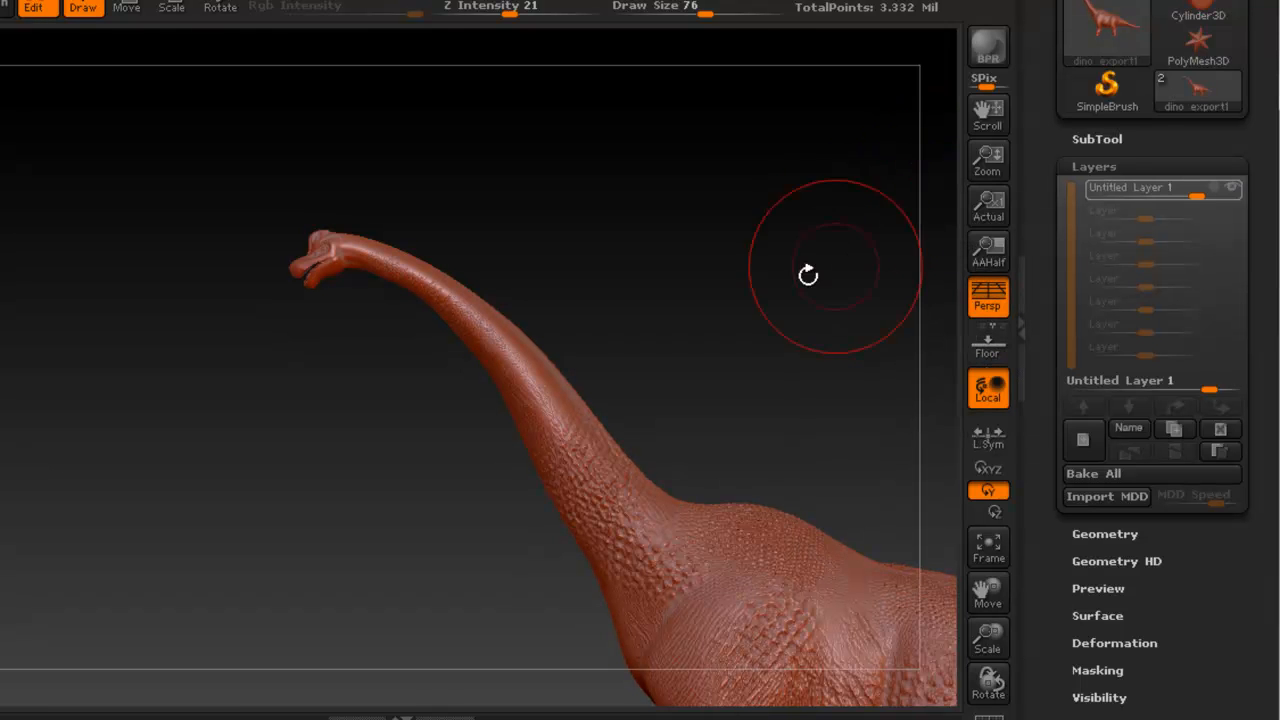
left_click_drag(808, 276, 590, 304)
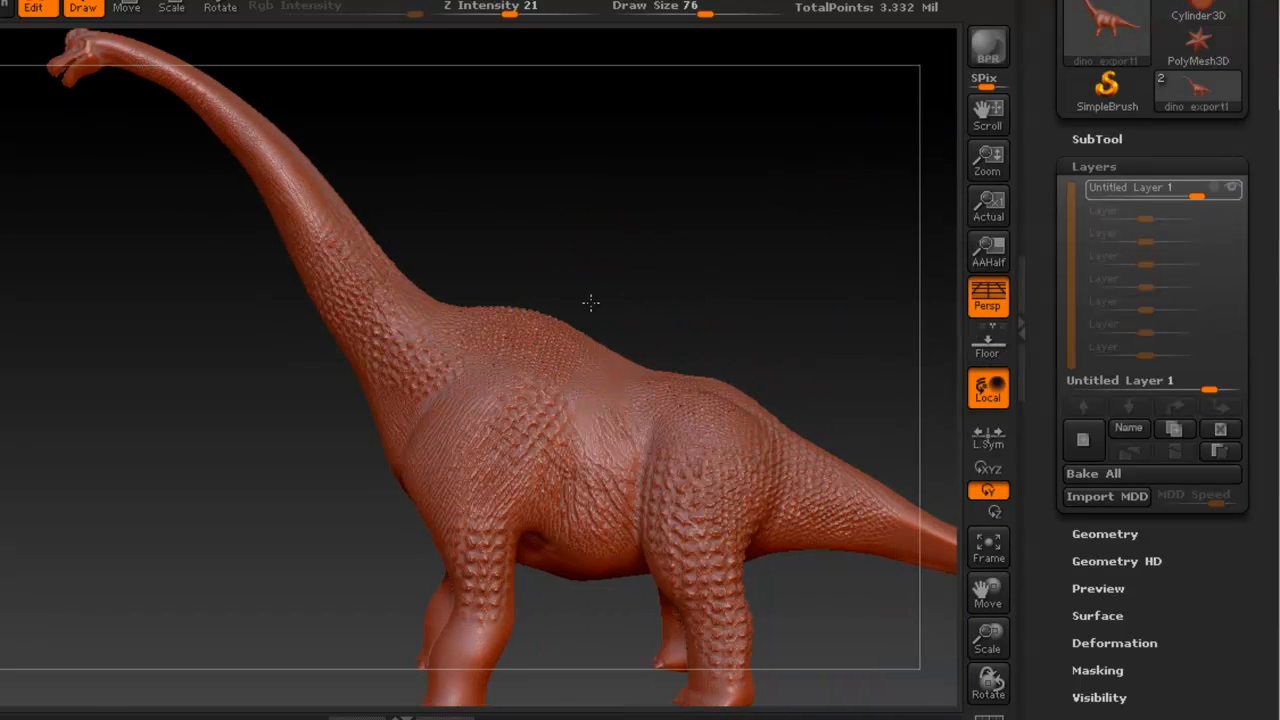
left_click_drag(590, 304, 458, 238)
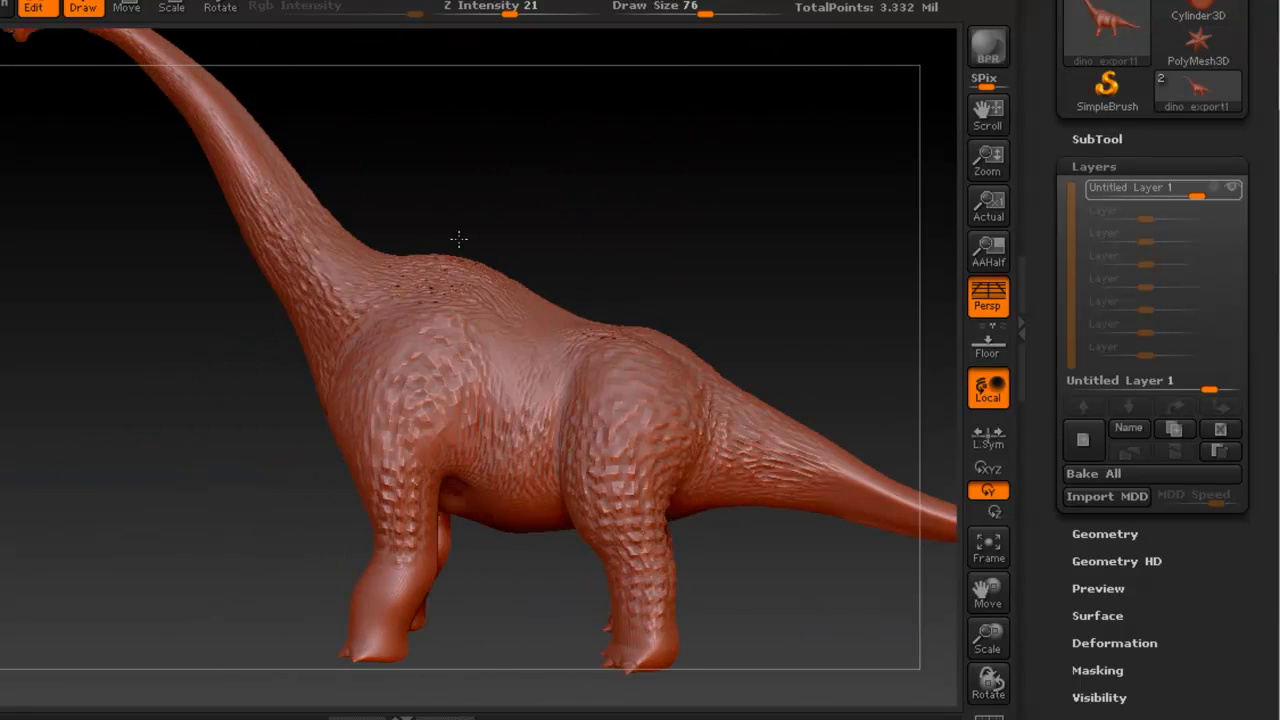
left_click_drag(460, 238, 488, 264)
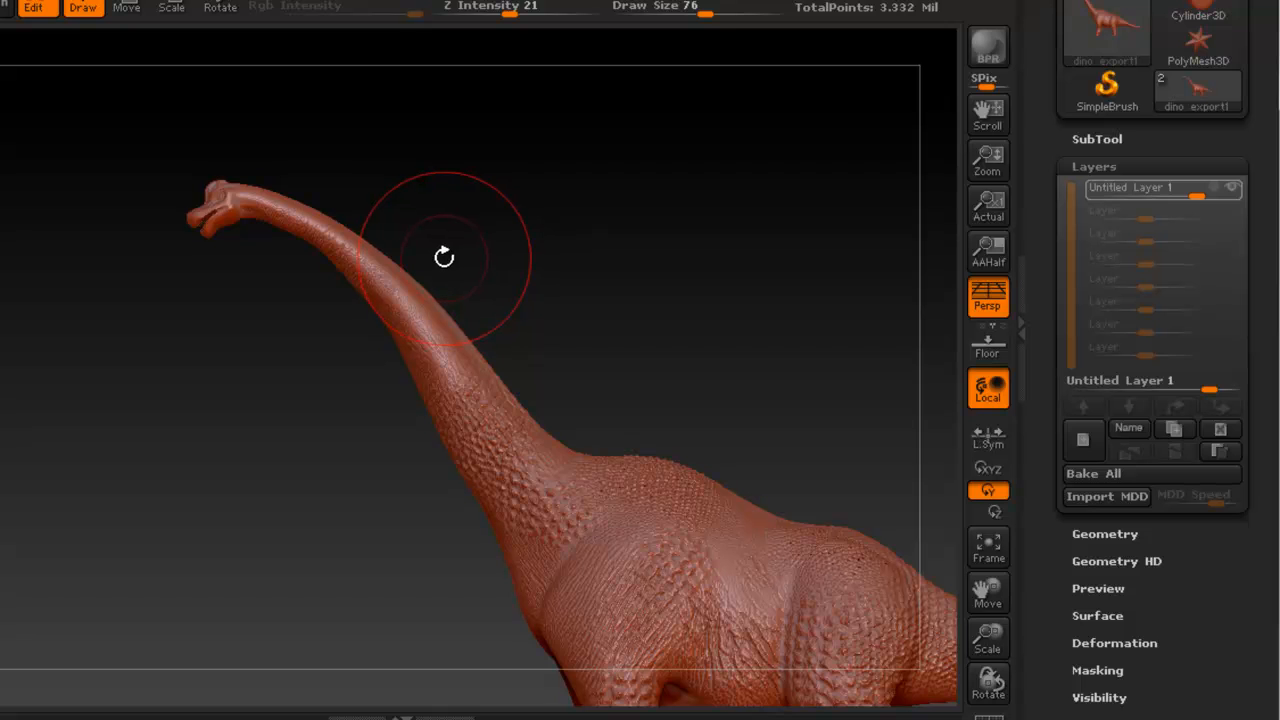
left_click_drag(444, 256, 476, 316)
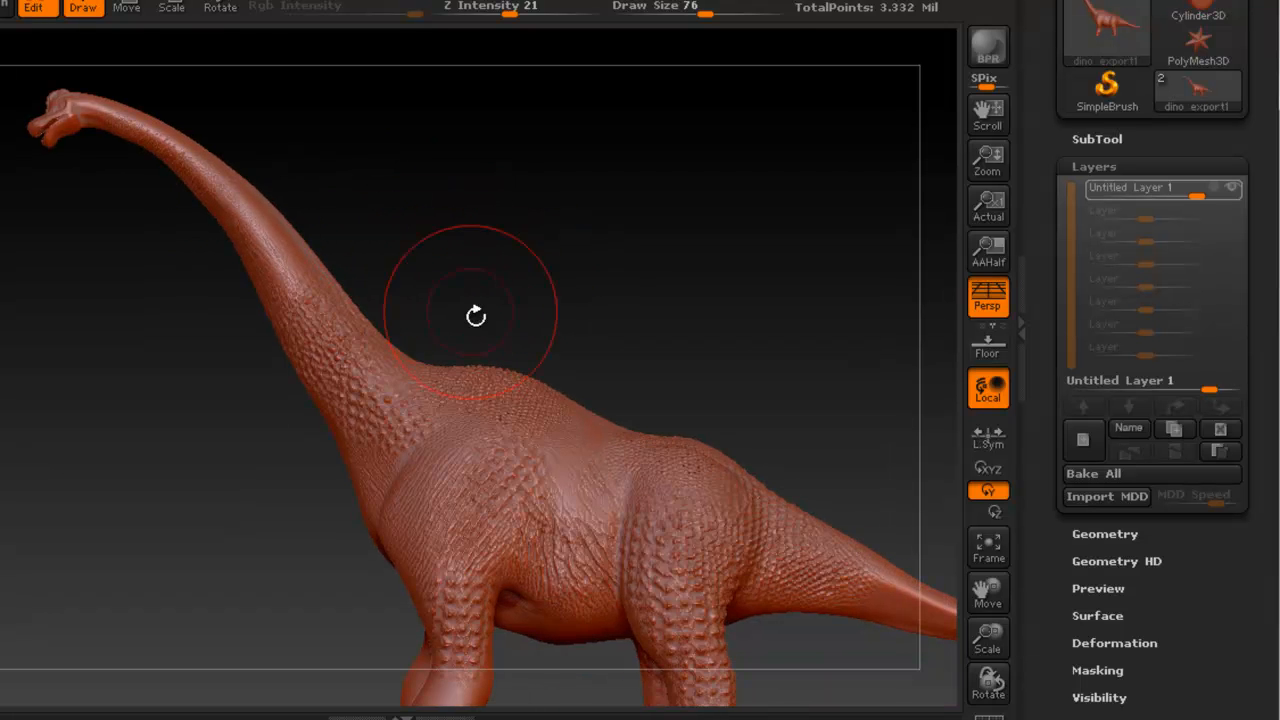
left_click_drag(476, 316, 484, 296)
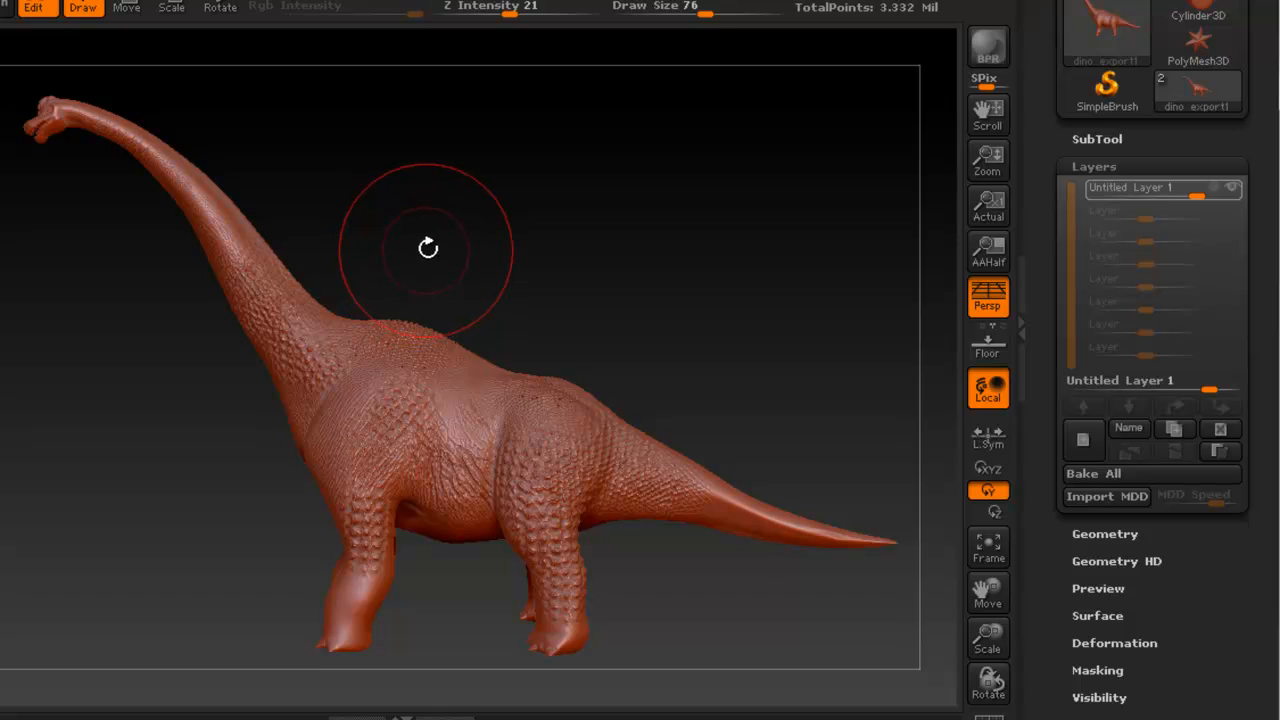
mouse_move(572, 216)
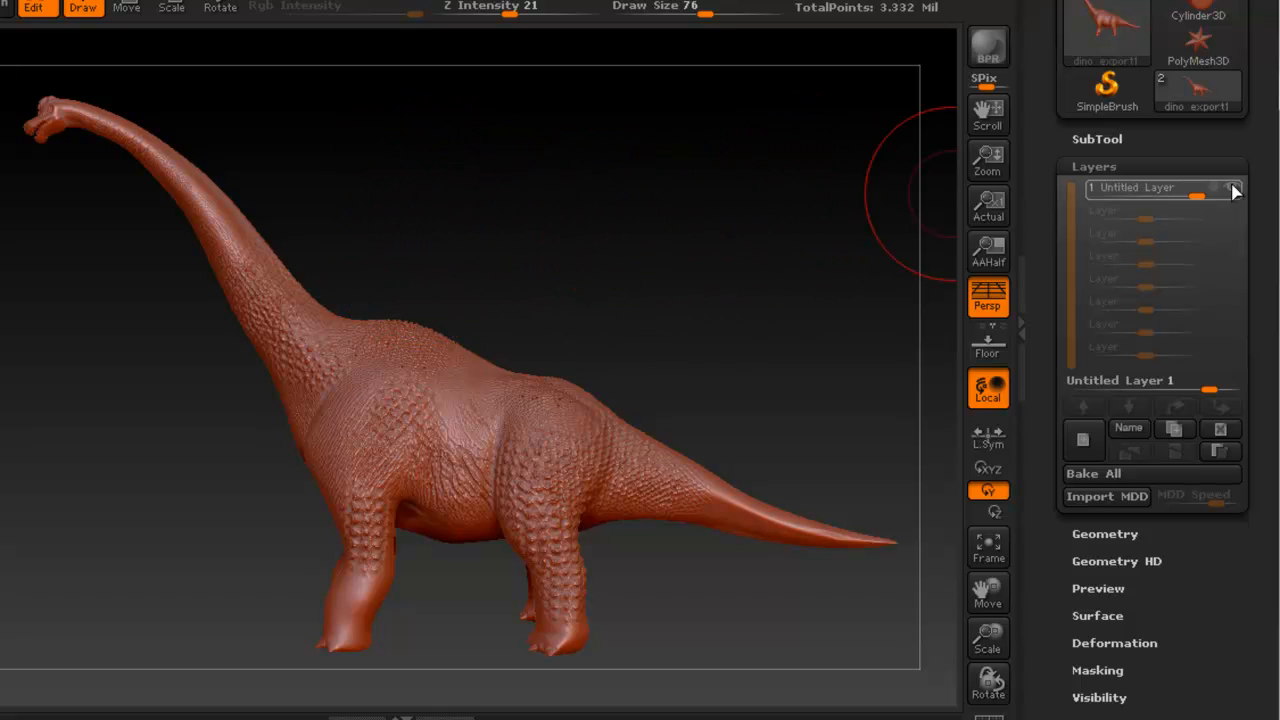
mouse_move(904, 200)
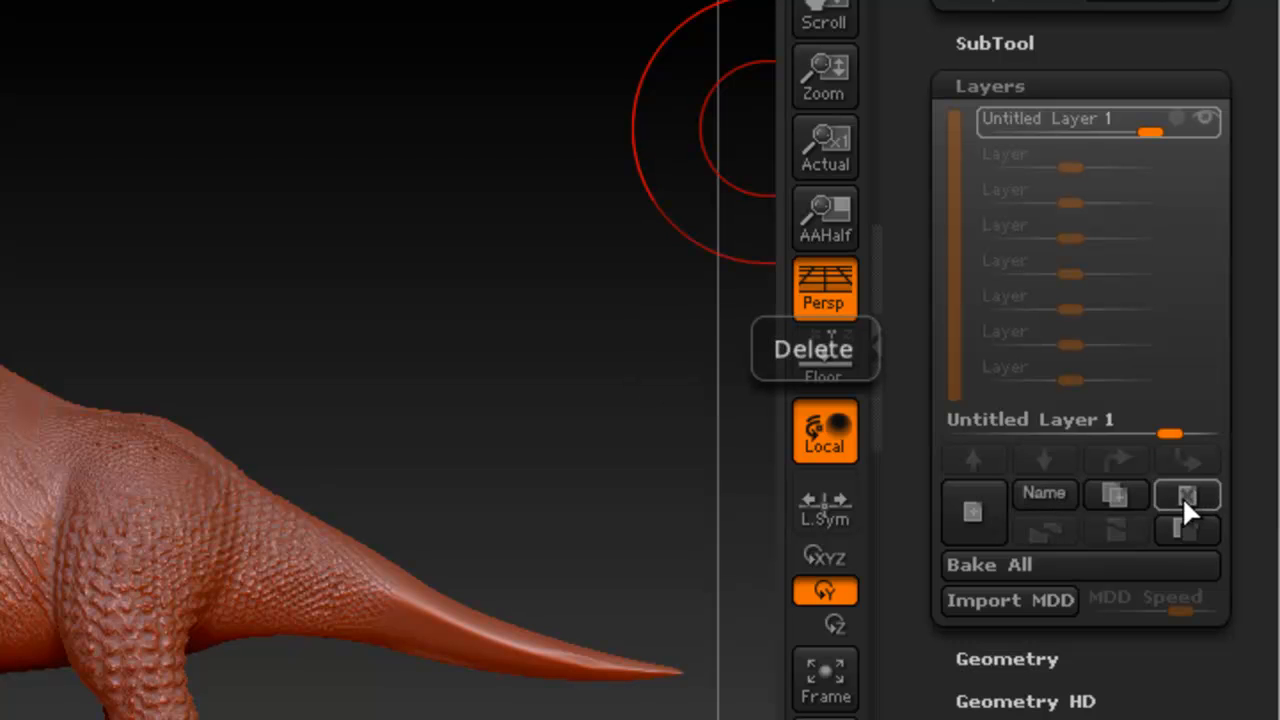
mouse_move(1116, 496)
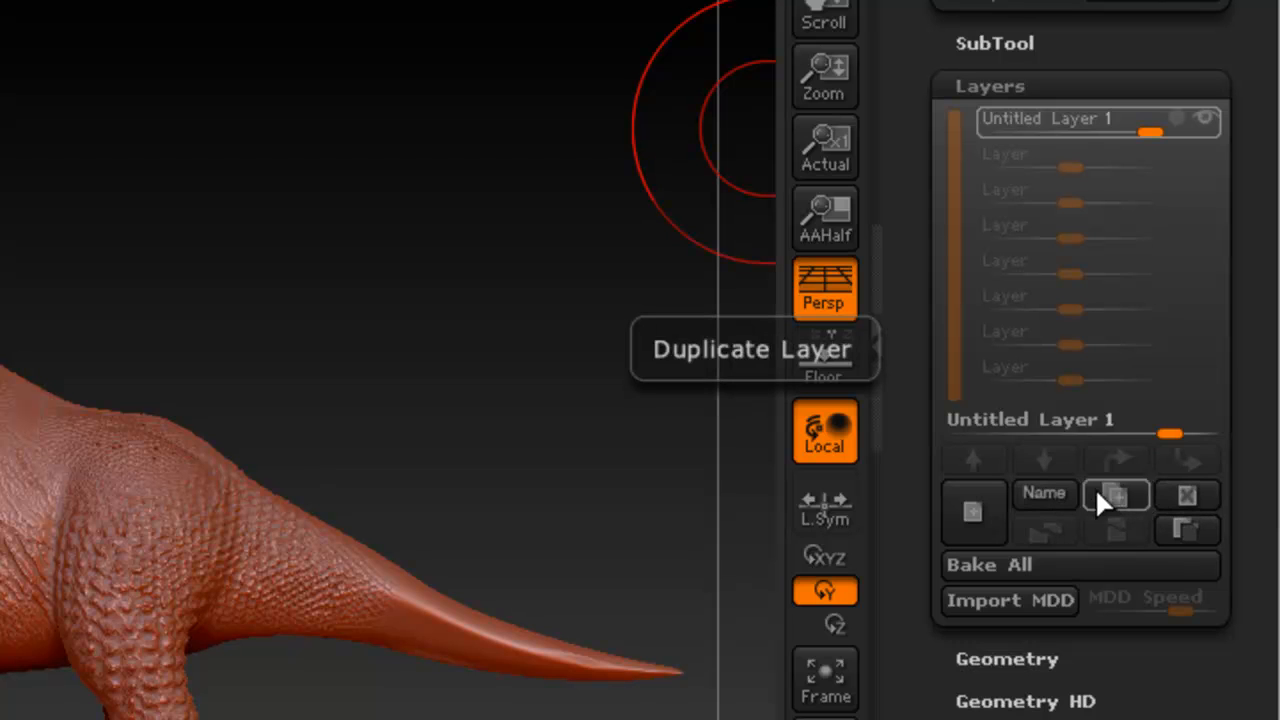
mouse_move(1080, 544)
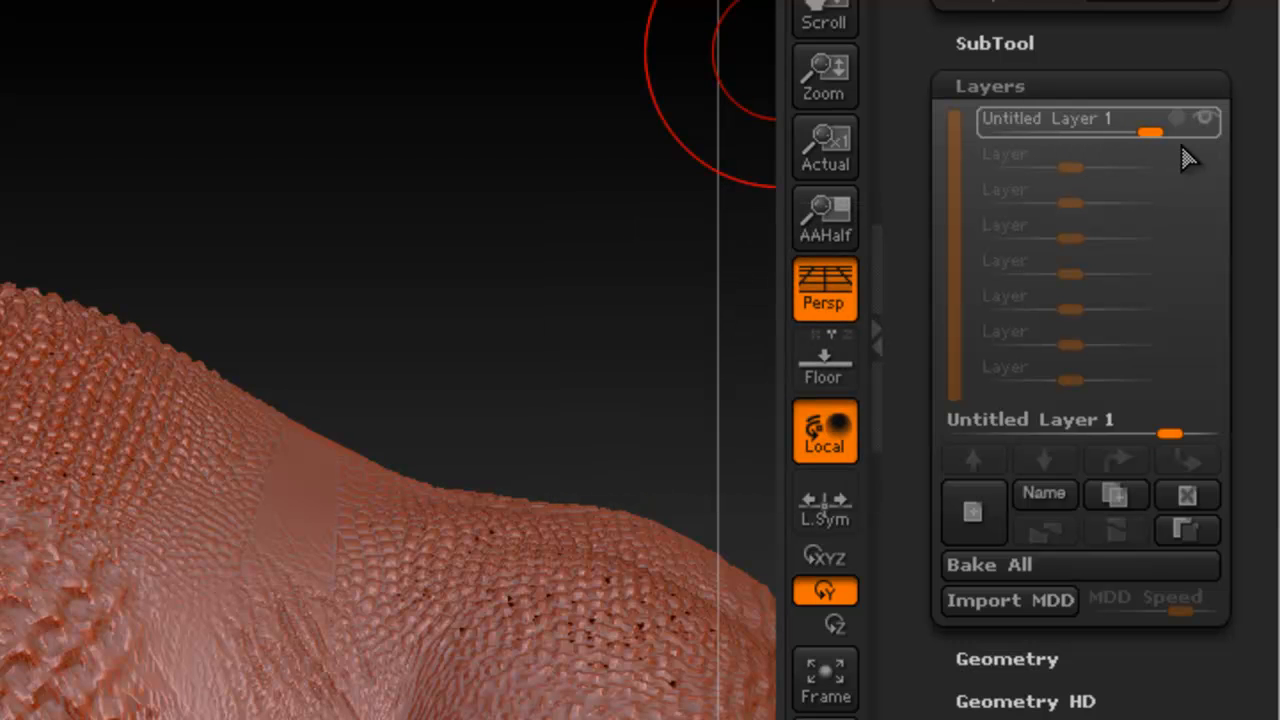
mouse_move(860, 378)
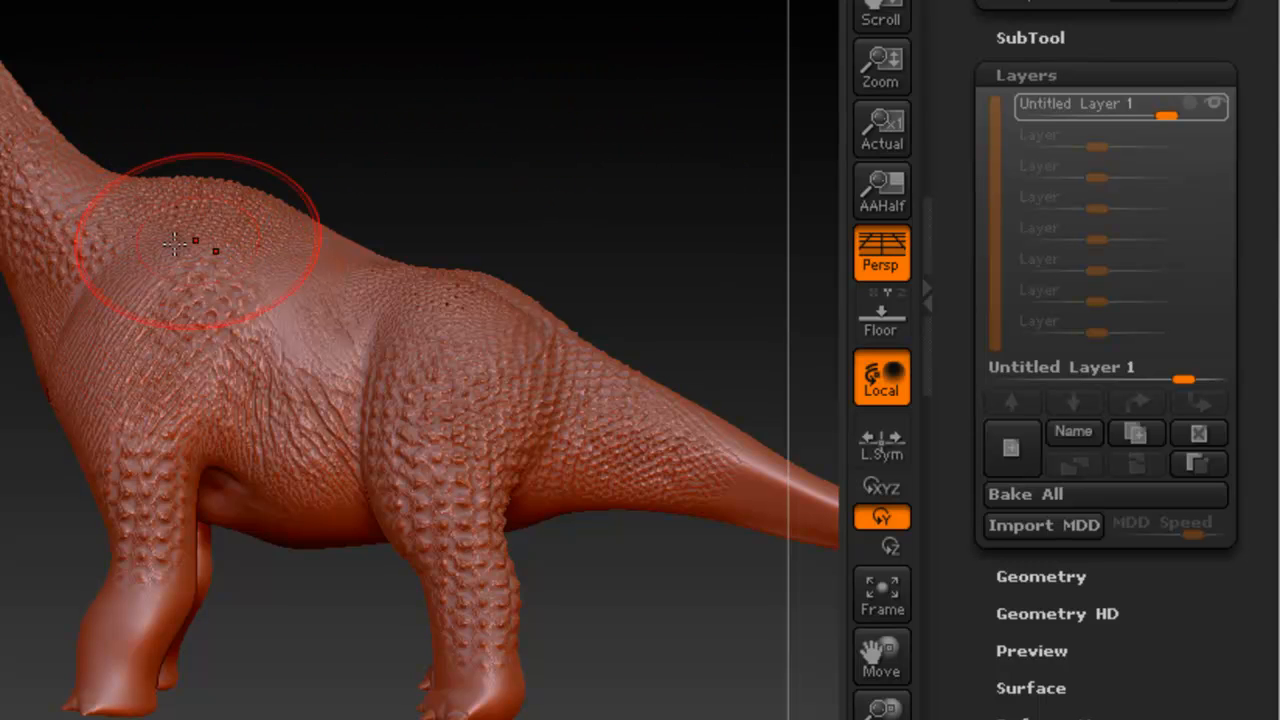
mouse_move(1010, 448)
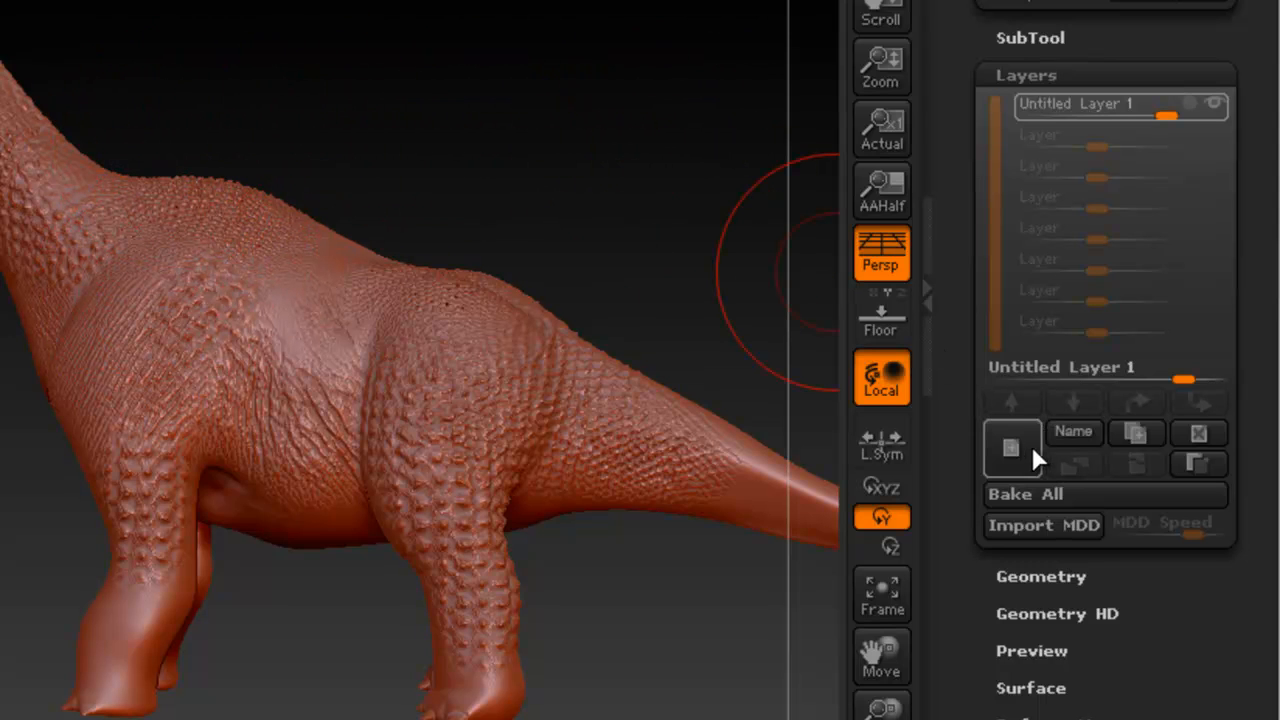
mouse_move(1044, 504)
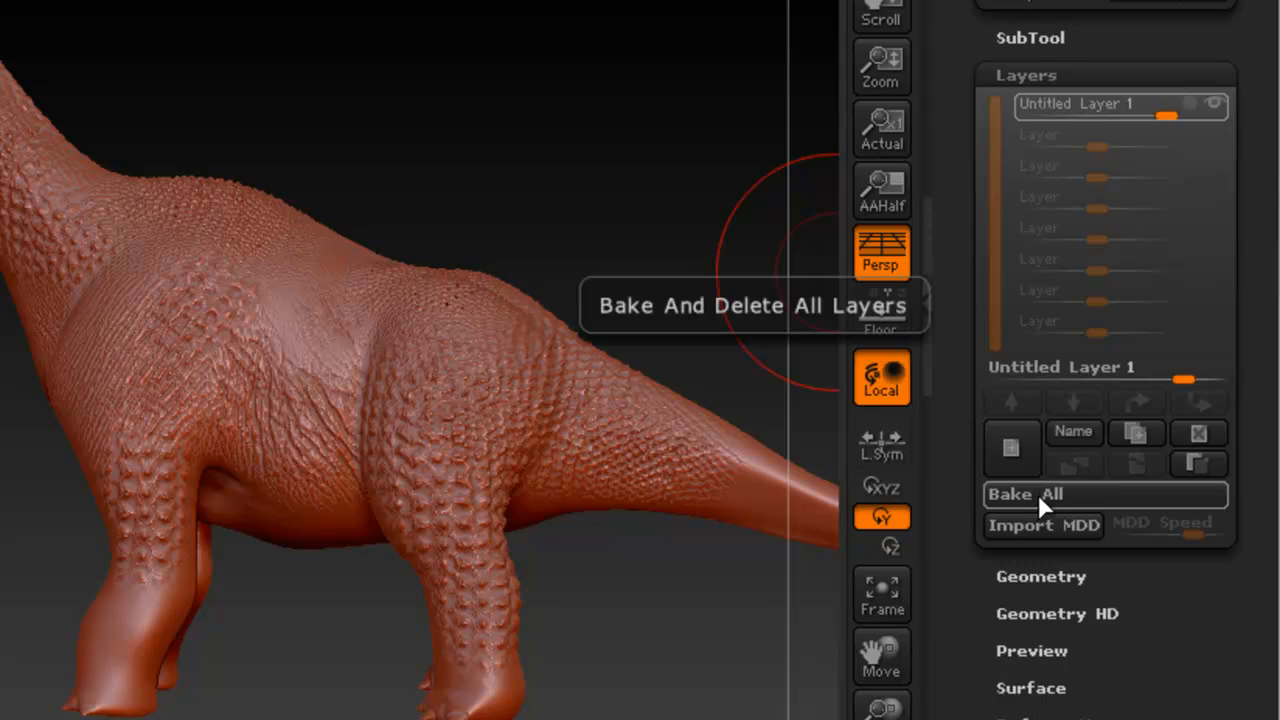
mouse_move(1072, 432)
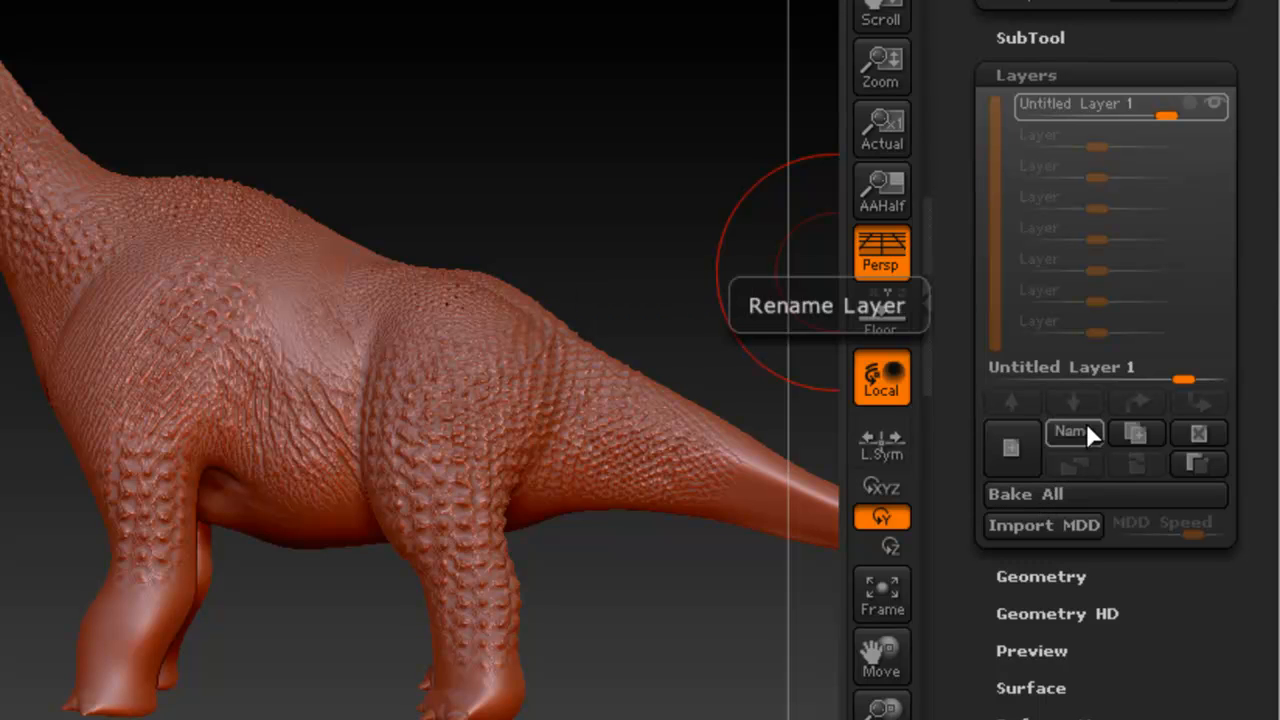
mouse_move(1200, 464)
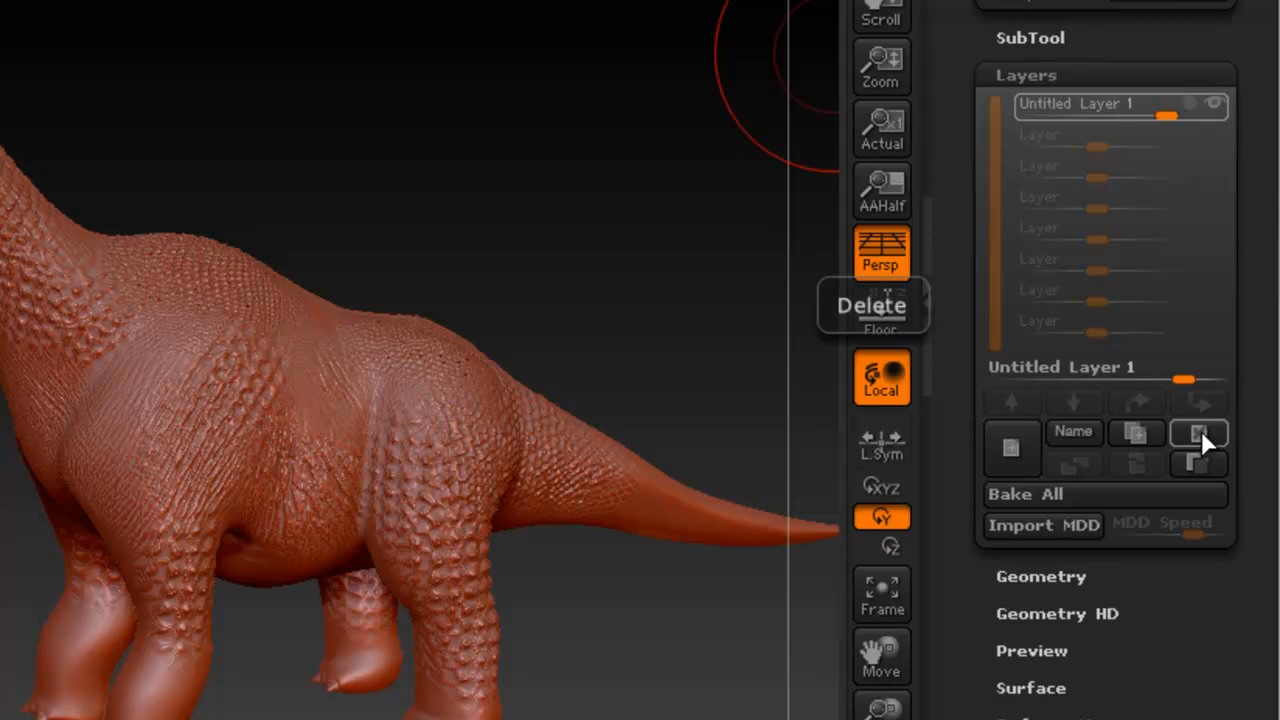
Step: Delete Untitled Layer 1, removing the reptile scales from the Brachiosaurus
left_click(1198, 448)
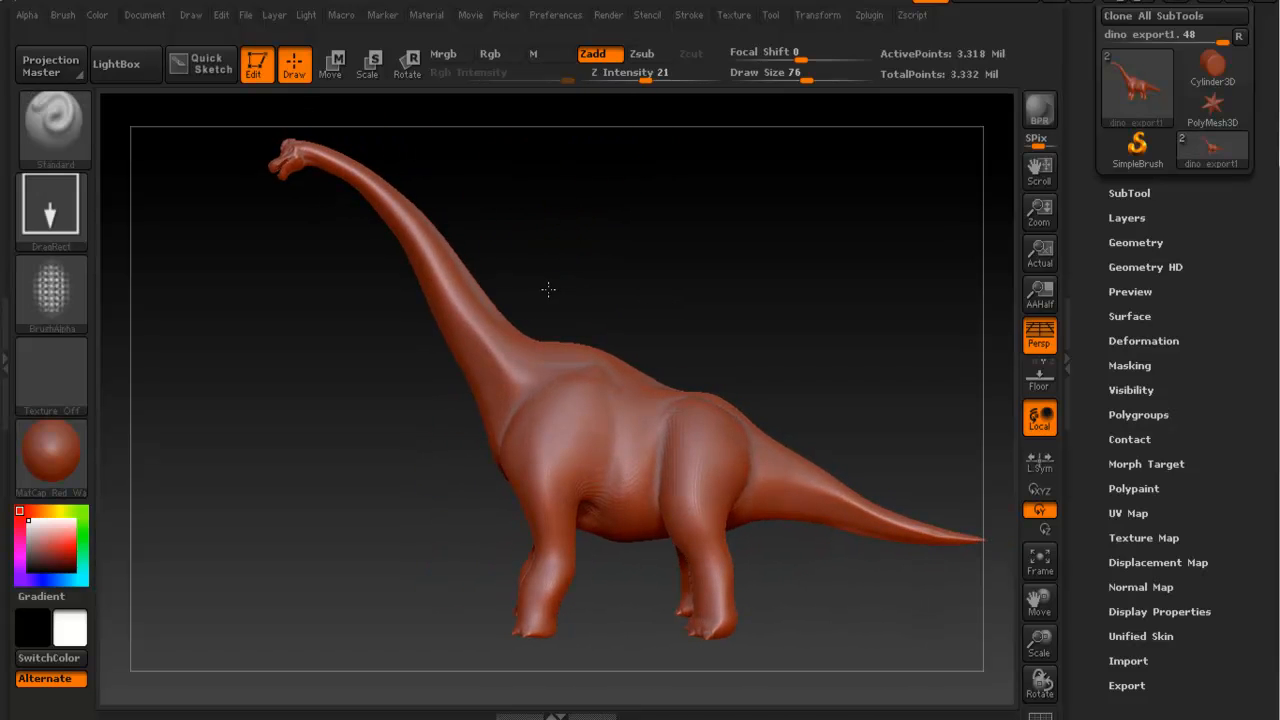
mouse_move(528, 282)
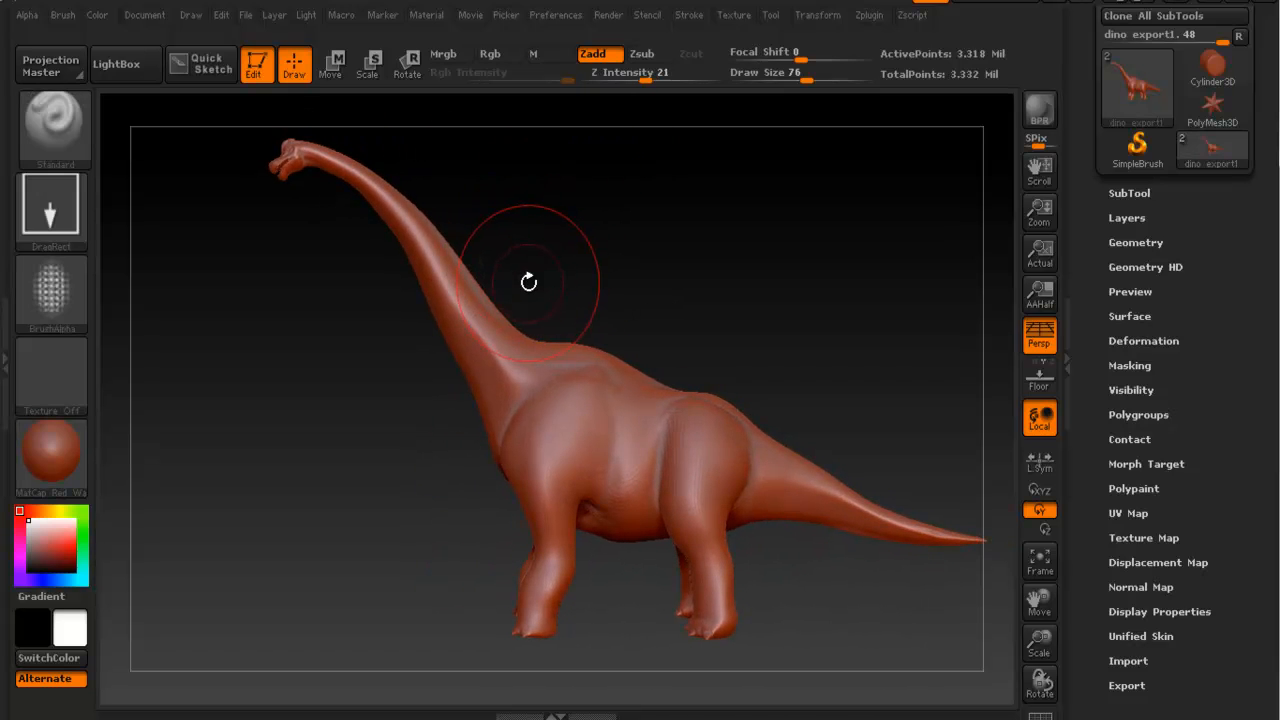